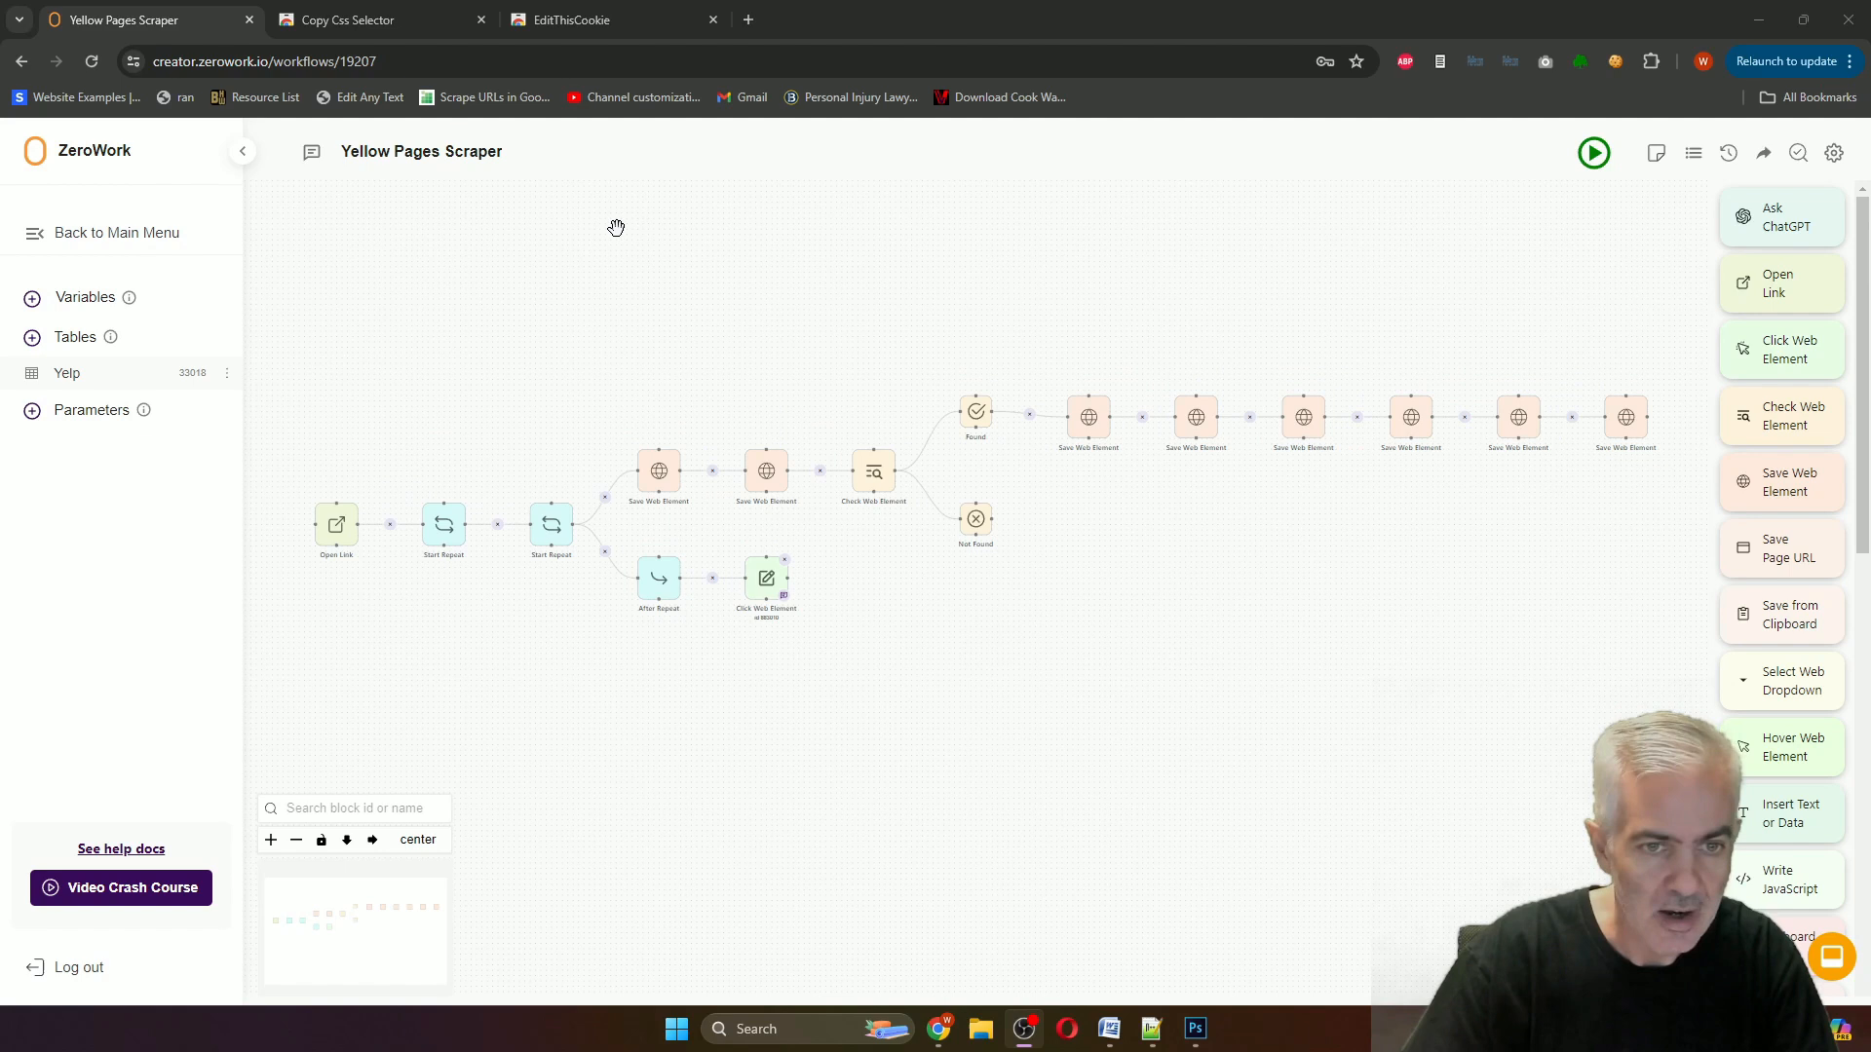
pyautogui.moveTo(703, 279)
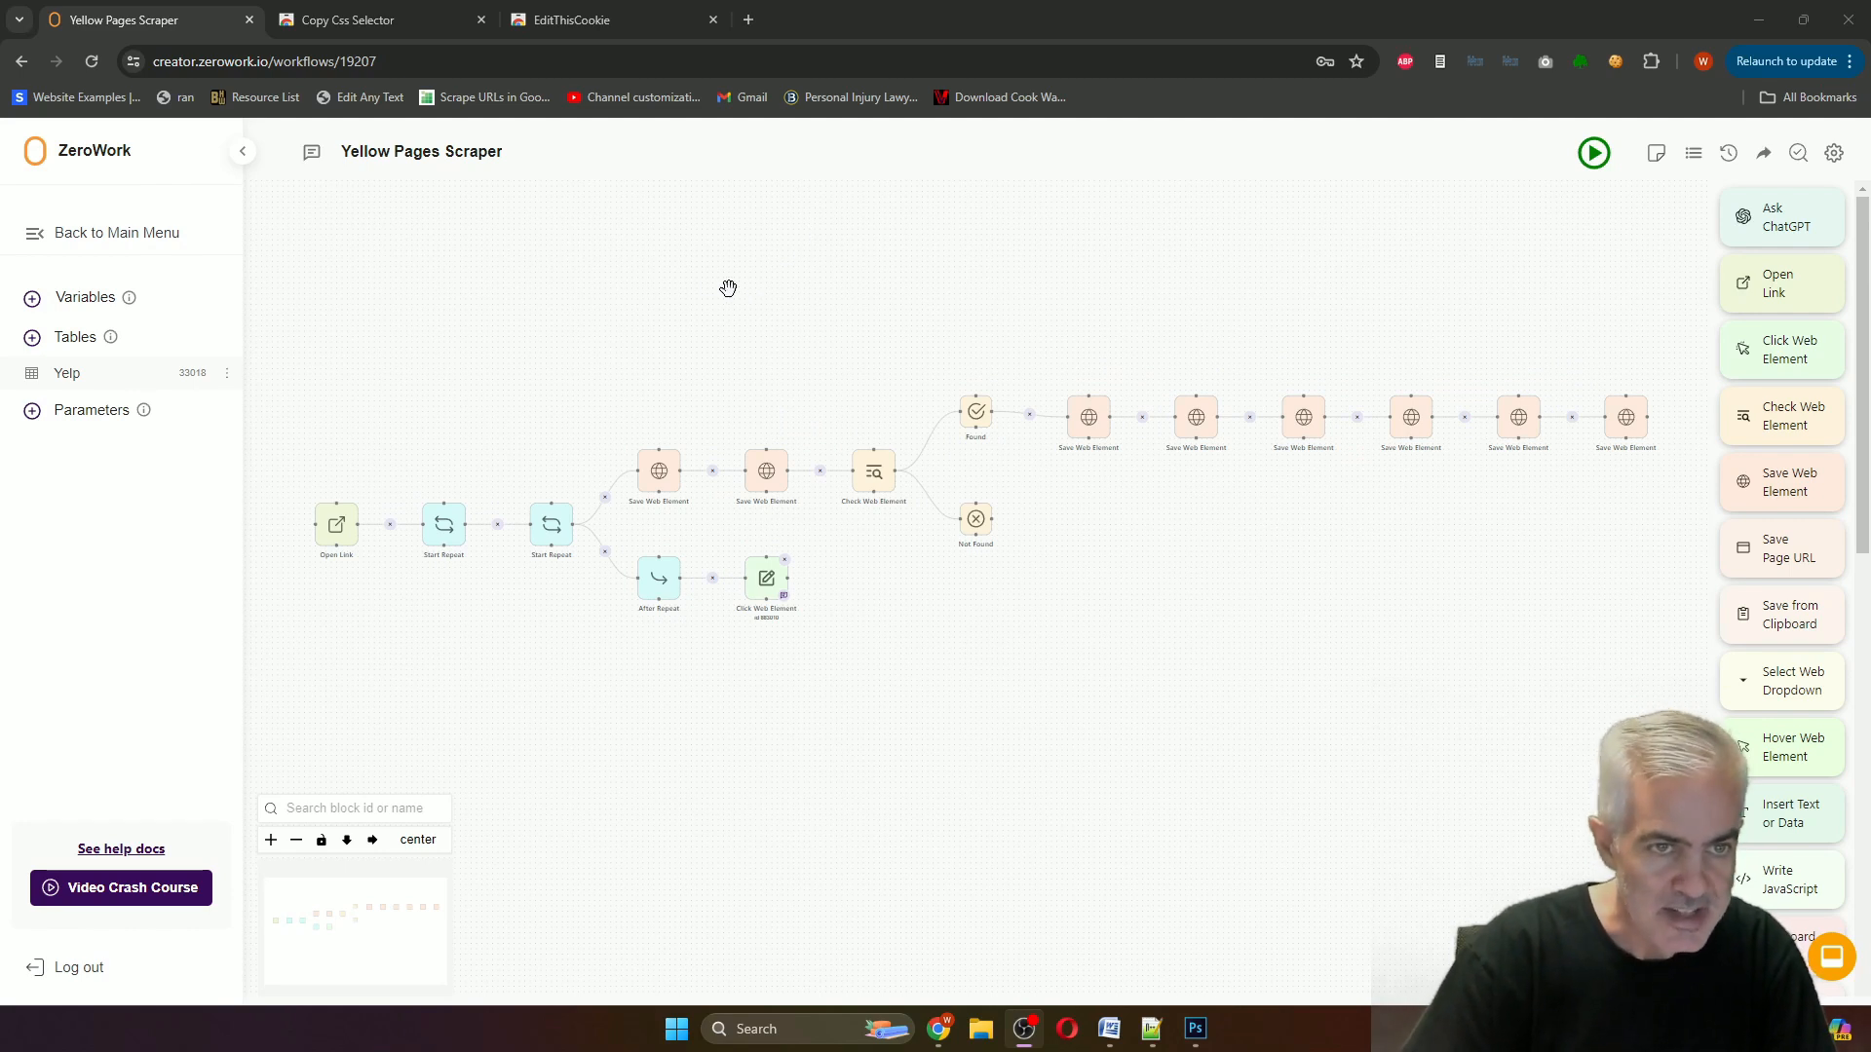
pyautogui.moveTo(490, 177)
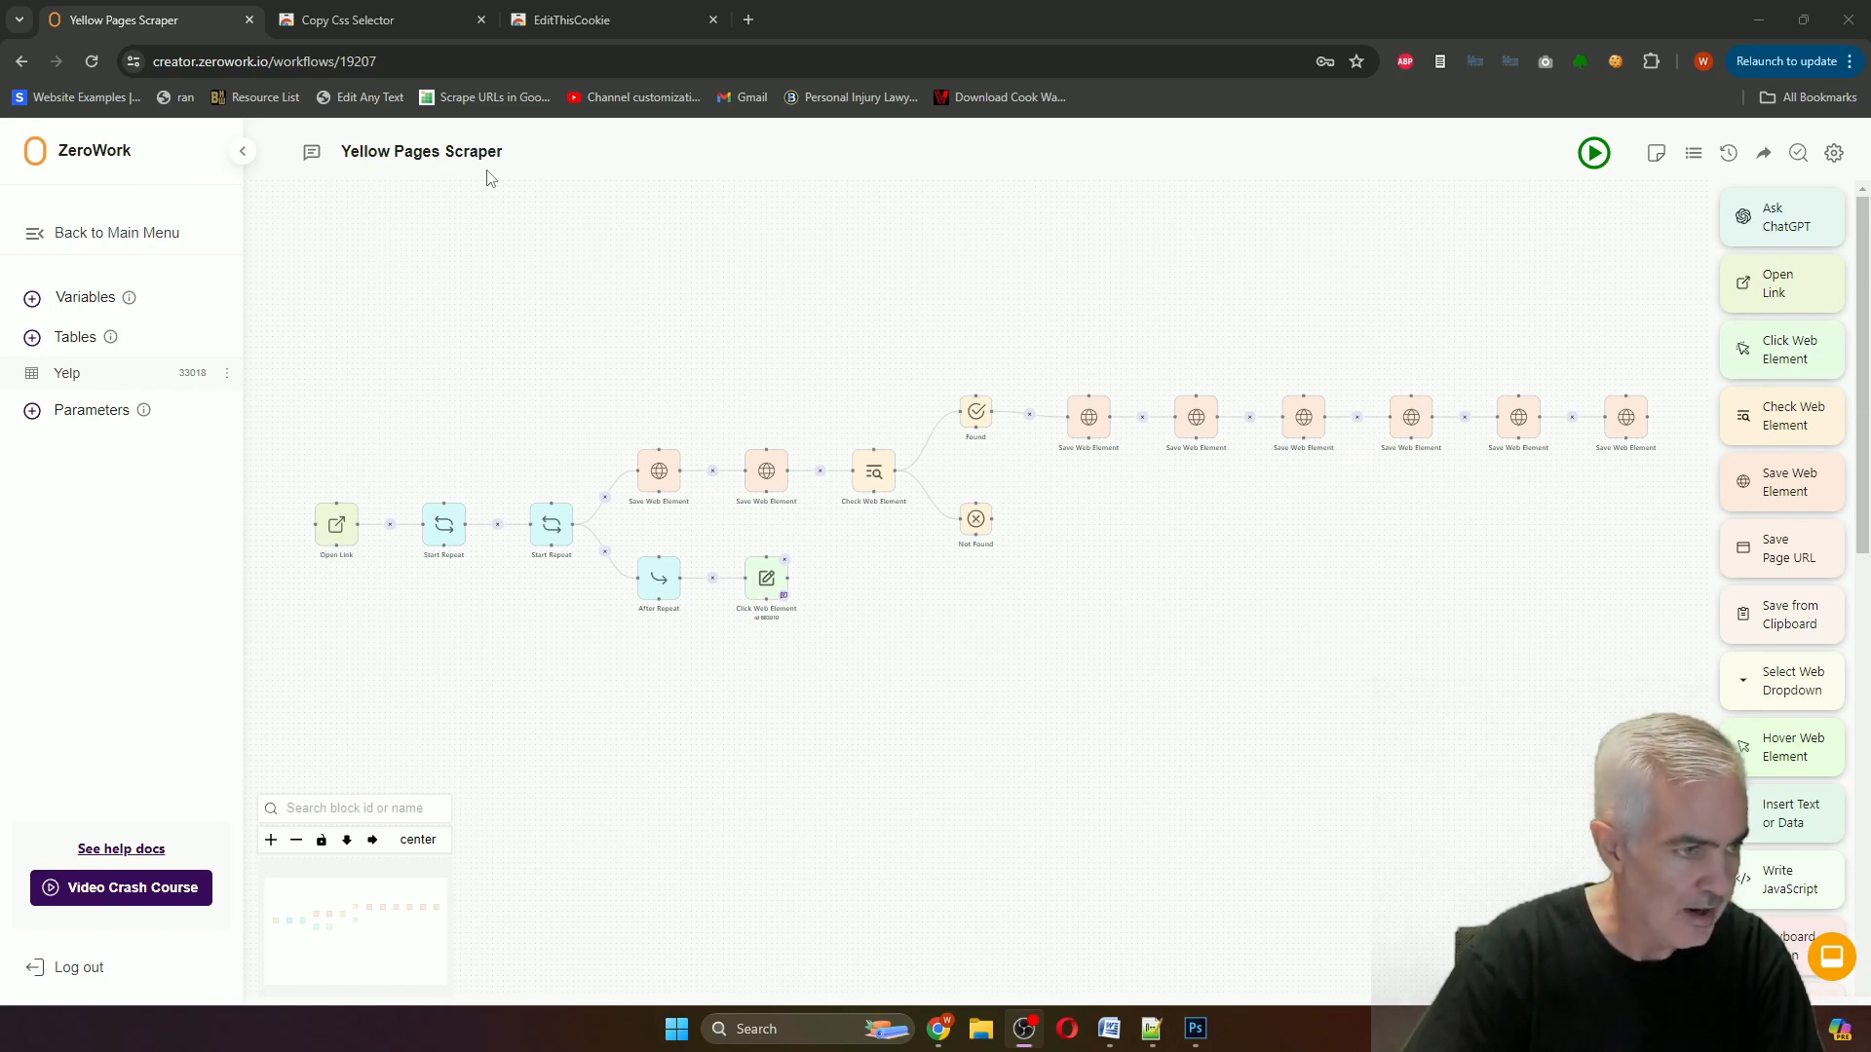
pyautogui.moveTo(1084, 176)
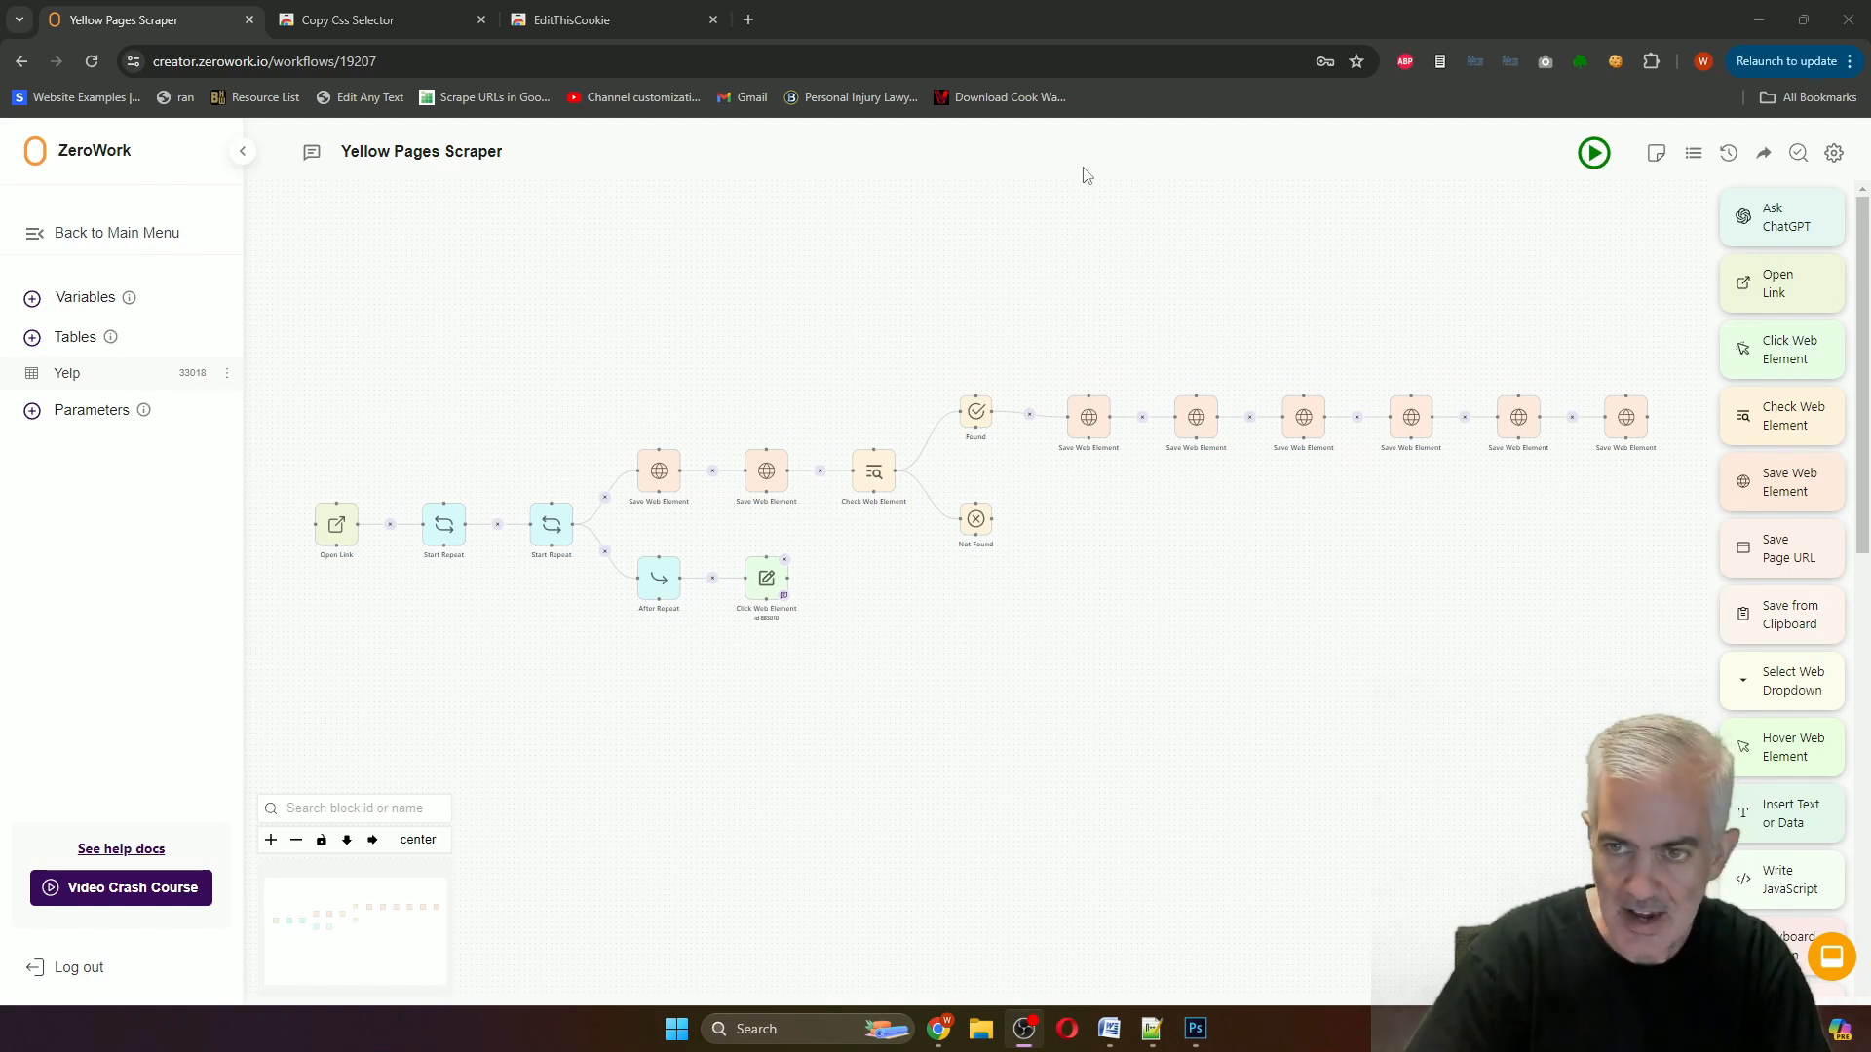
# Start the Yellow Pages Scraper TaskBot and let its log run until the crash report.
pyautogui.click(421, 152)
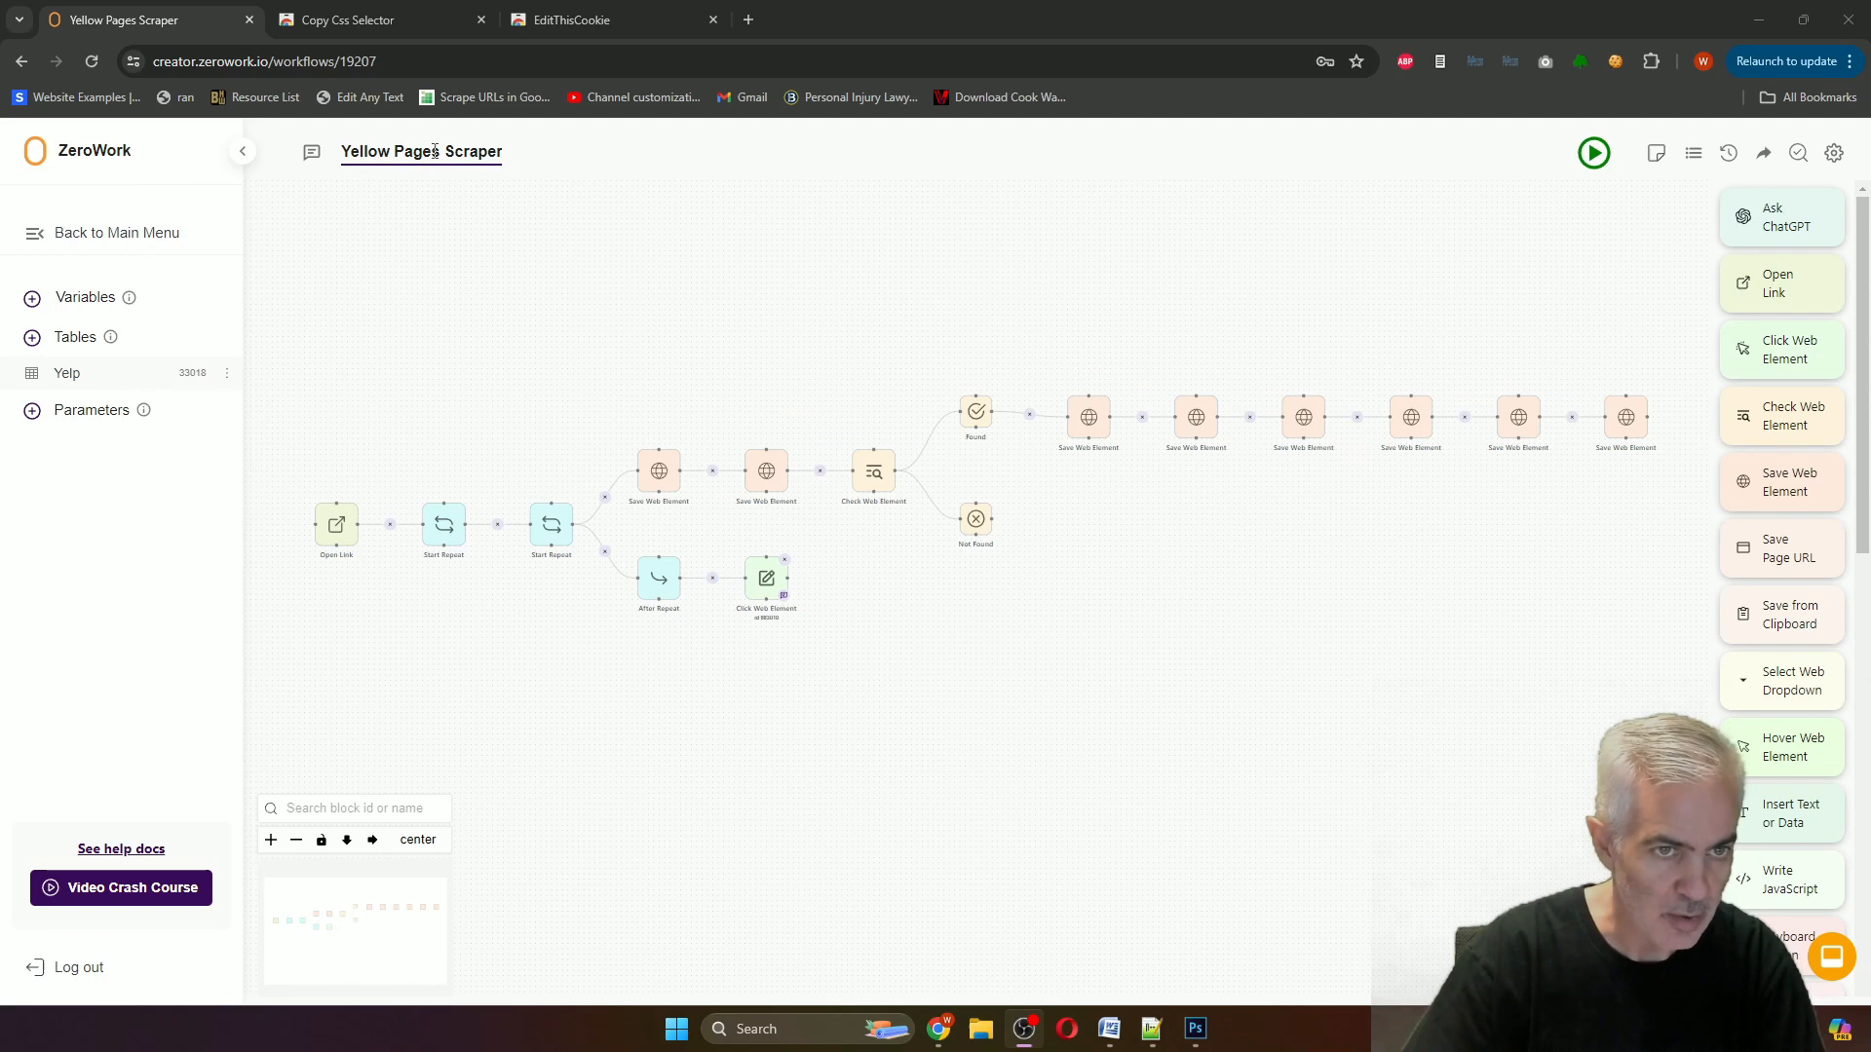
pyautogui.moveTo(68, 375)
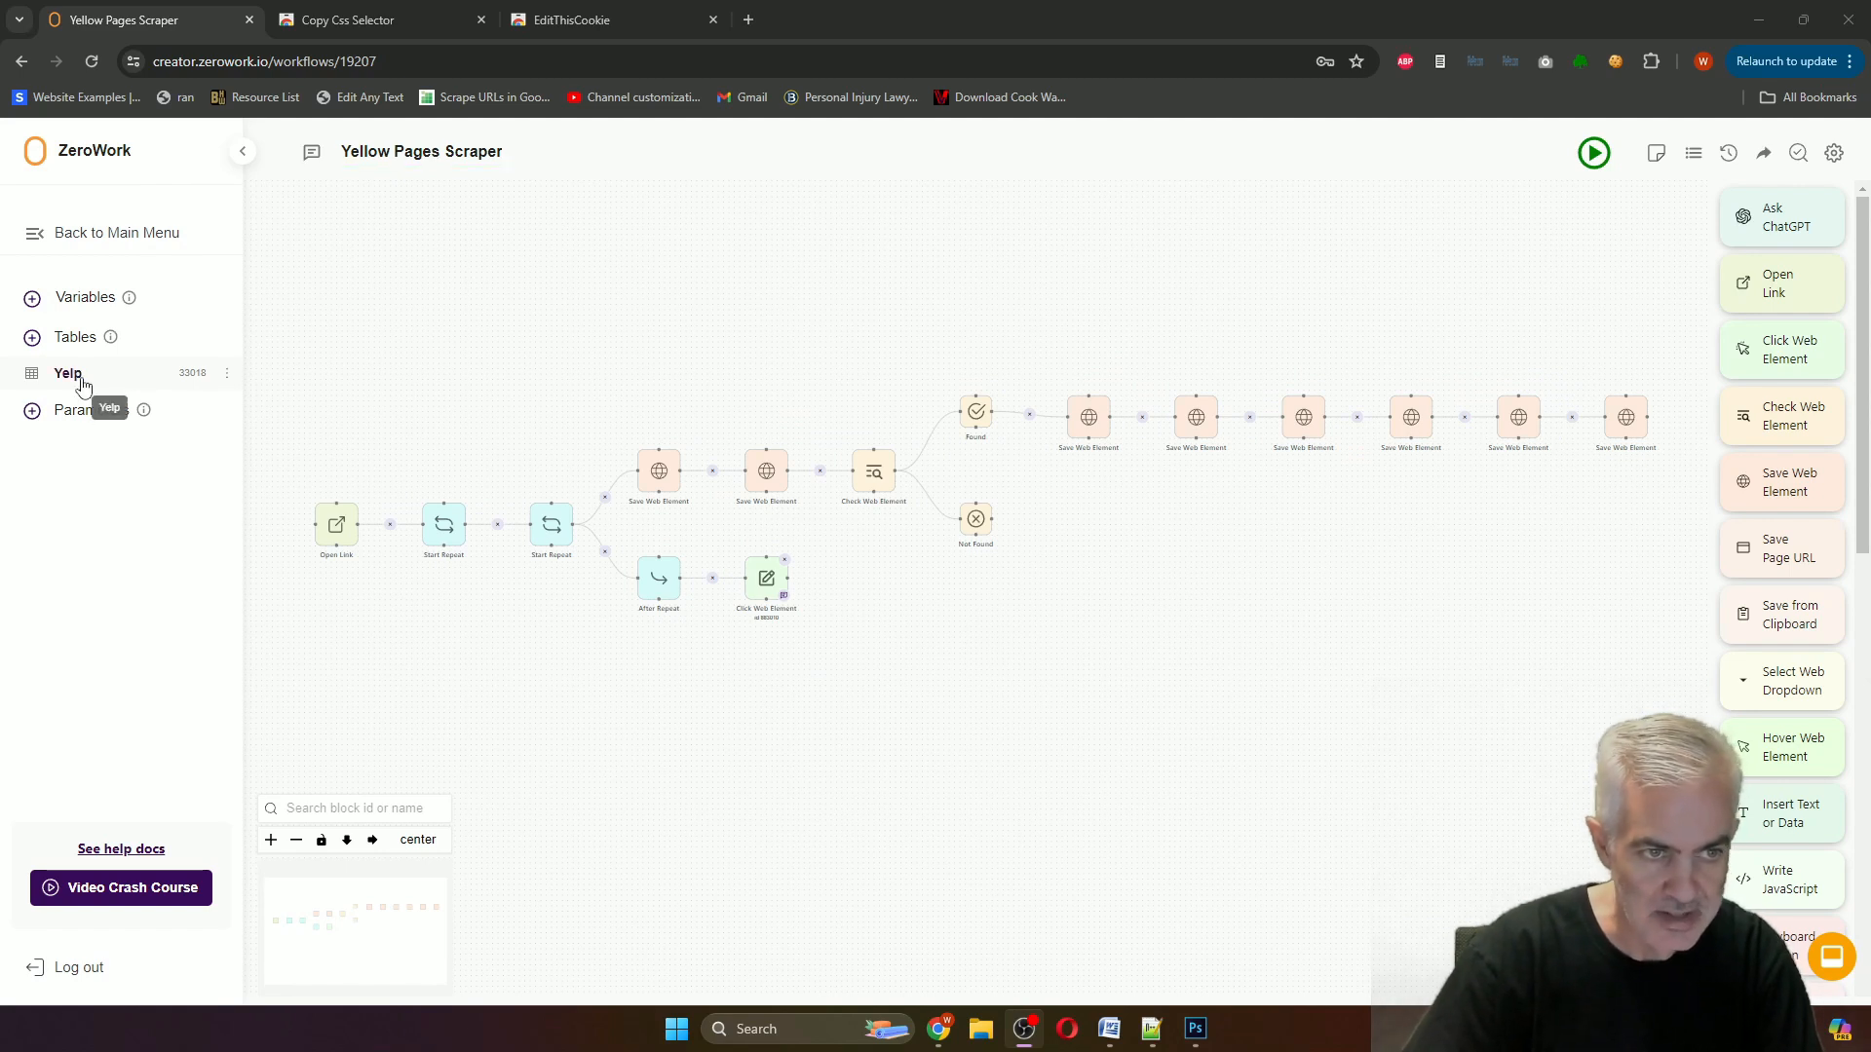
pyautogui.click(66, 374)
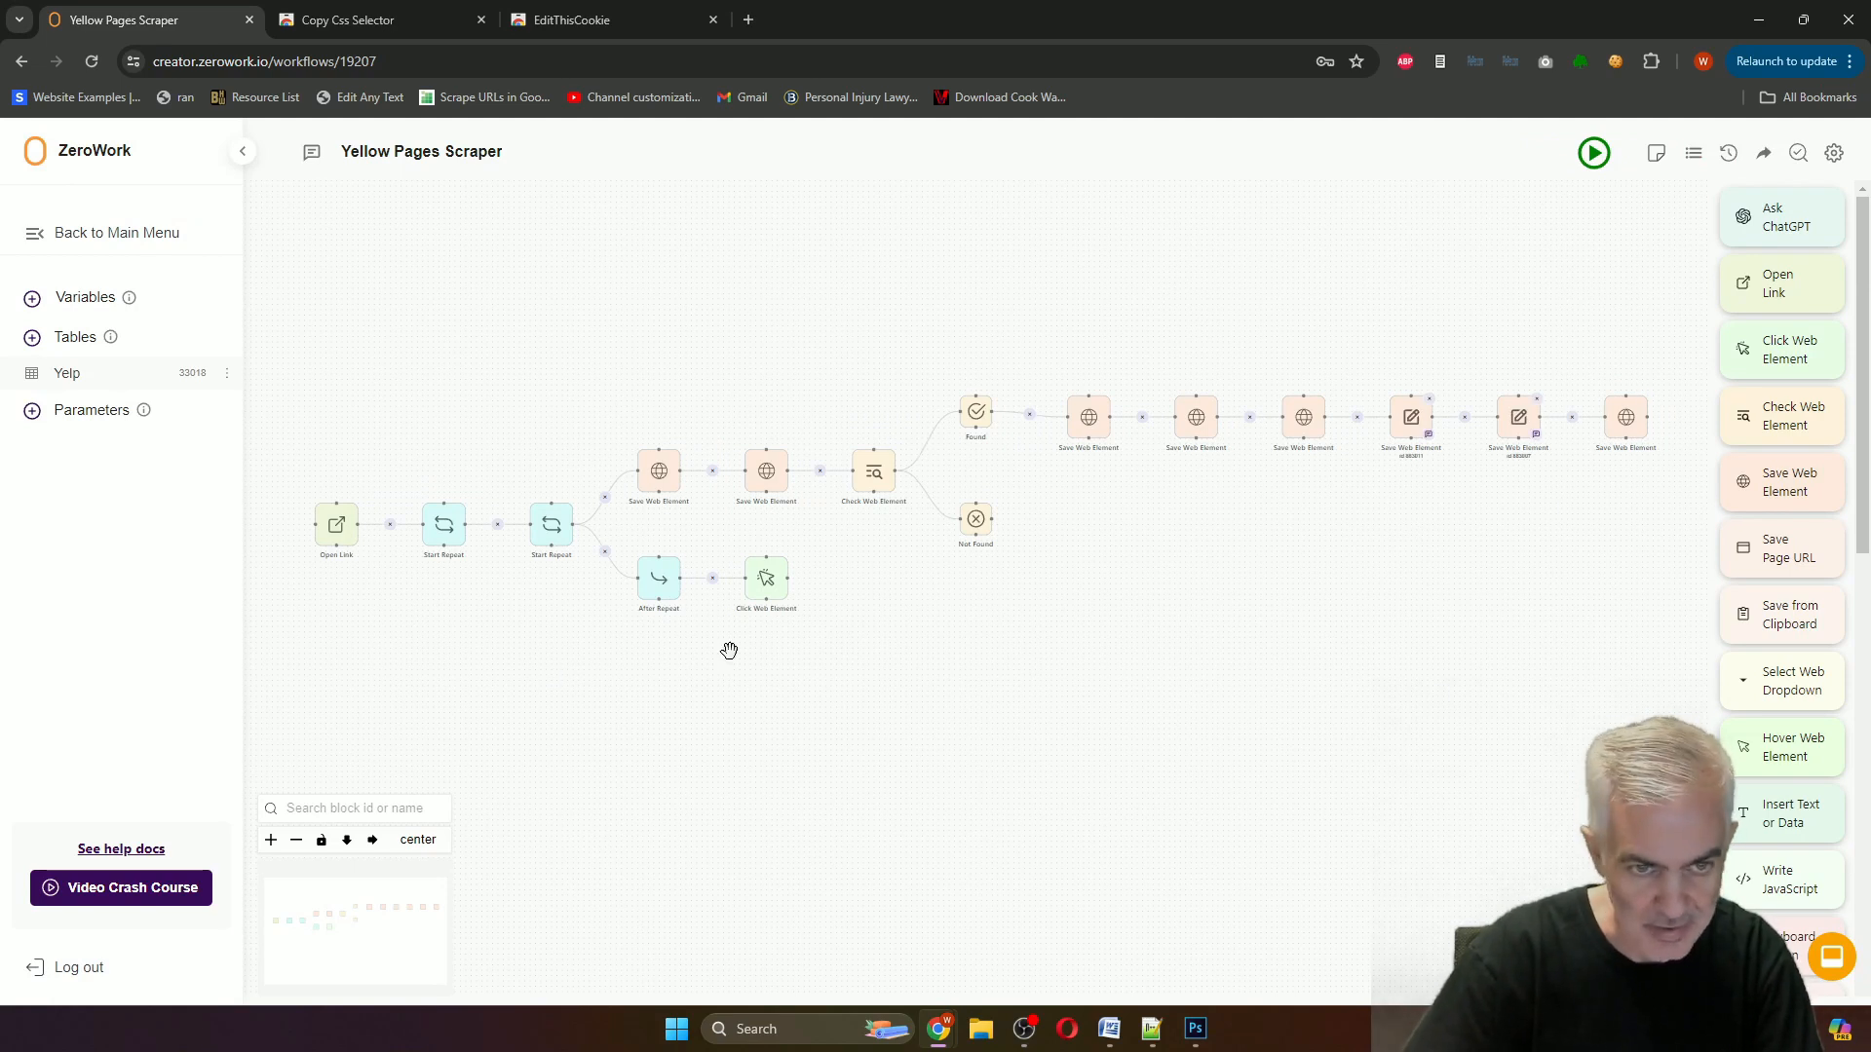
pyautogui.moveTo(1595, 152)
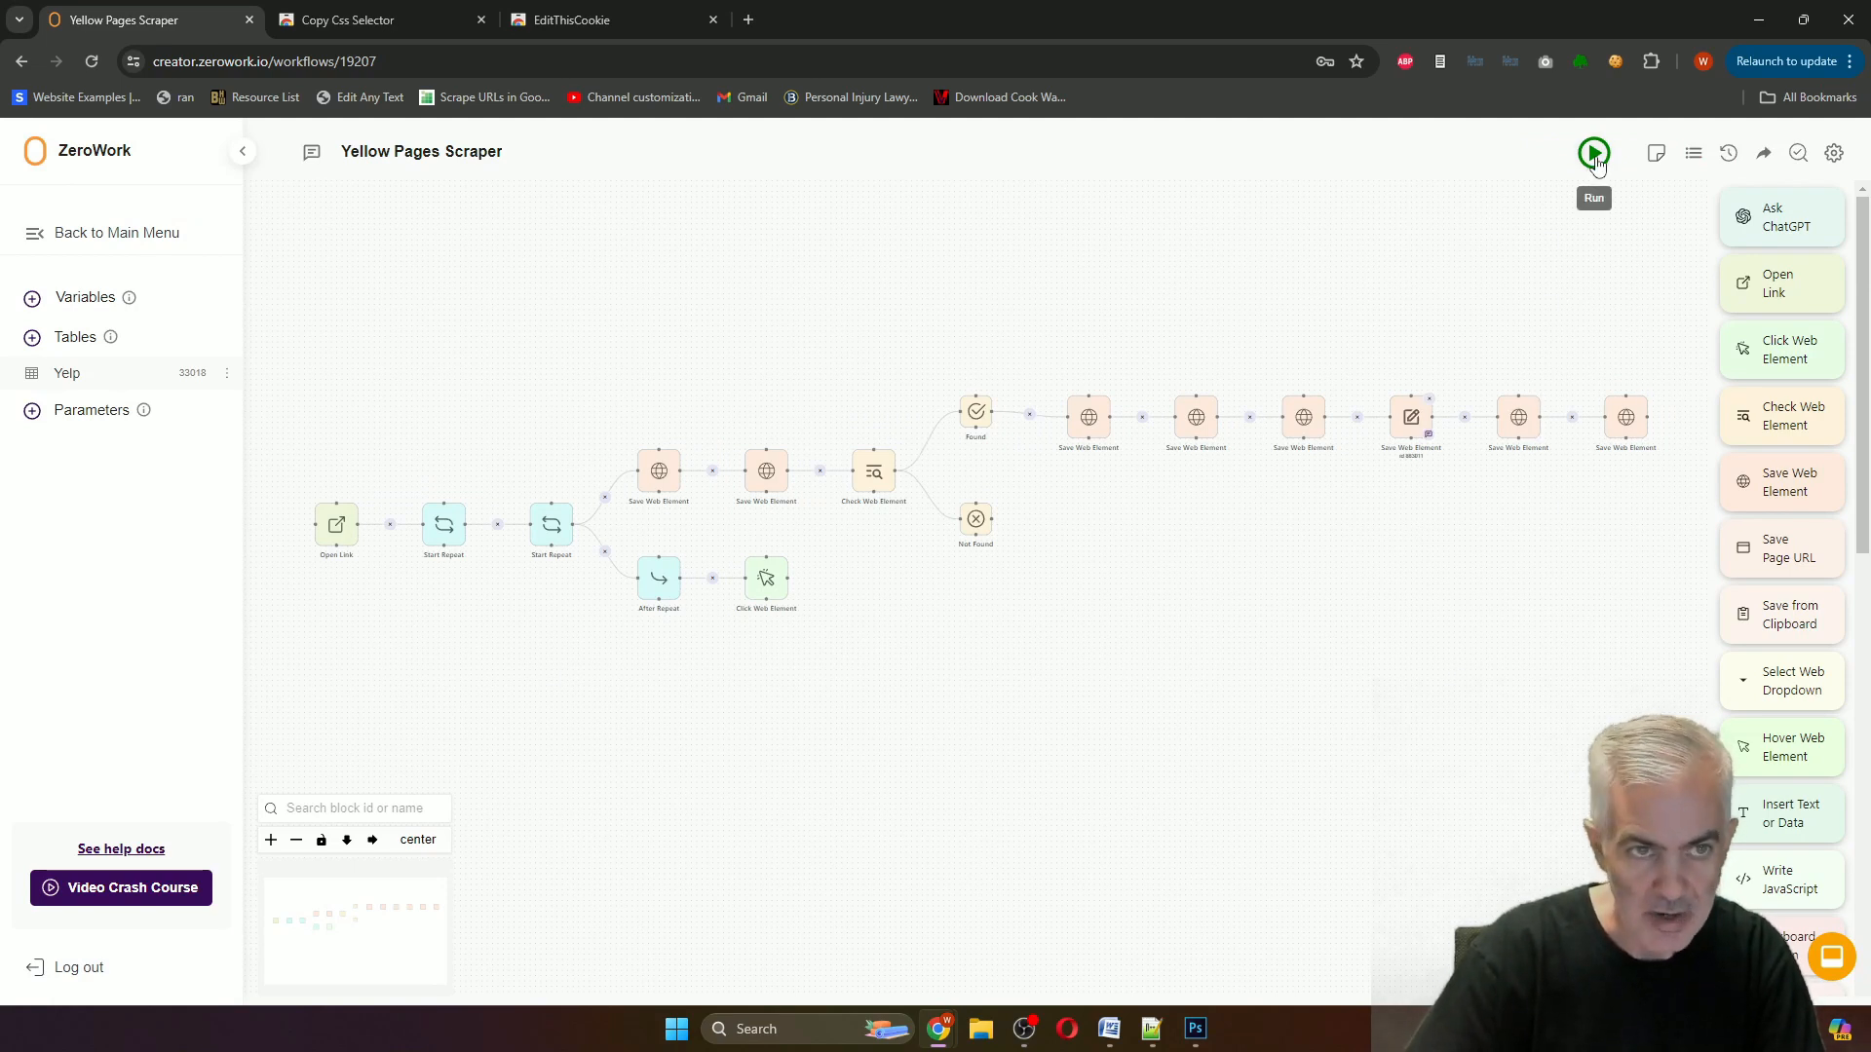
pyautogui.click(1592, 152)
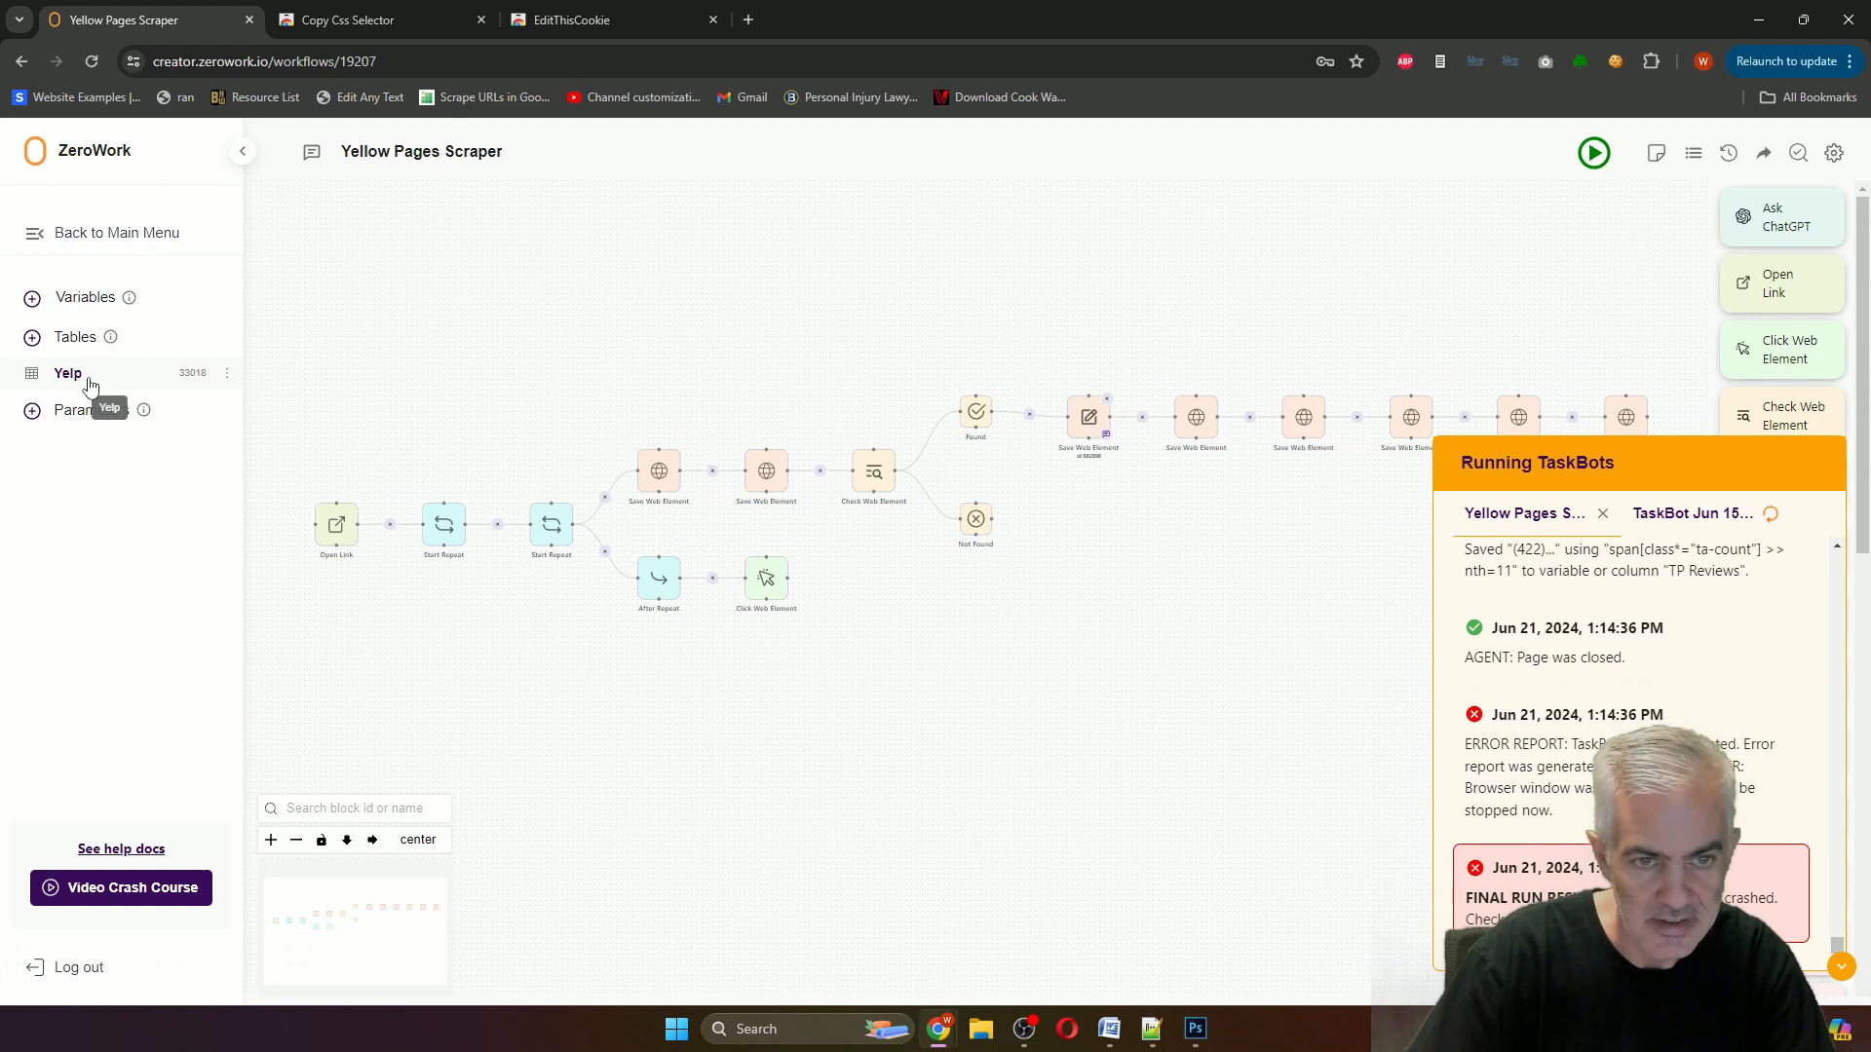
pyautogui.click(68, 372)
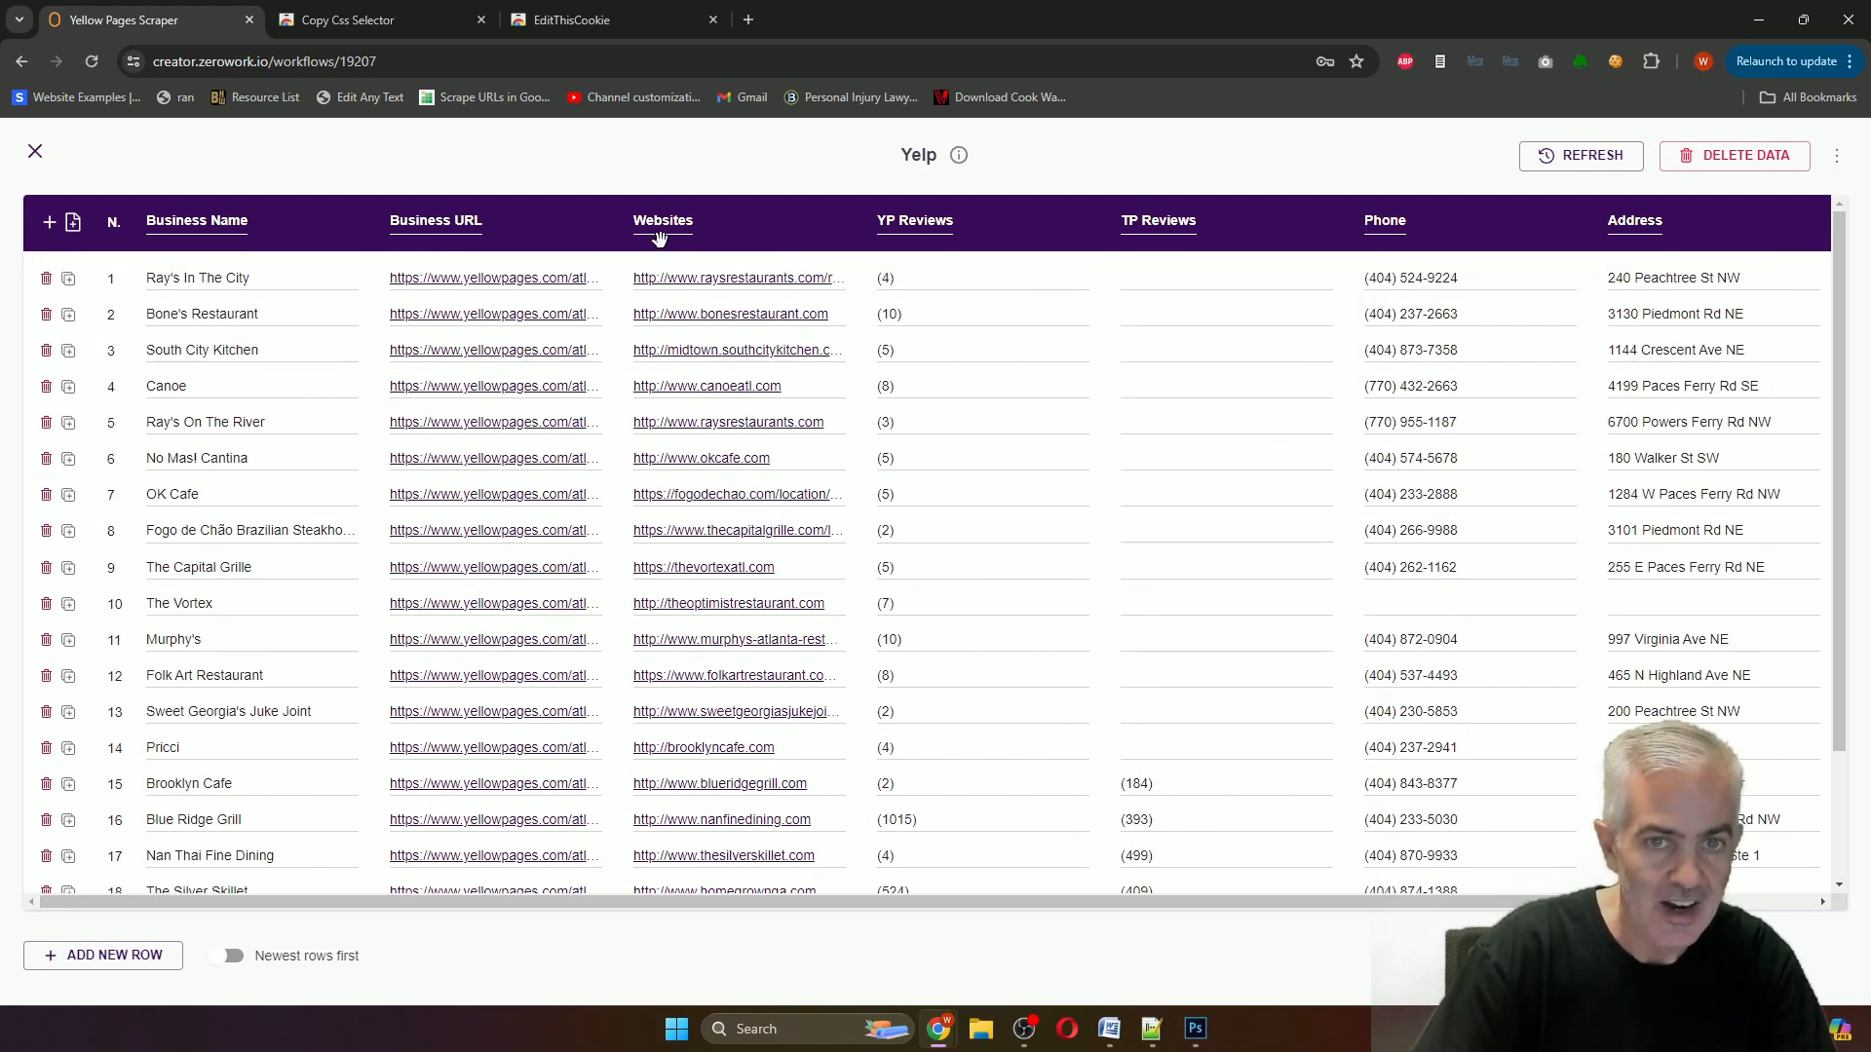
pyautogui.click(35, 152)
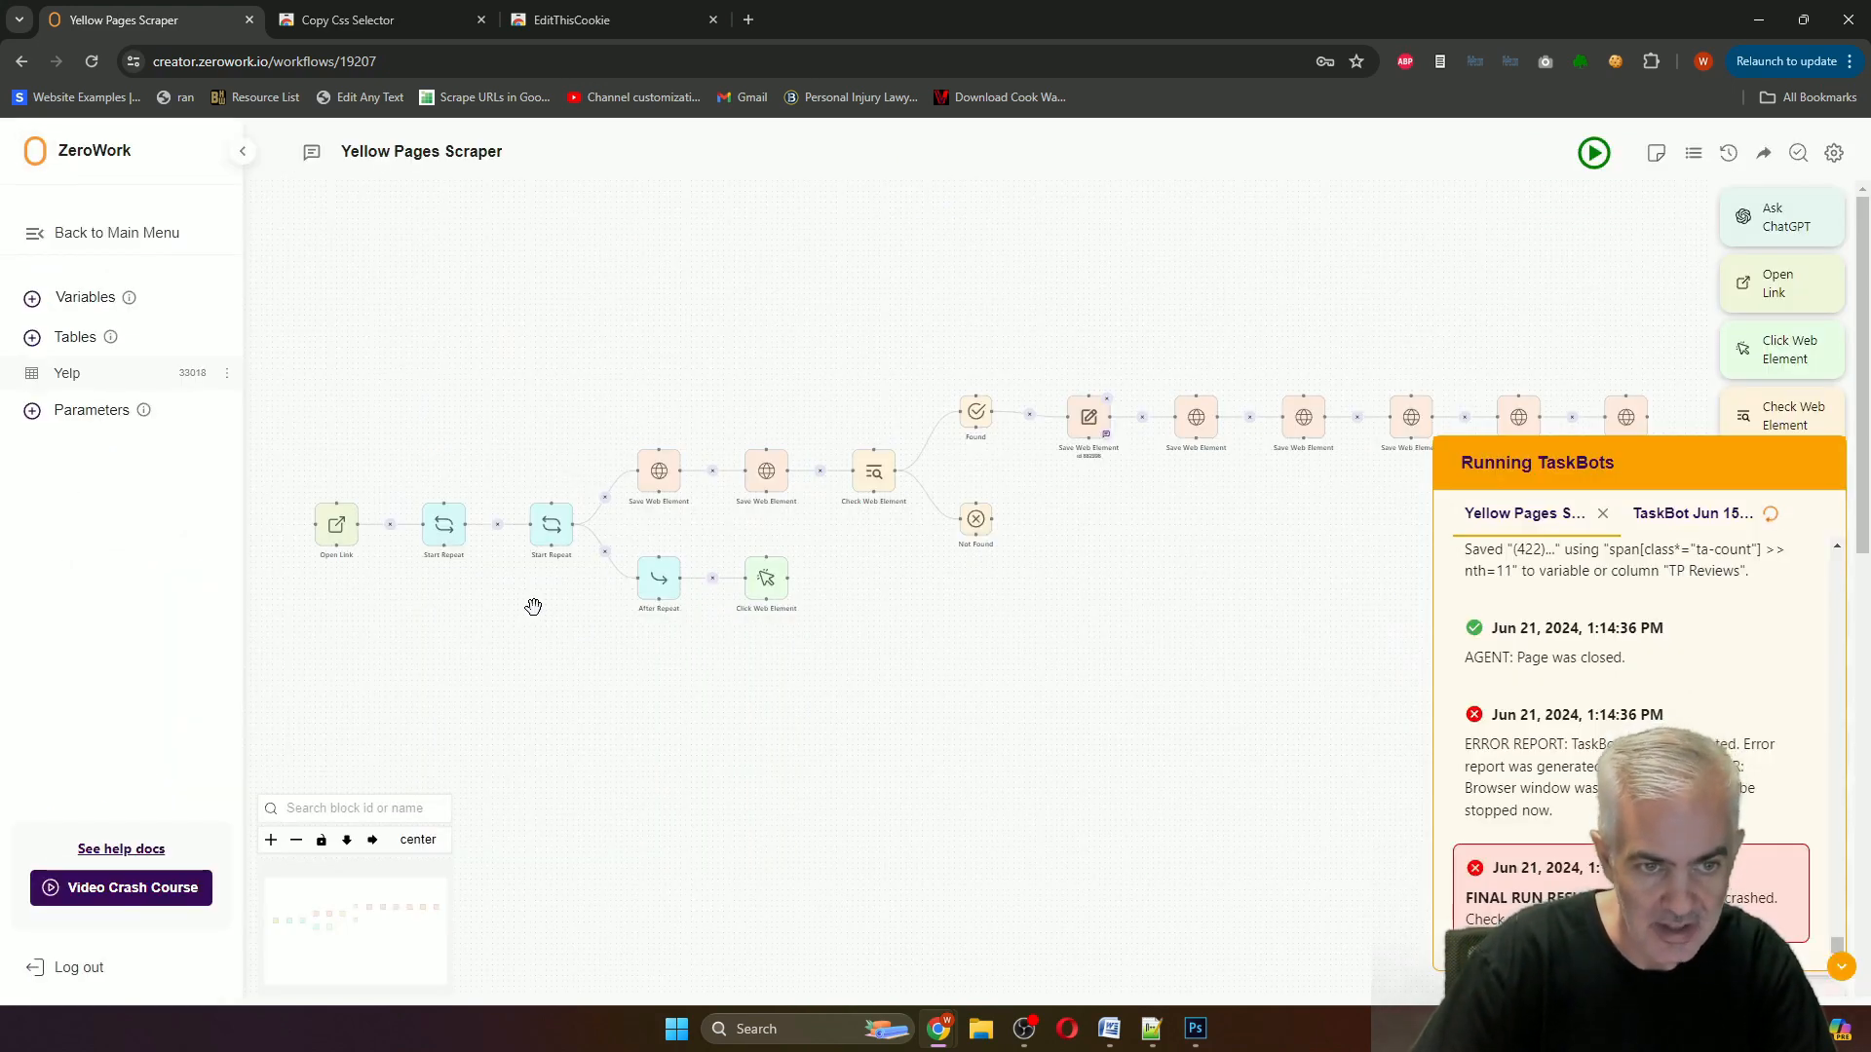
pyautogui.doubleClick(338, 524)
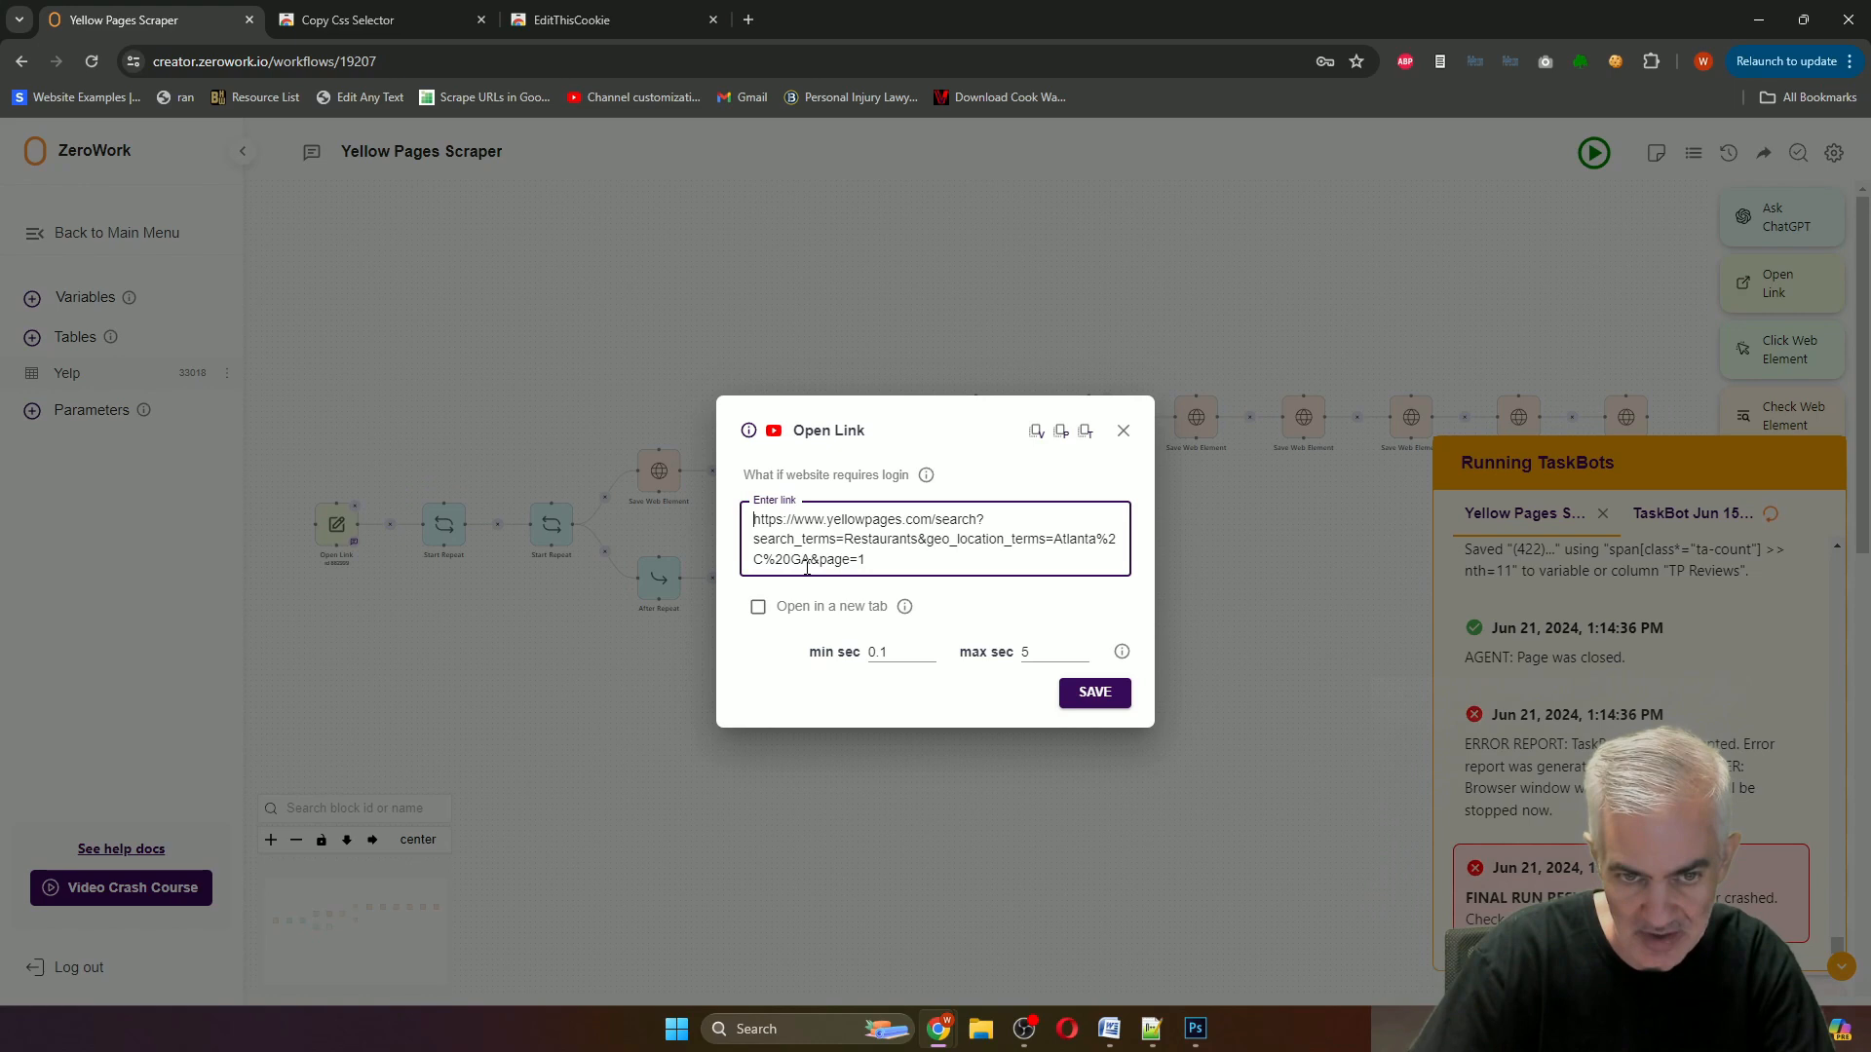
pyautogui.click(1122, 428)
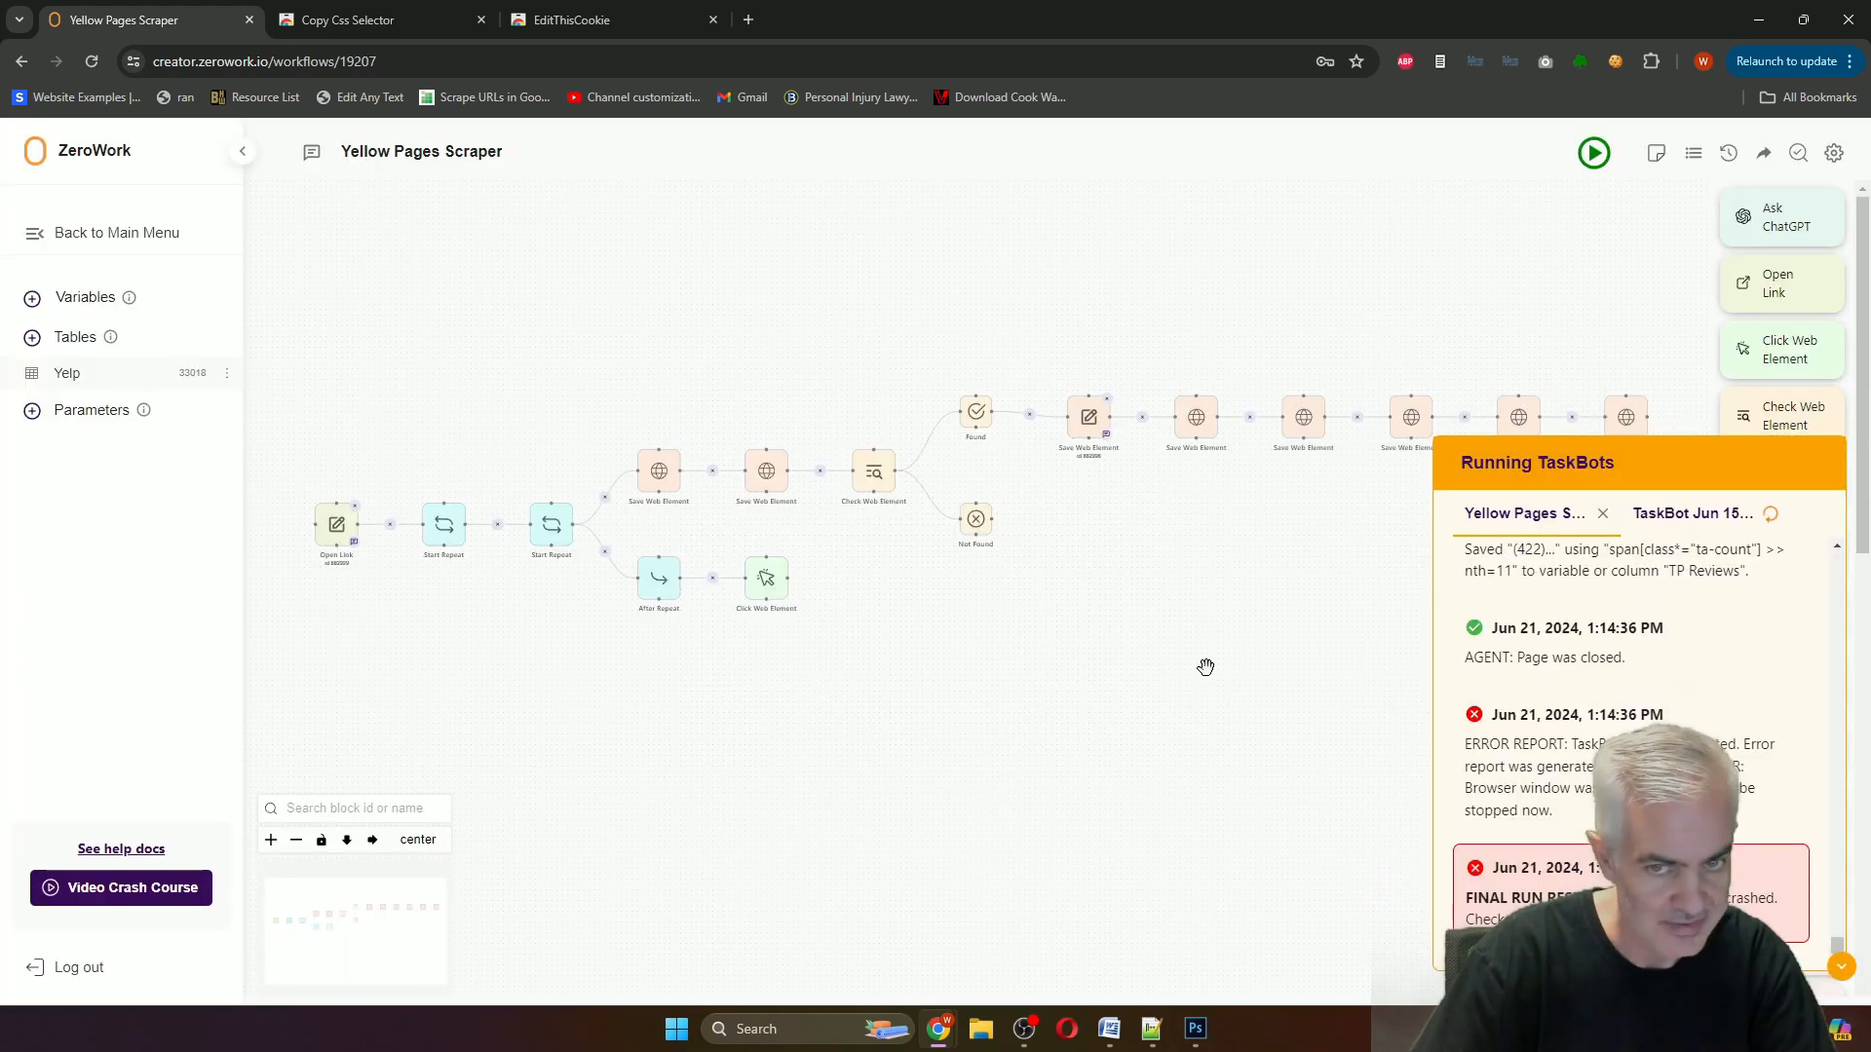
pyautogui.moveTo(1119, 651)
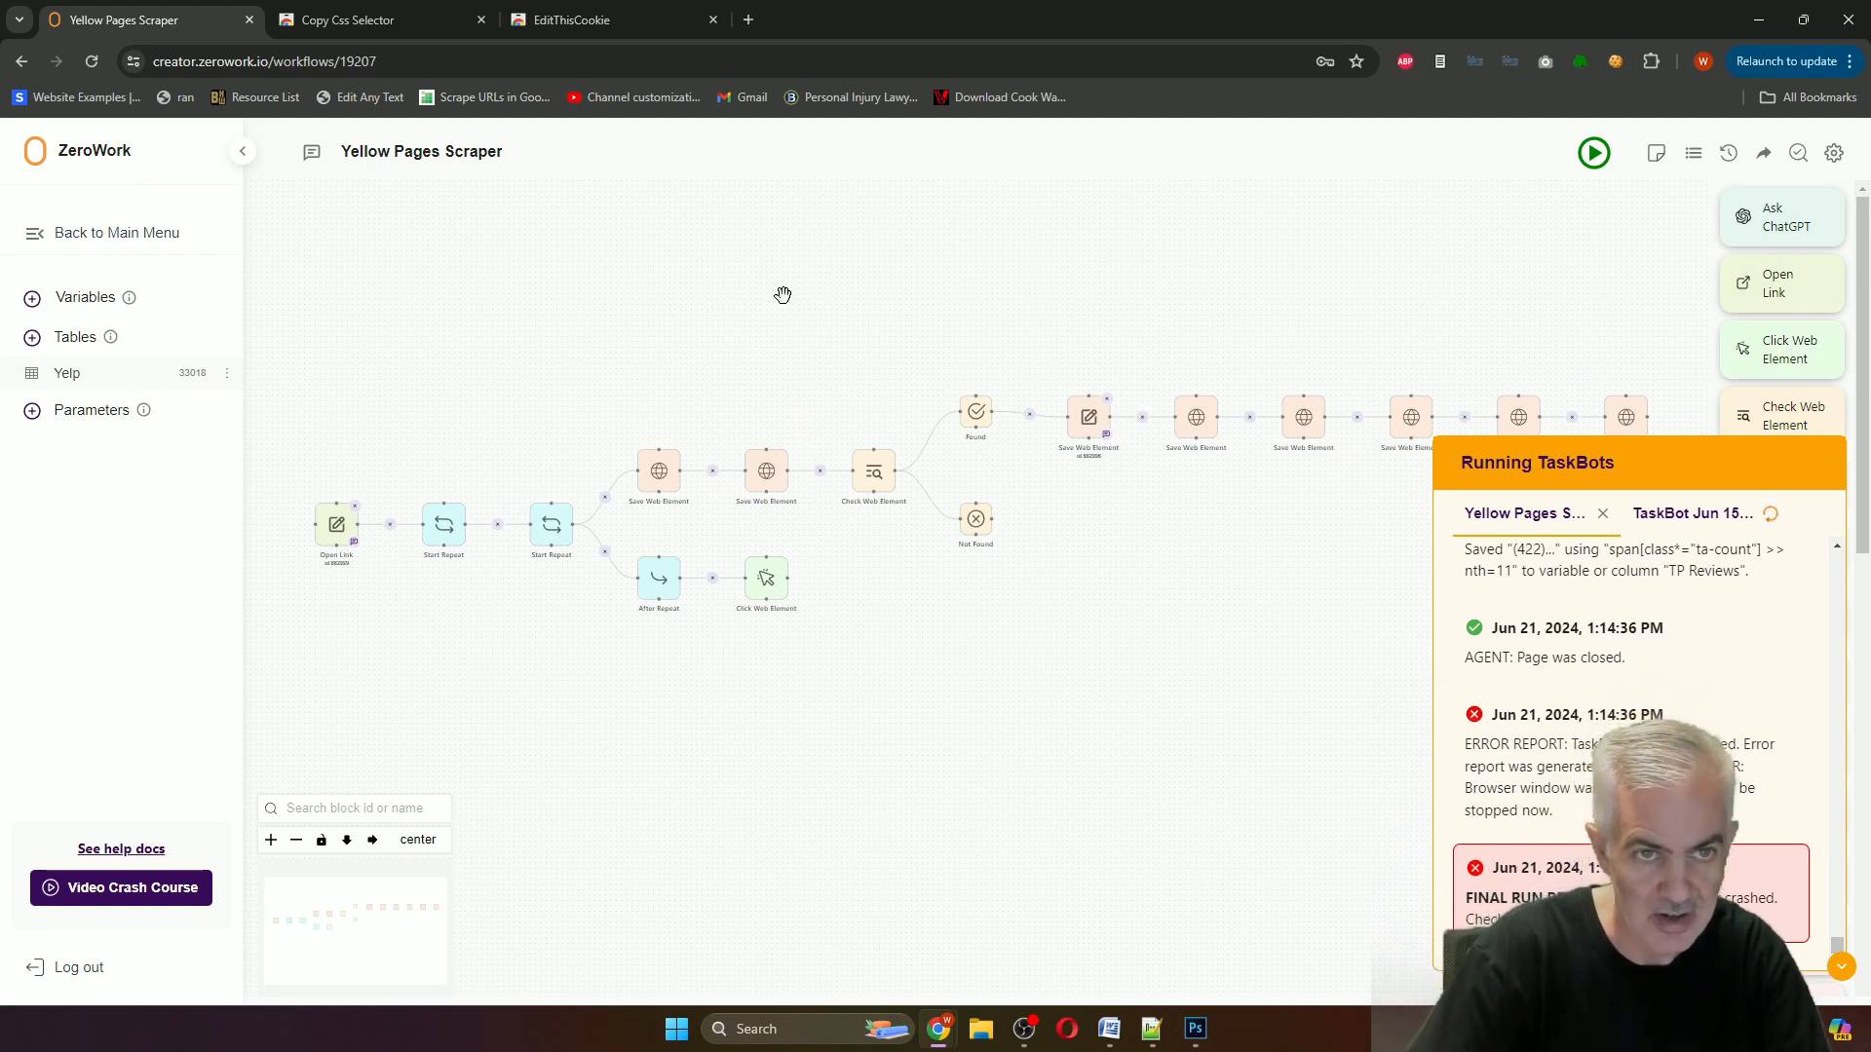
pyautogui.moveTo(119, 261)
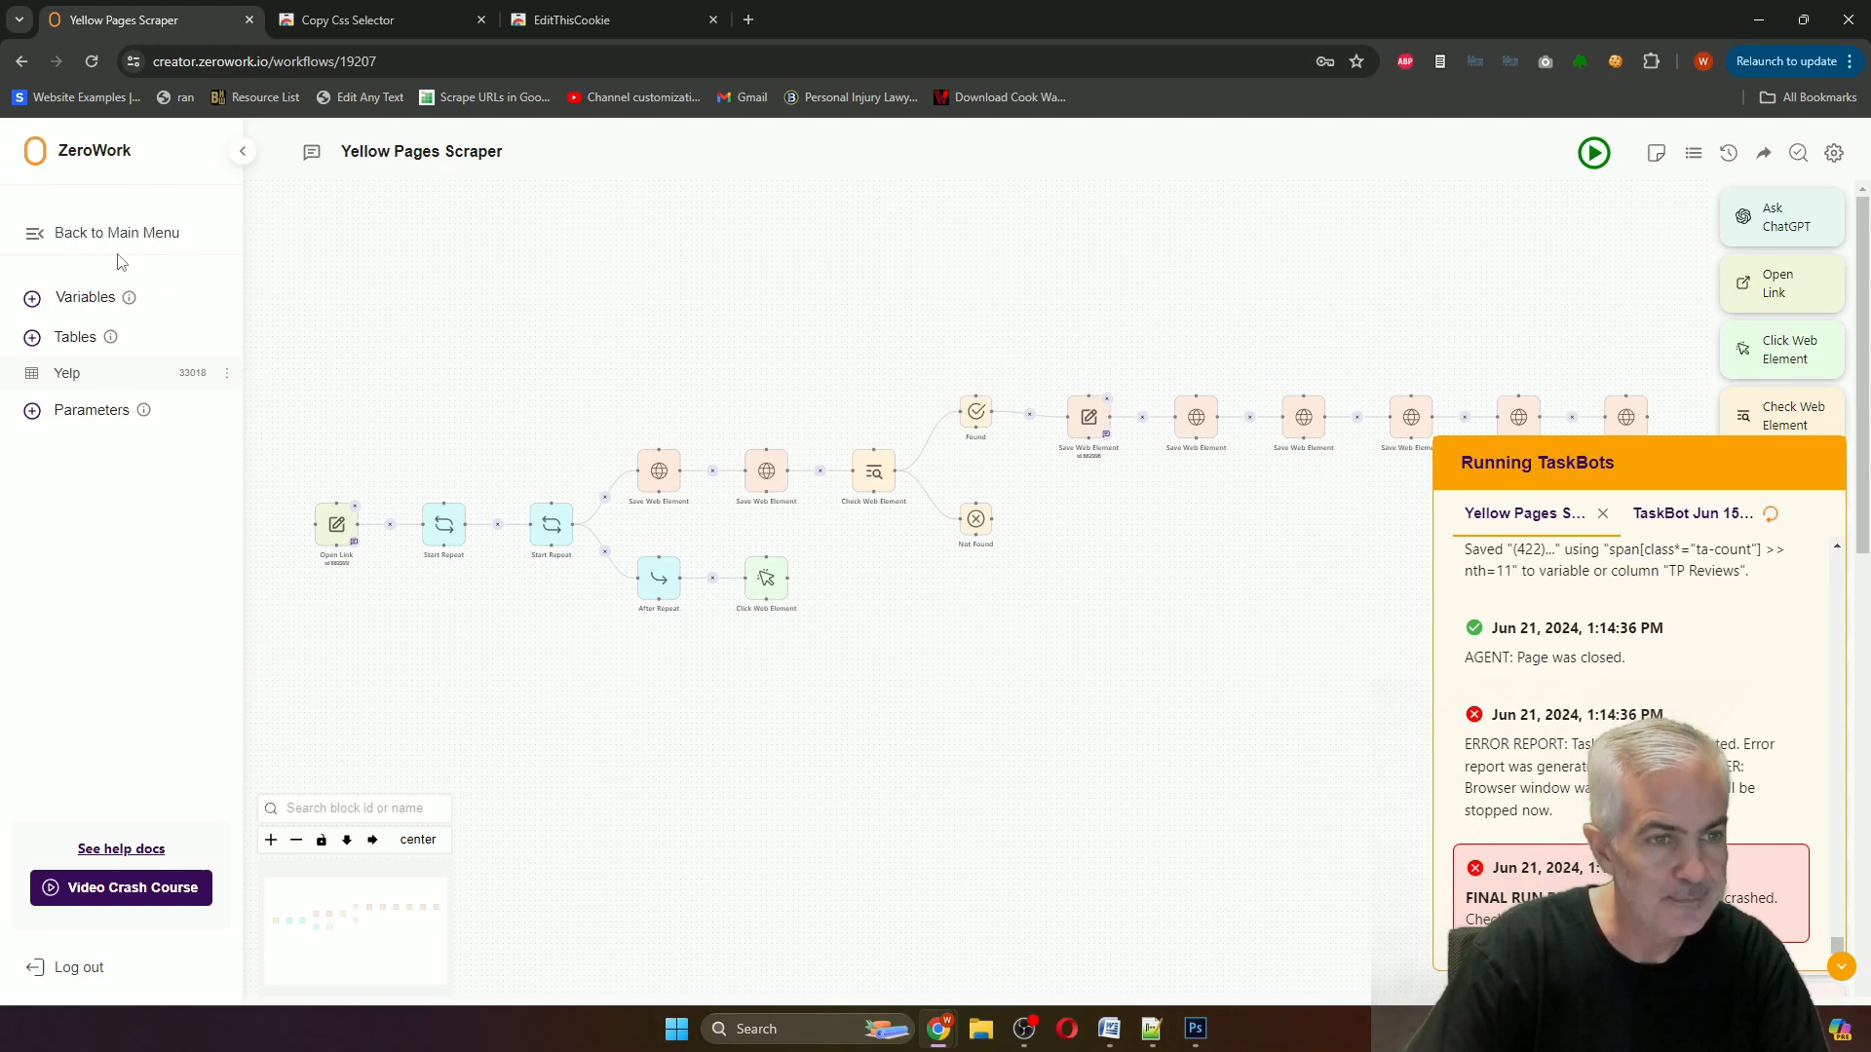
# Go back to the TaskBot list and open the 'css selection : duck duck go' bot.
pyautogui.click(117, 232)
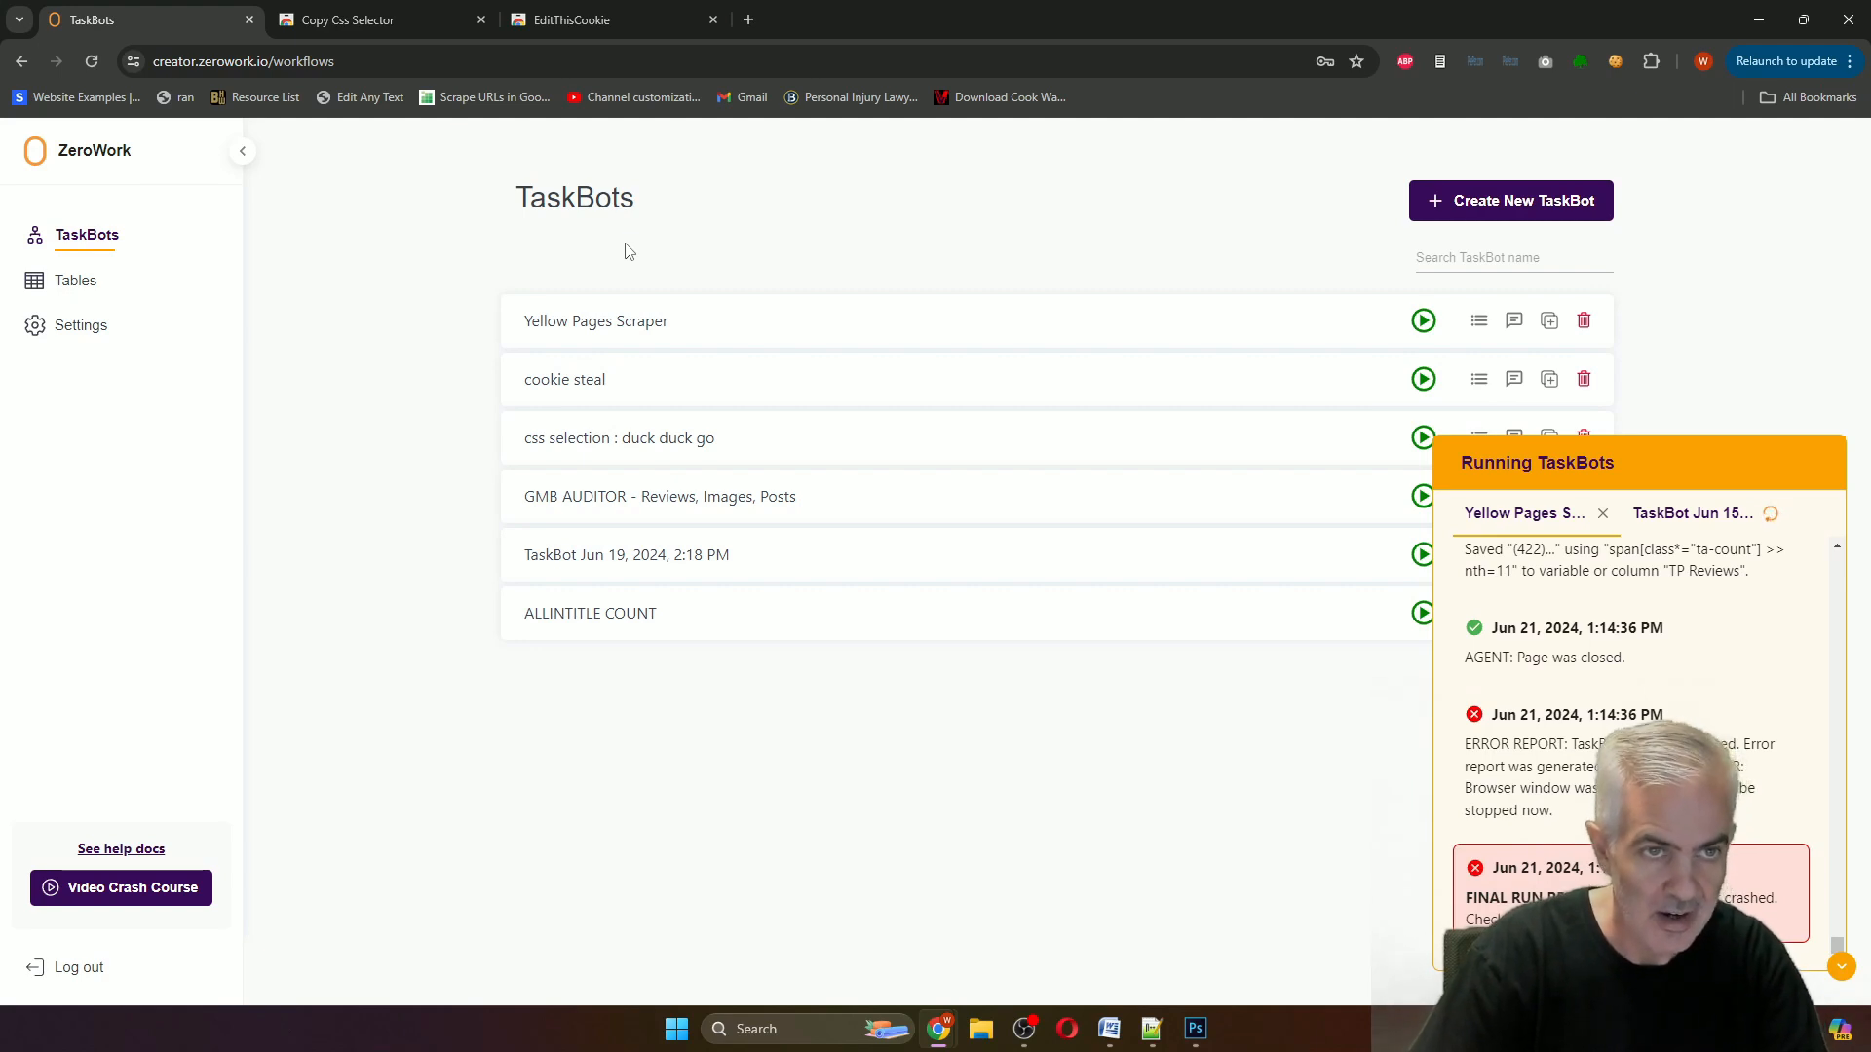
pyautogui.click(608, 19)
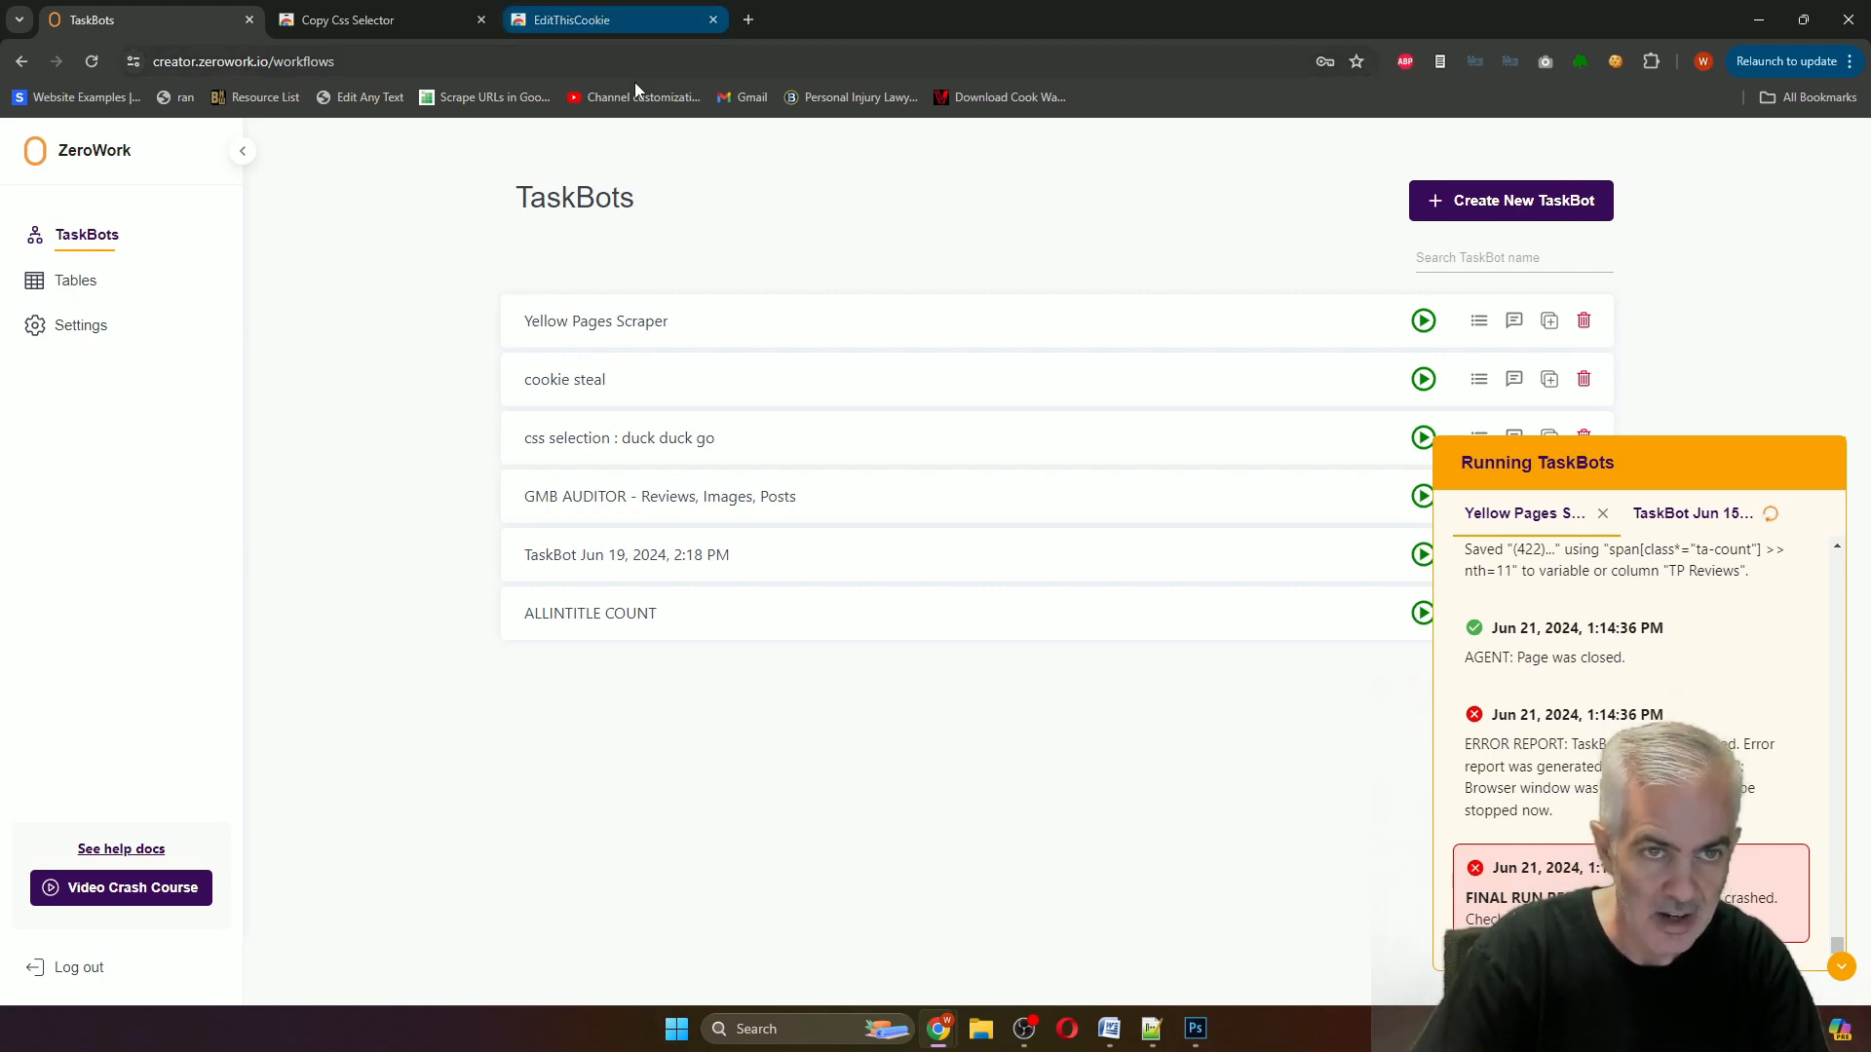
pyautogui.click(370, 19)
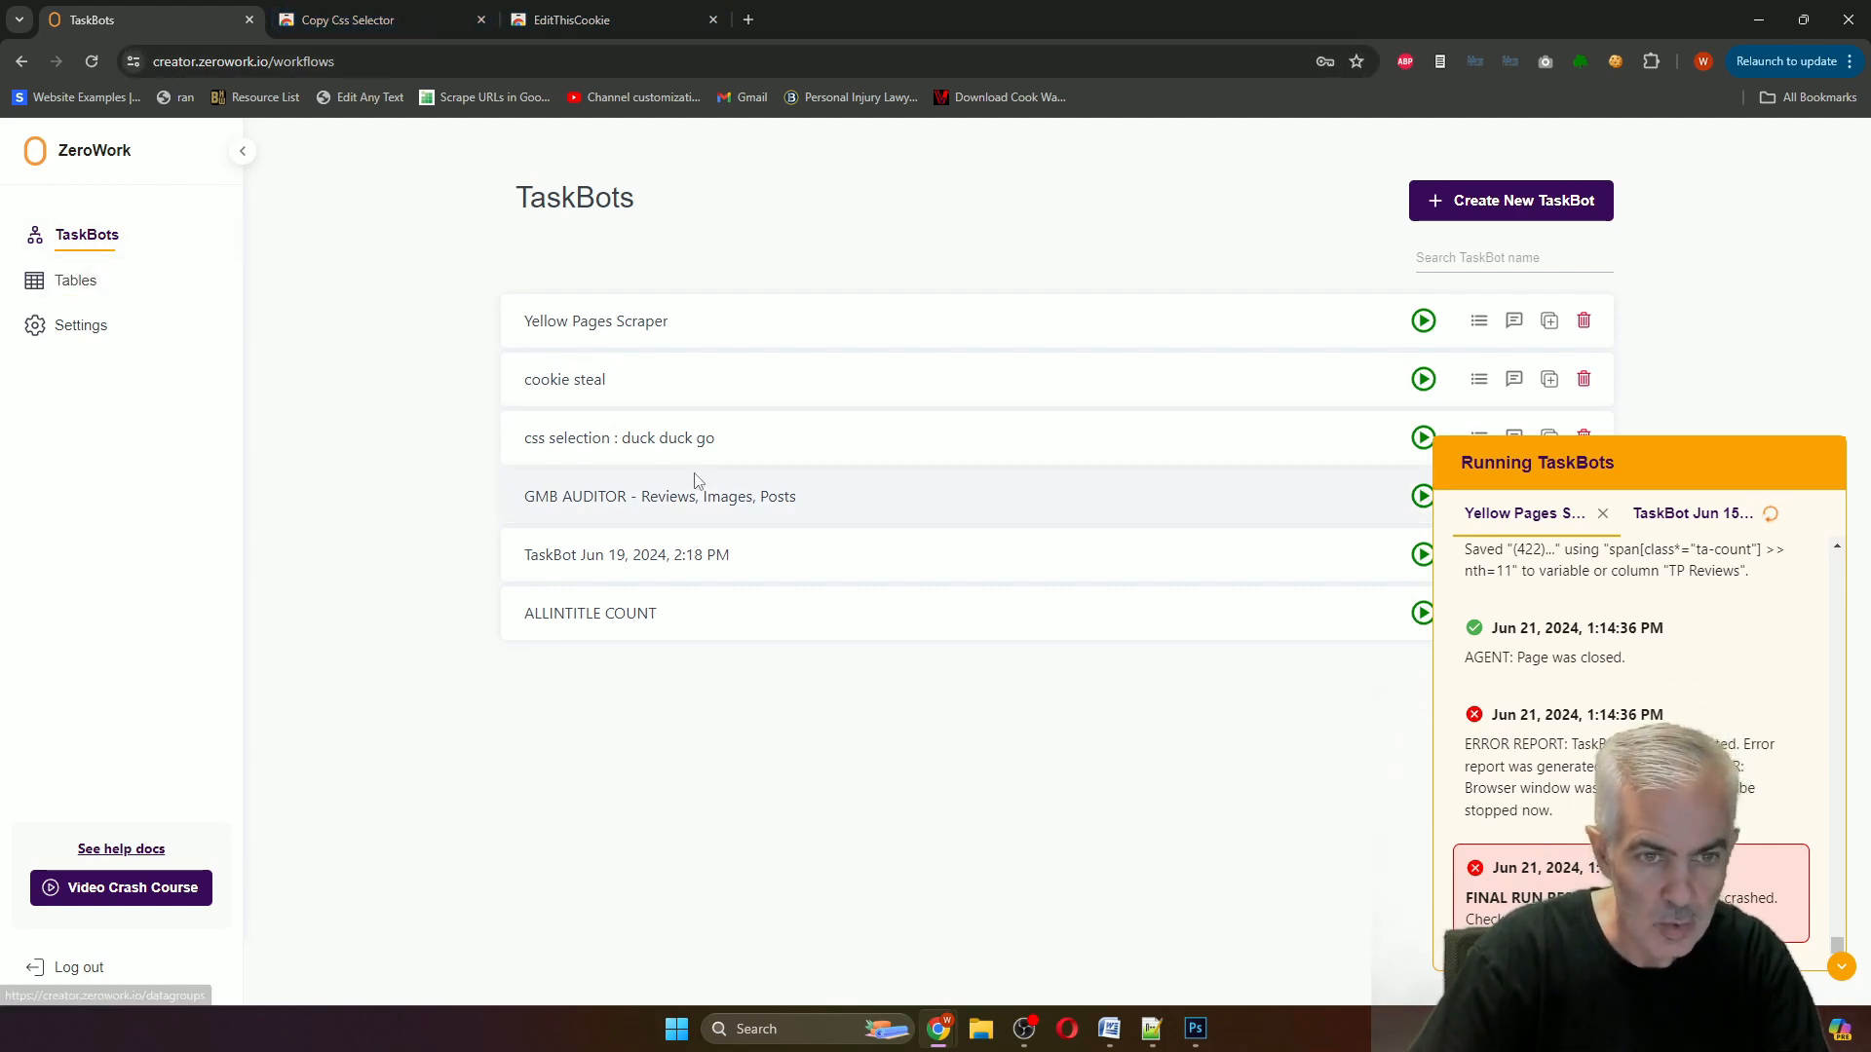
pyautogui.click(620, 437)
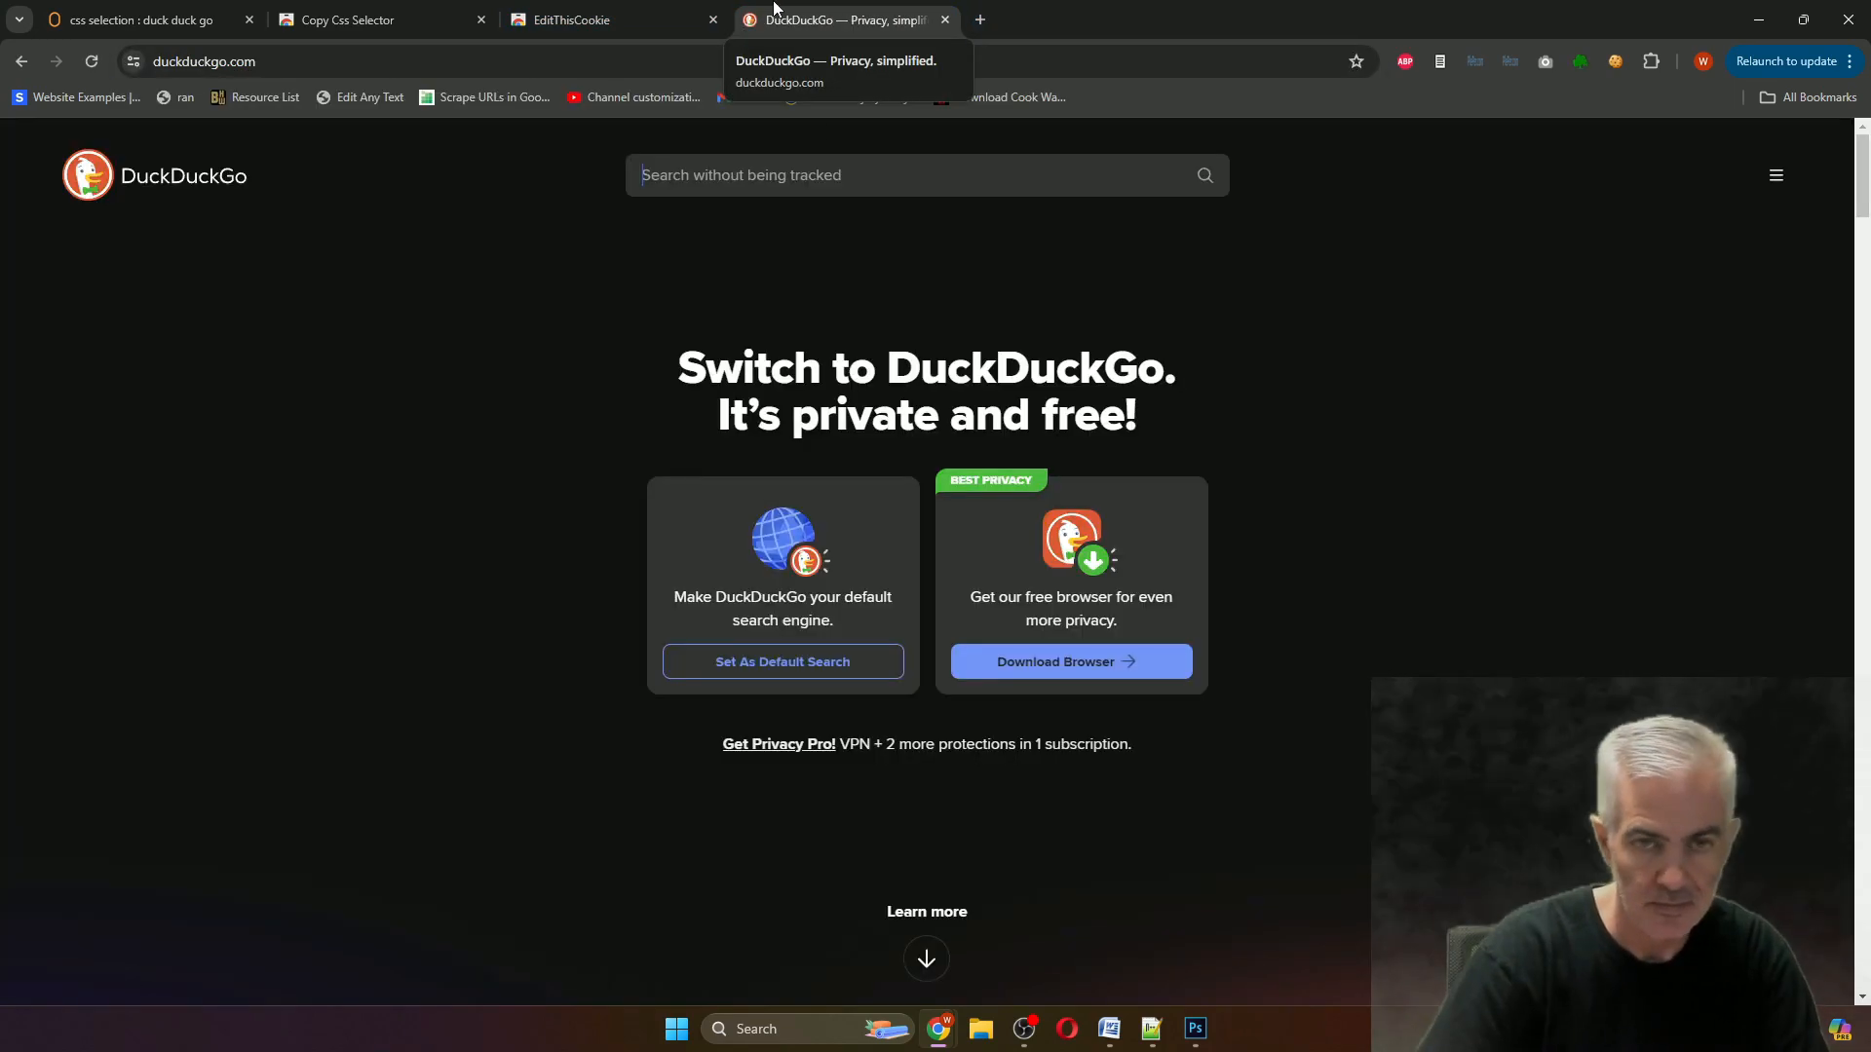
# Enter 'data recovery' in the DuckDuckGo search box, then bring up the Copy Css Selector extension.
pyautogui.write('data recovery')
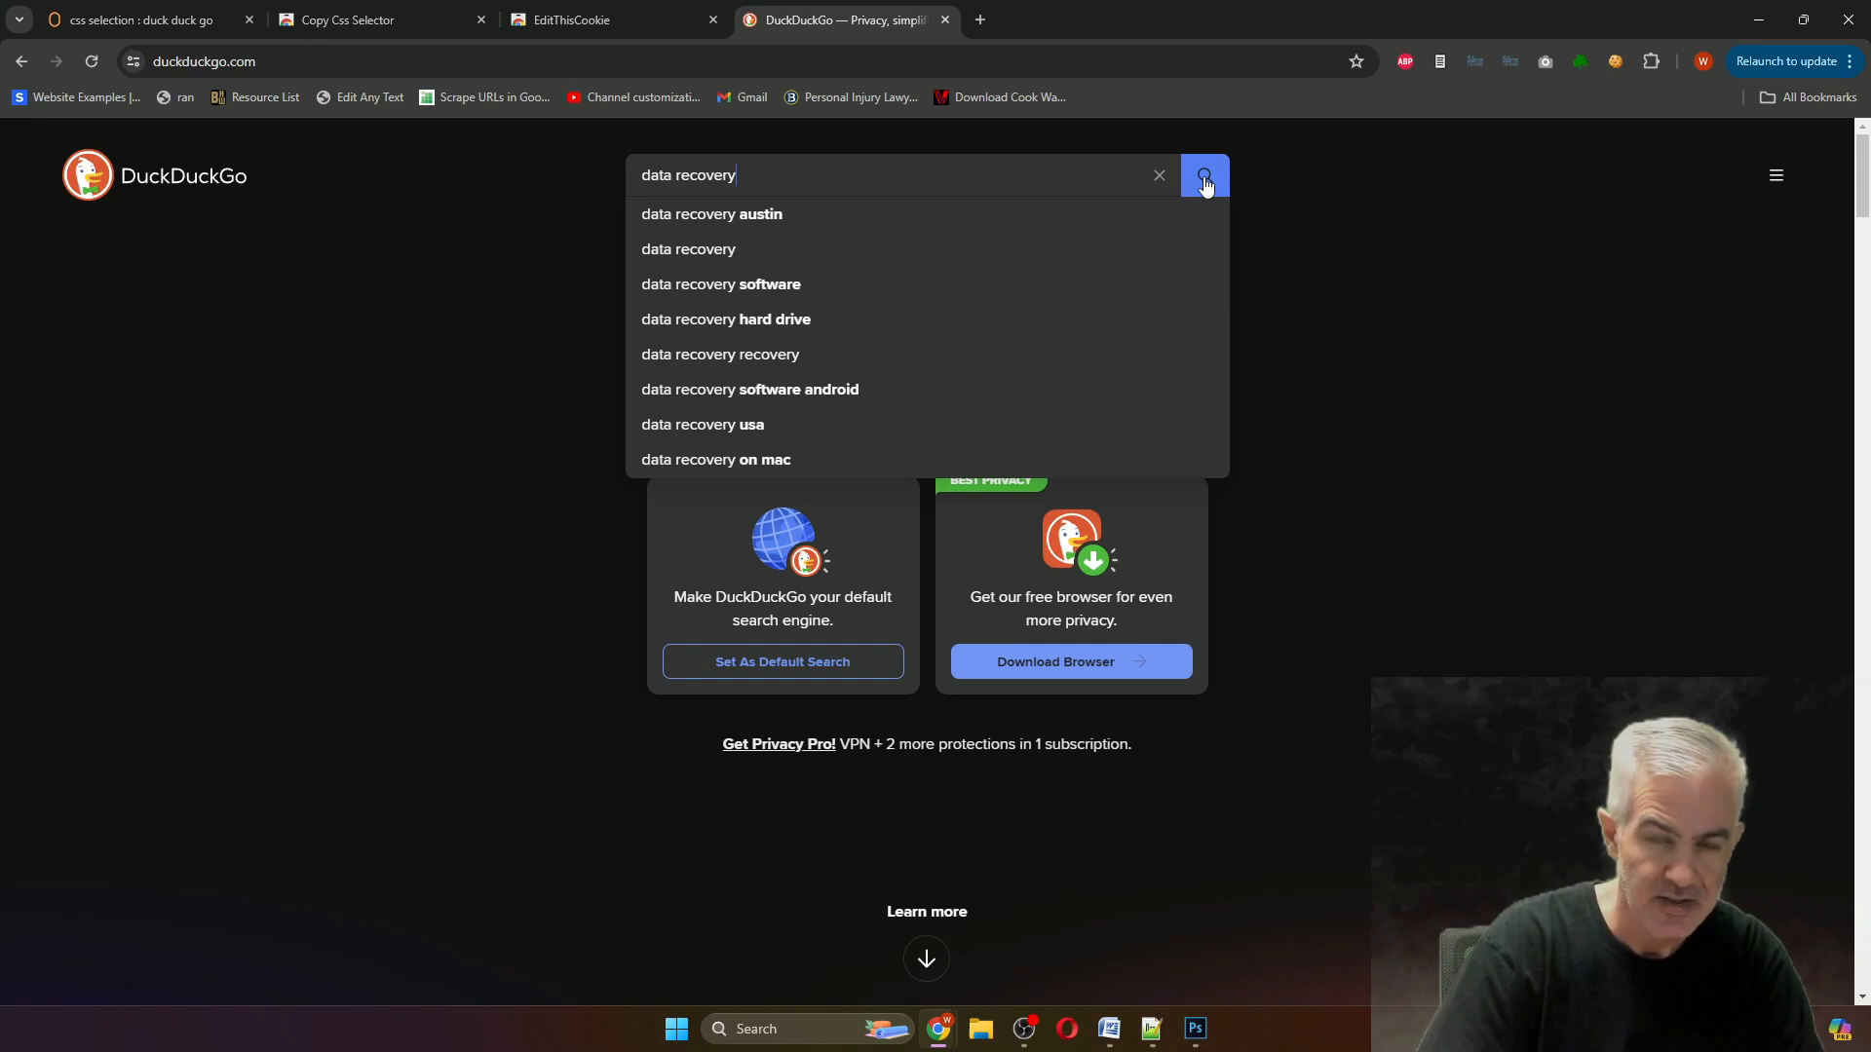
pyautogui.moveTo(1249, 205)
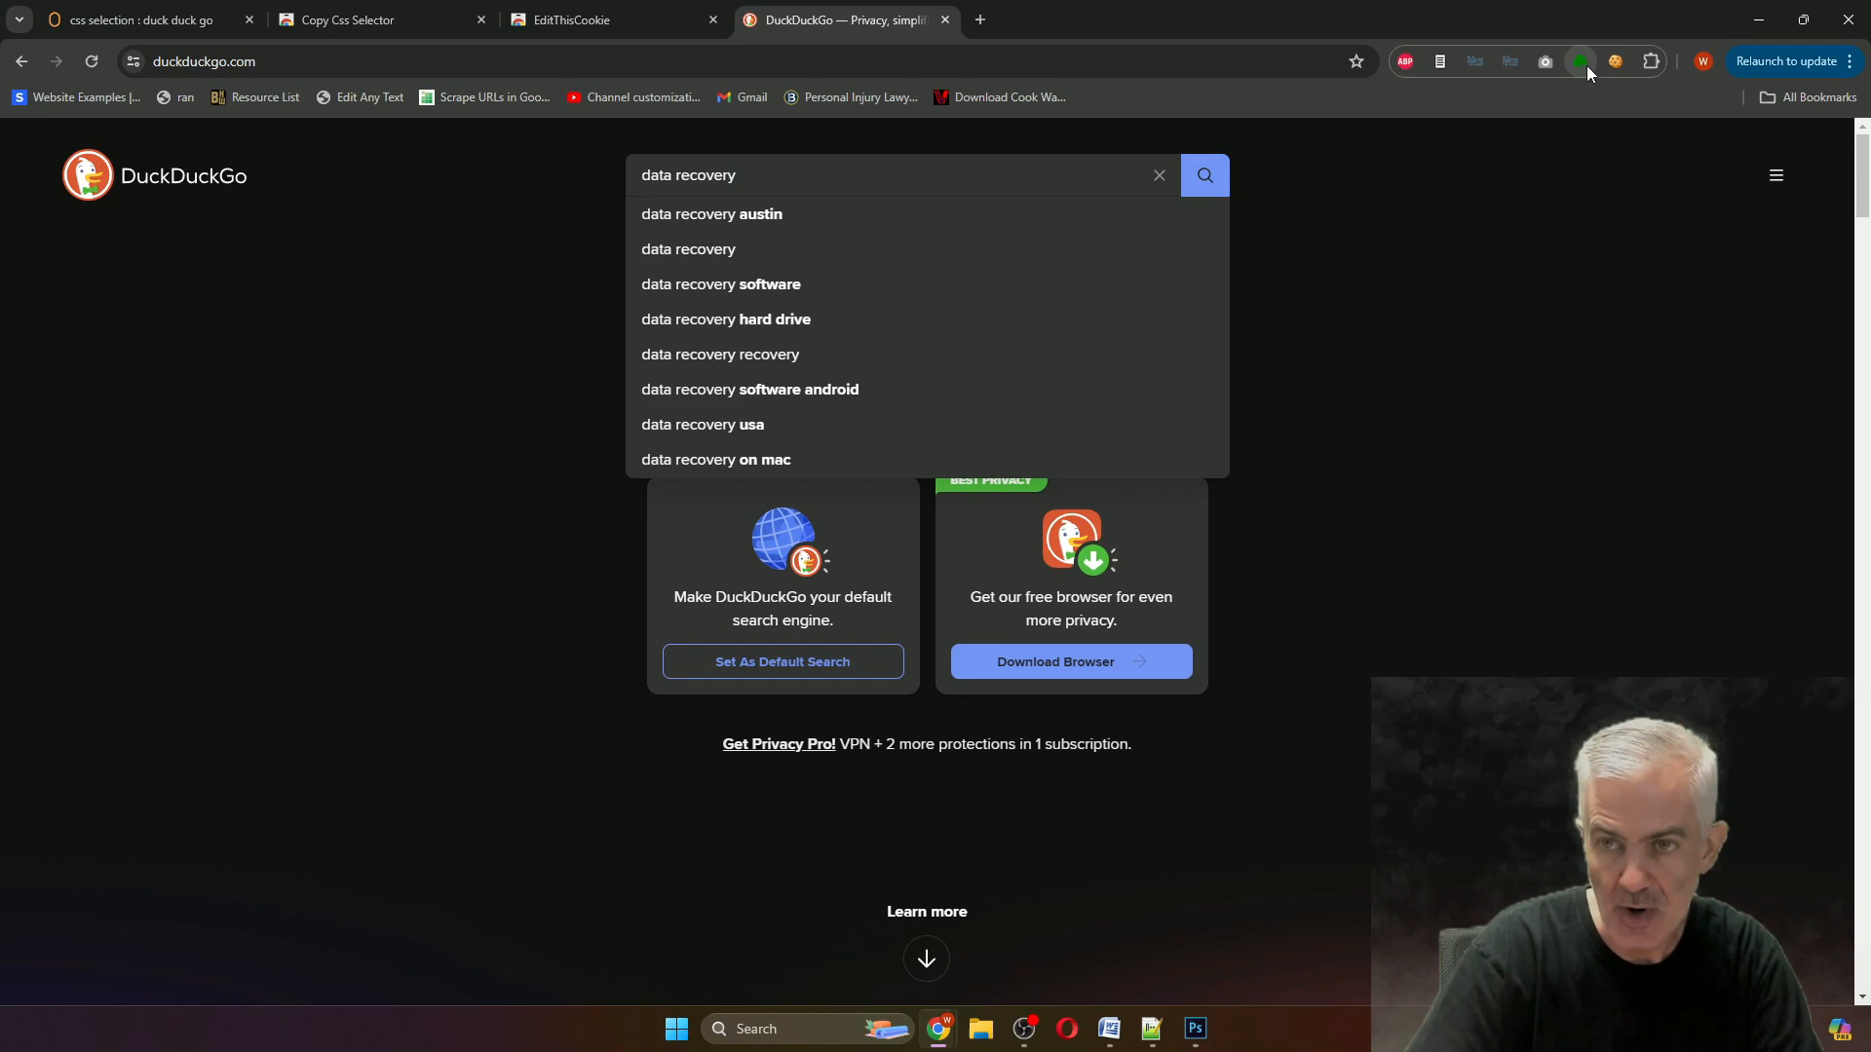
pyautogui.moveTo(1579, 60)
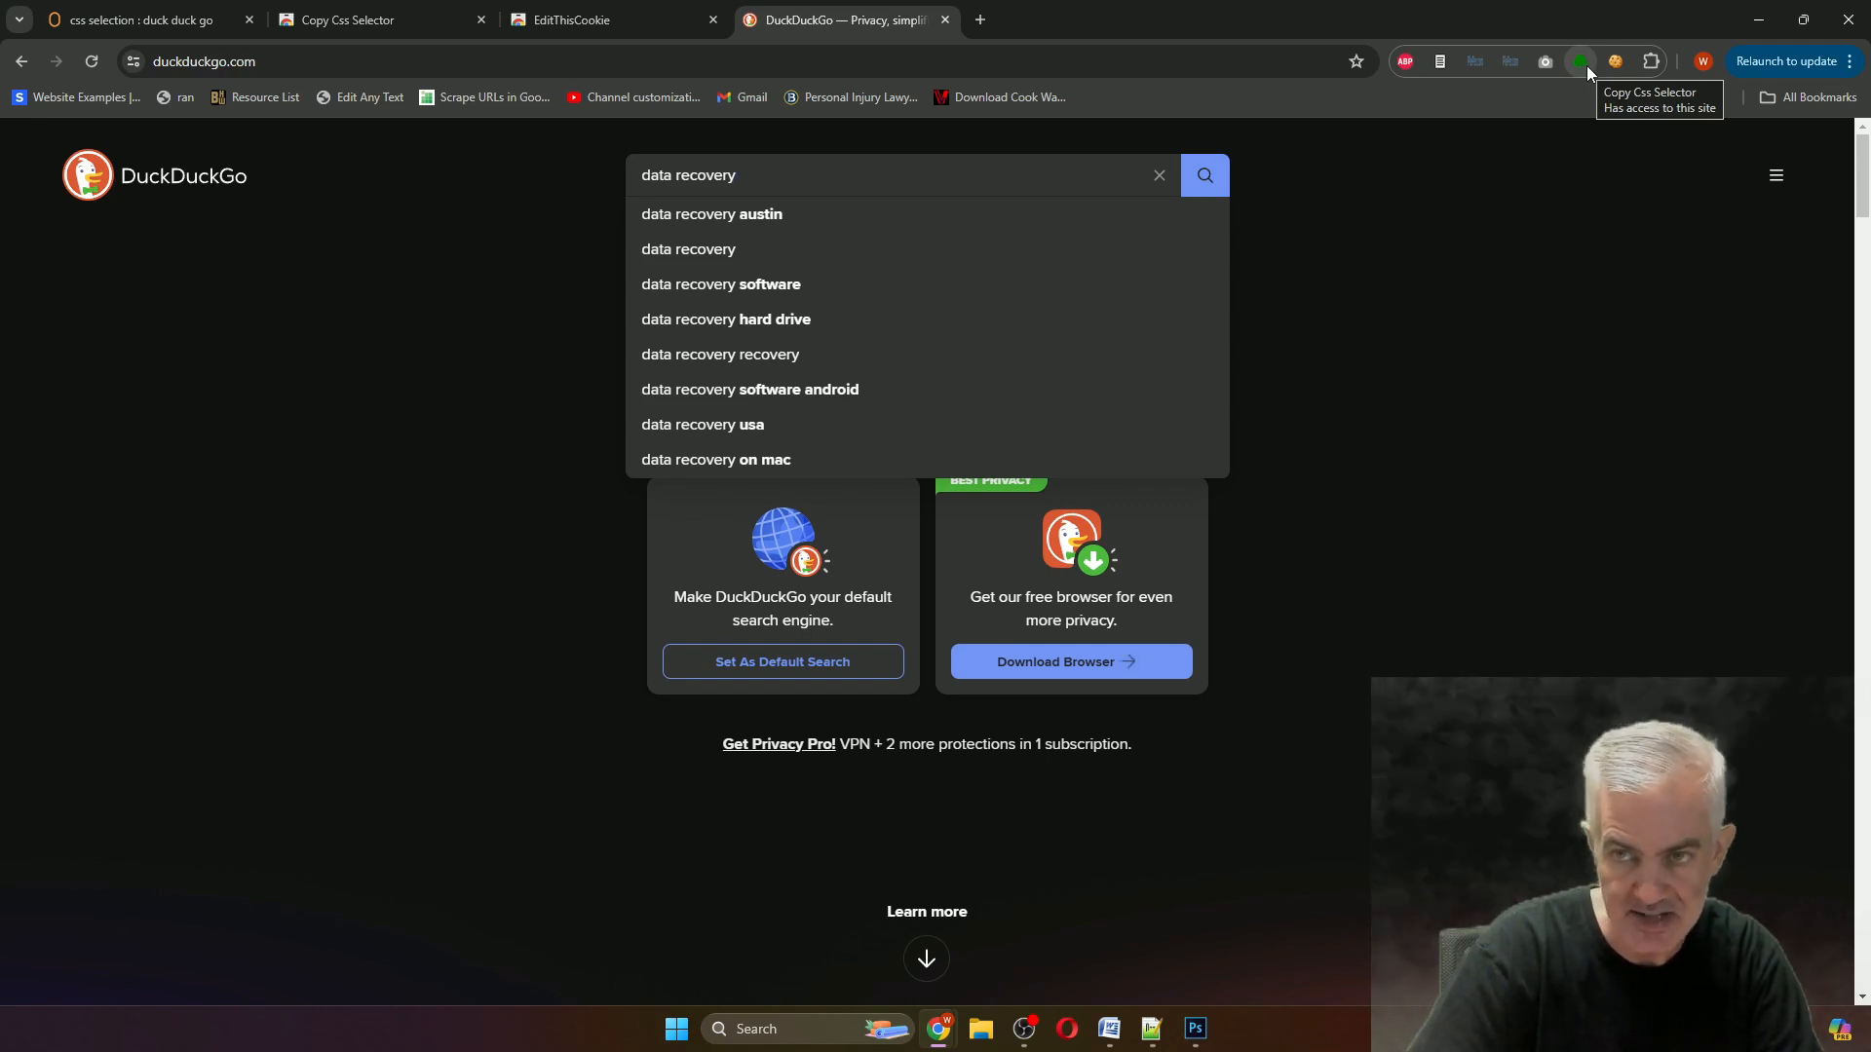
pyautogui.click(347, 19)
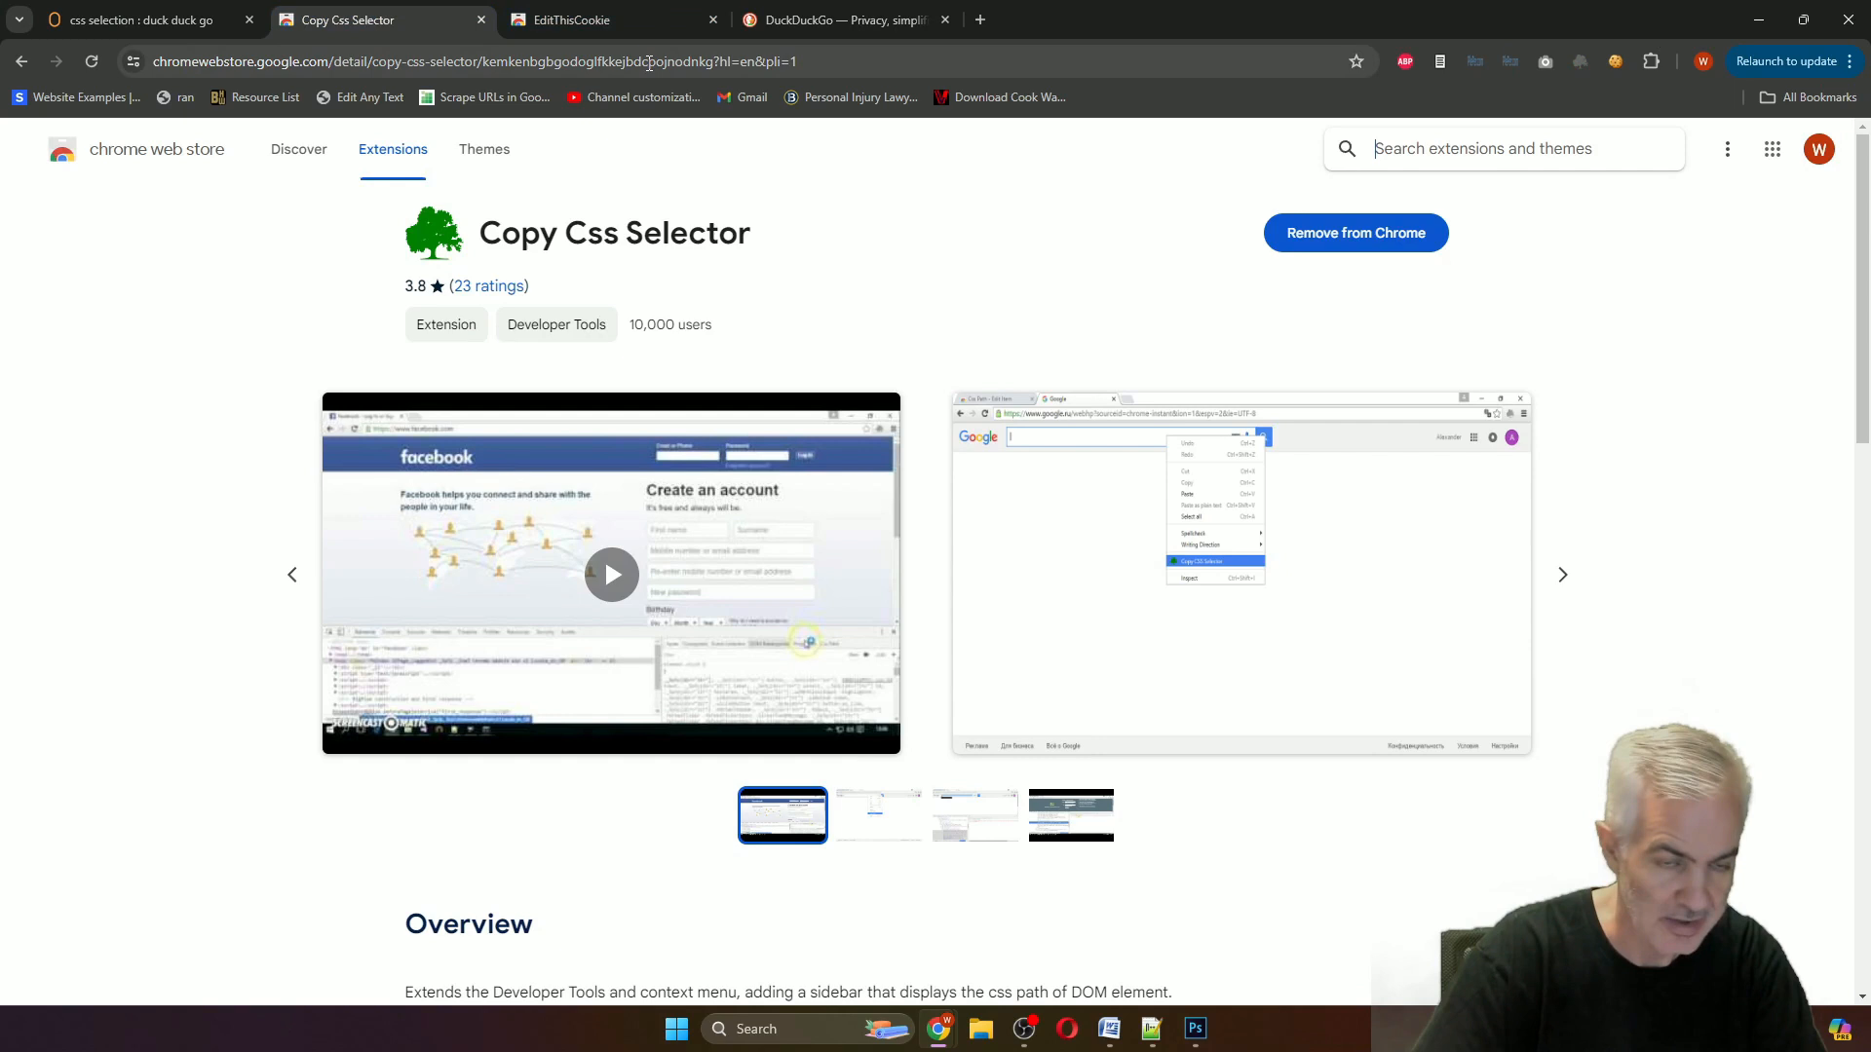
pyautogui.moveTo(1007, 221)
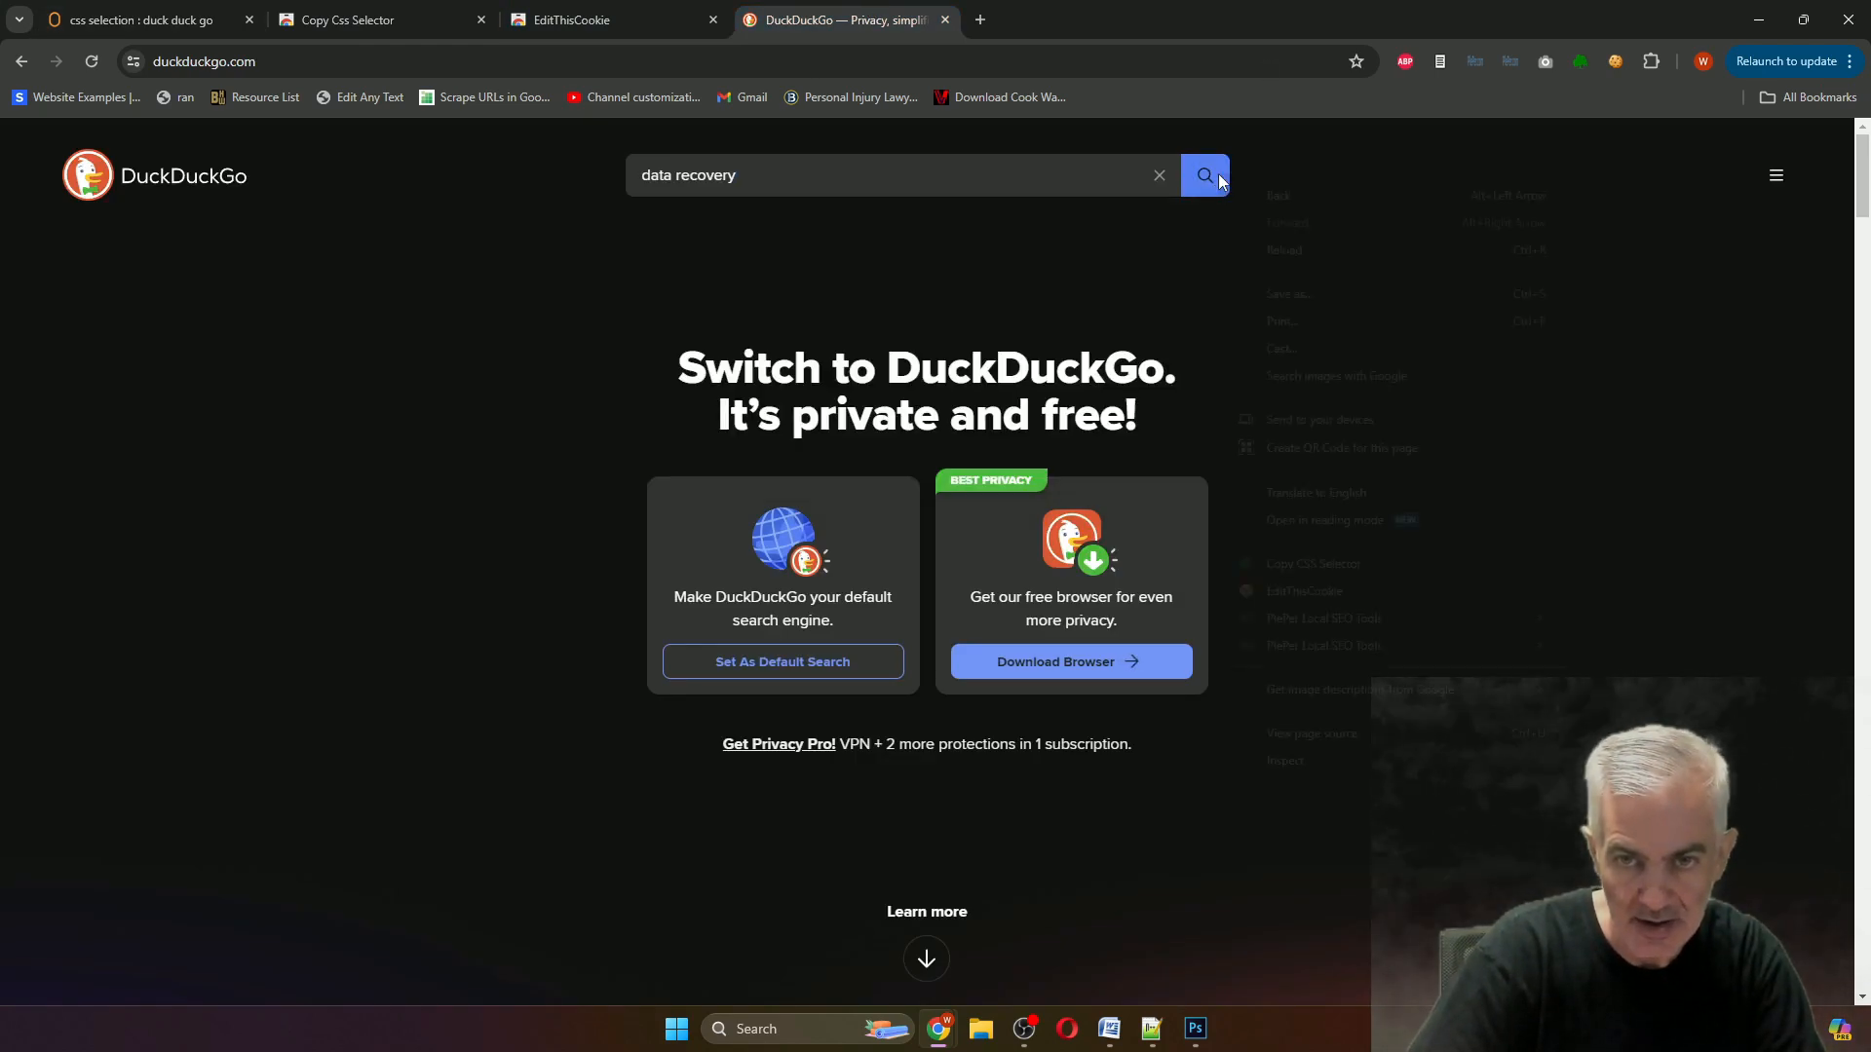
# Copy the search button's CSS selector (form#searchbox_homepage button[type="submit"]...) and paste it into the address bar.
pyautogui.rightClick(1204, 176)
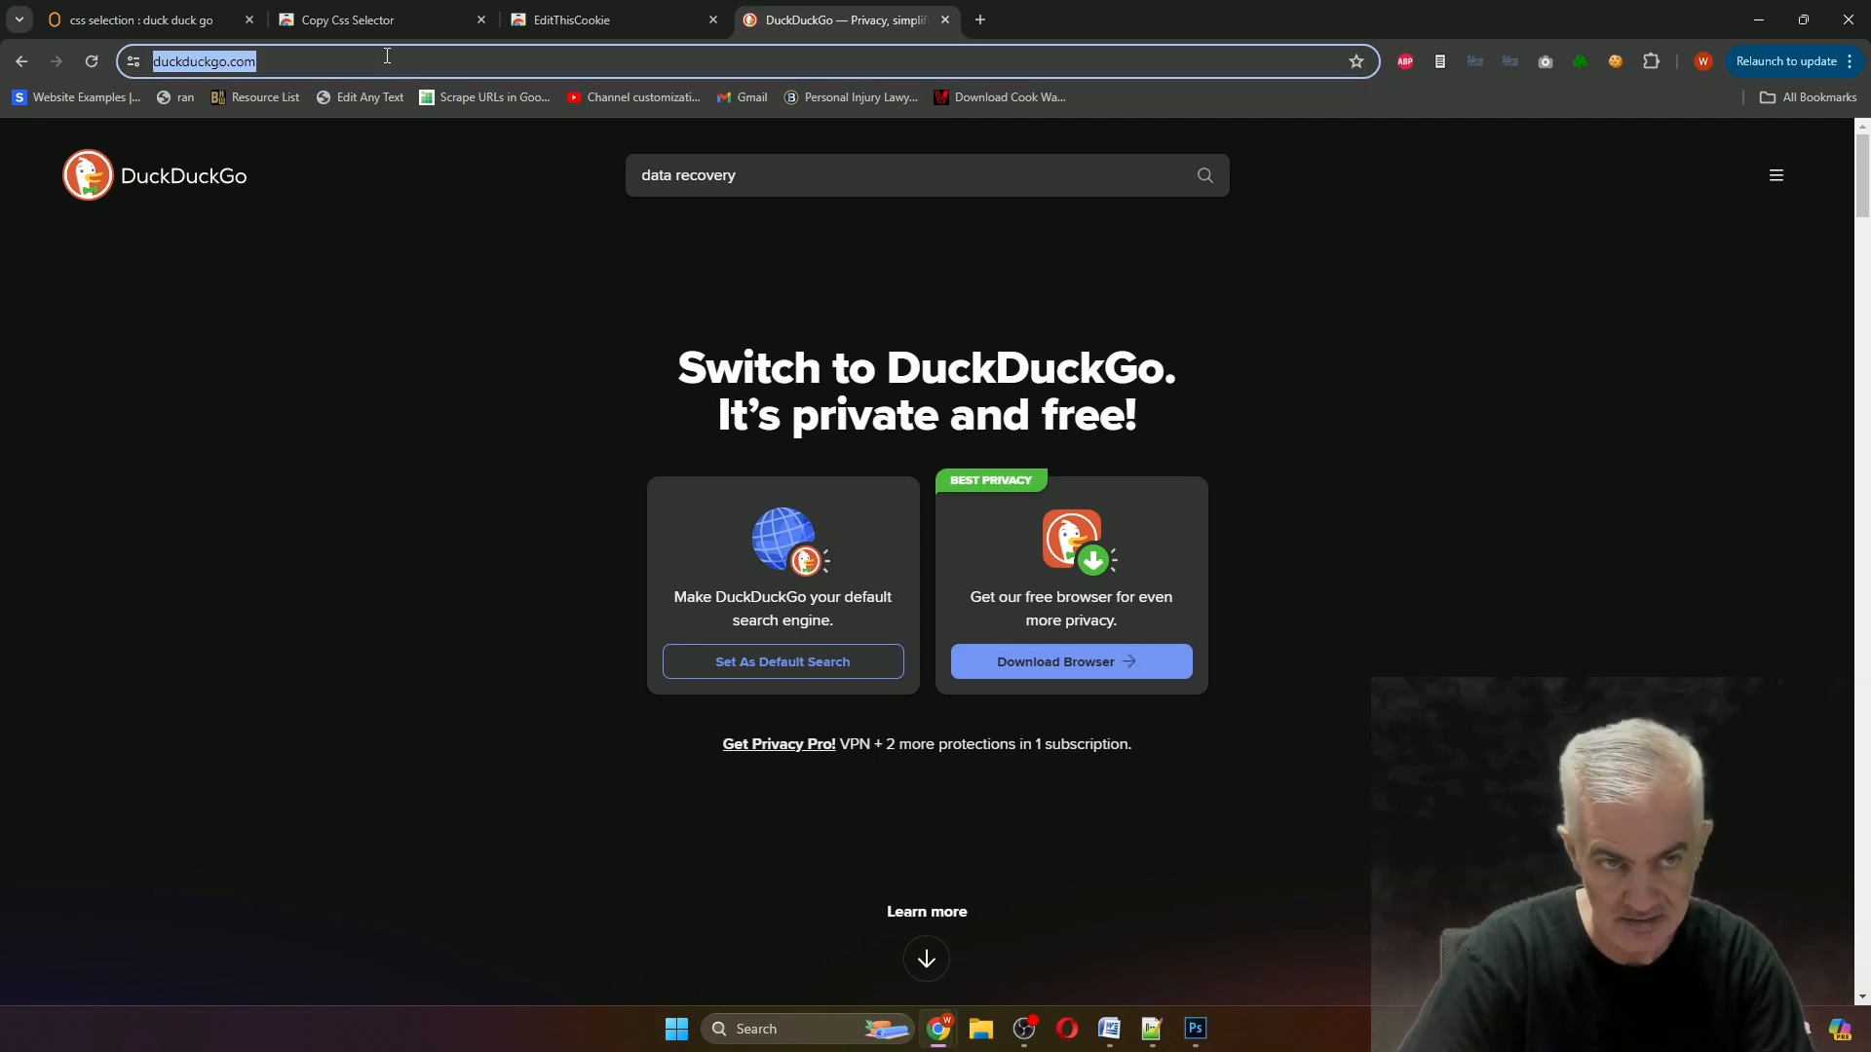
pyautogui.write('form#searchbox_homepage button[type="submit"].searchbox_searchButton__F5Bwq.iconButton_button__6x_9C')
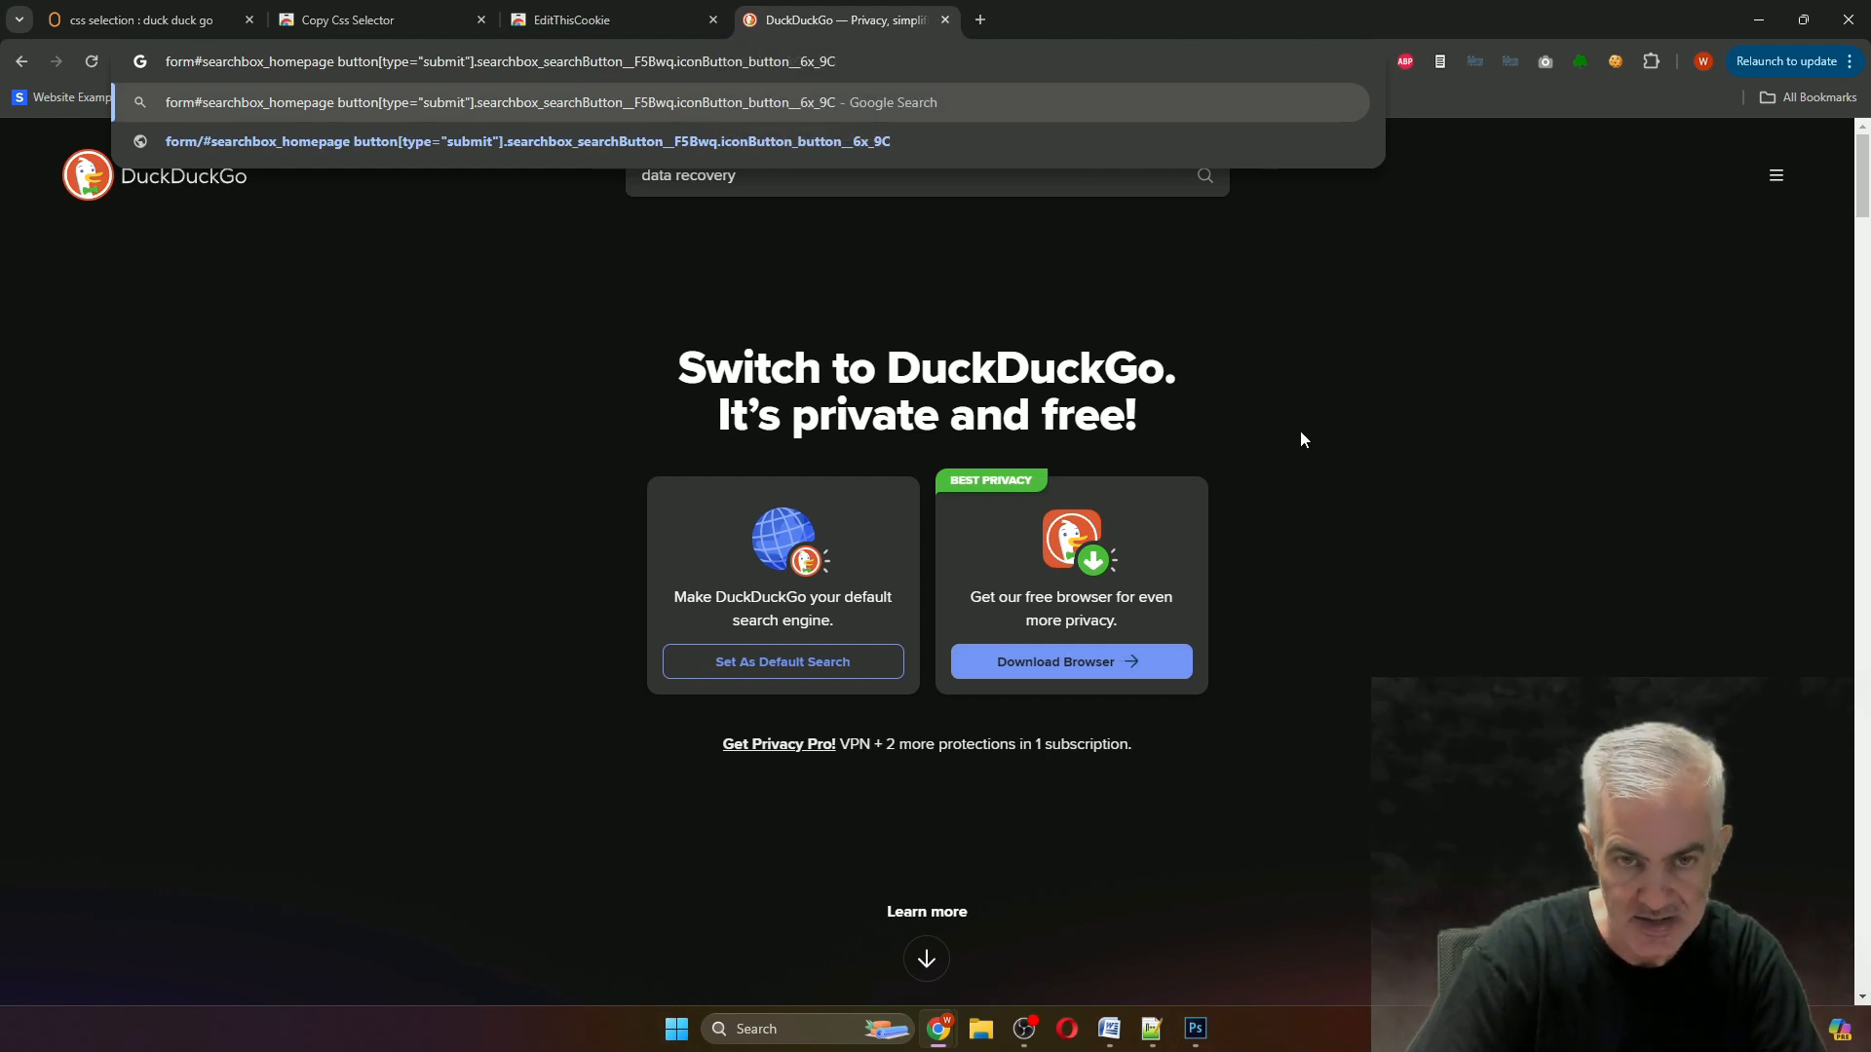
# Return to the 'css selection : duck duck go' TaskBot tab in ZeroWork.
pyautogui.click(579, 20)
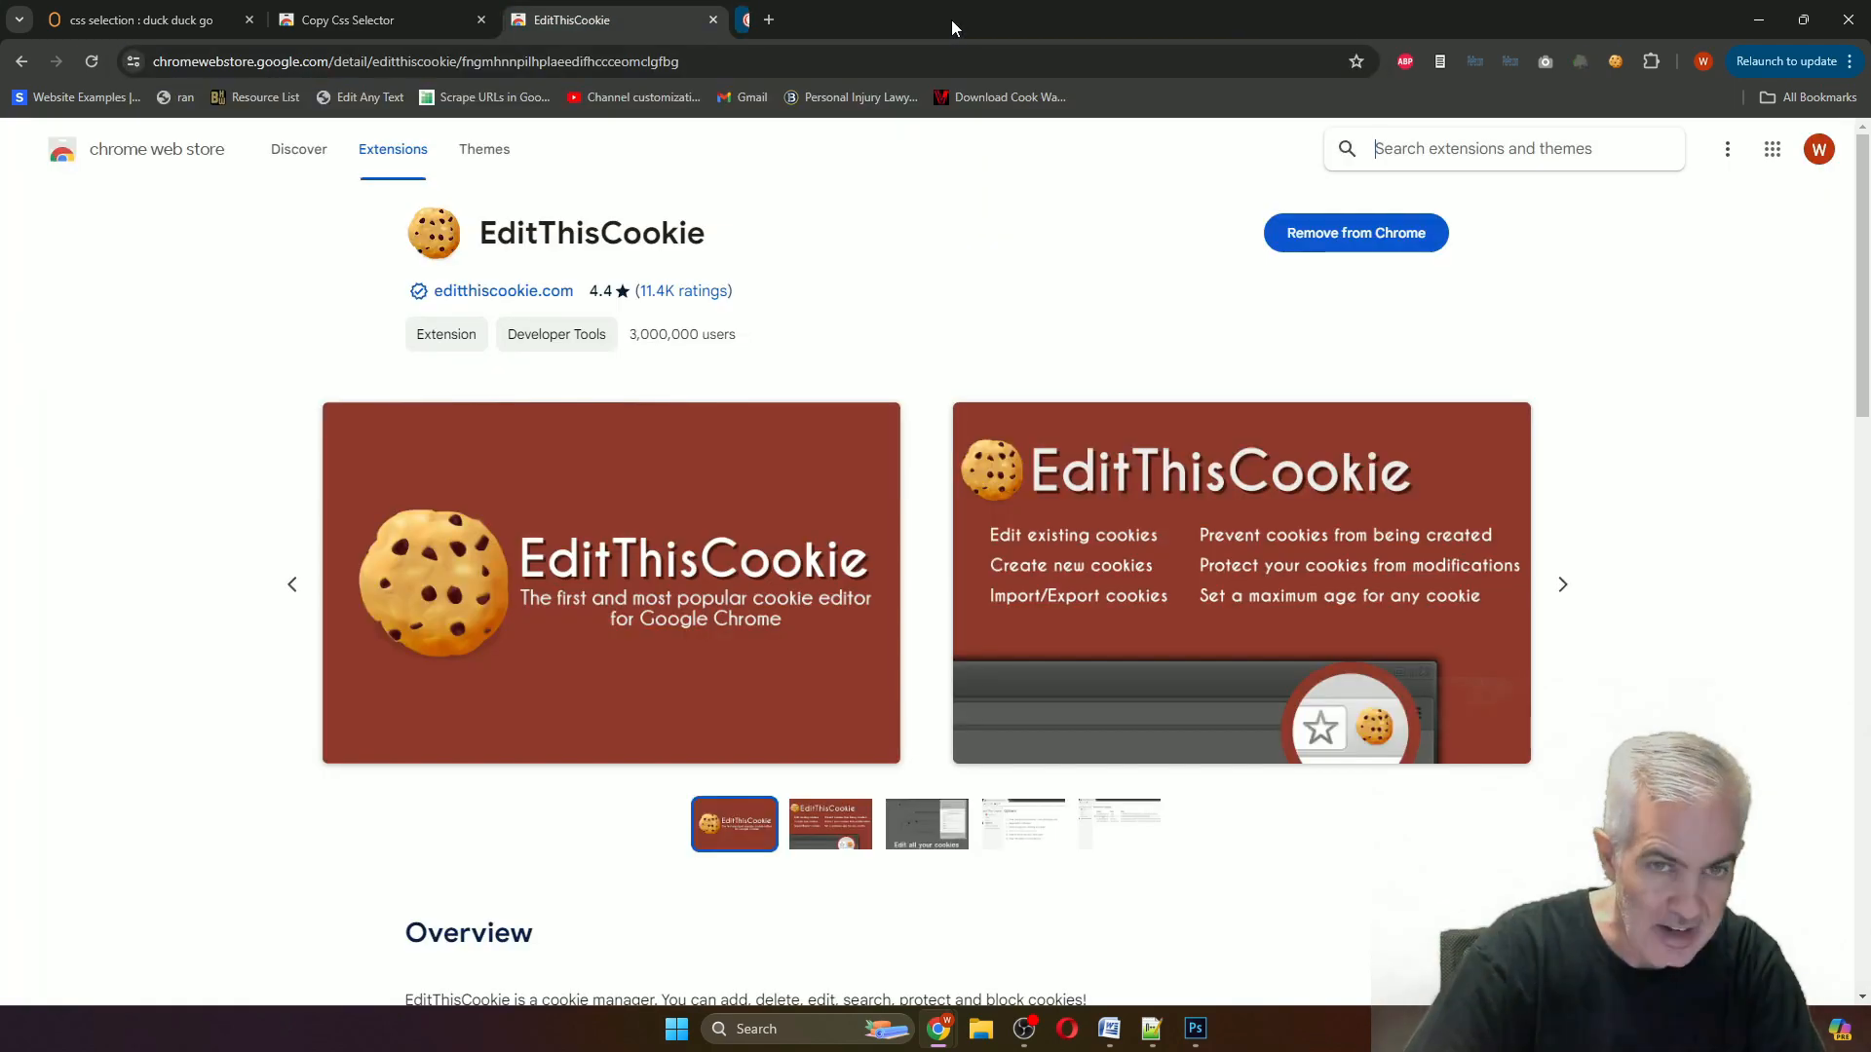
pyautogui.click(136, 20)
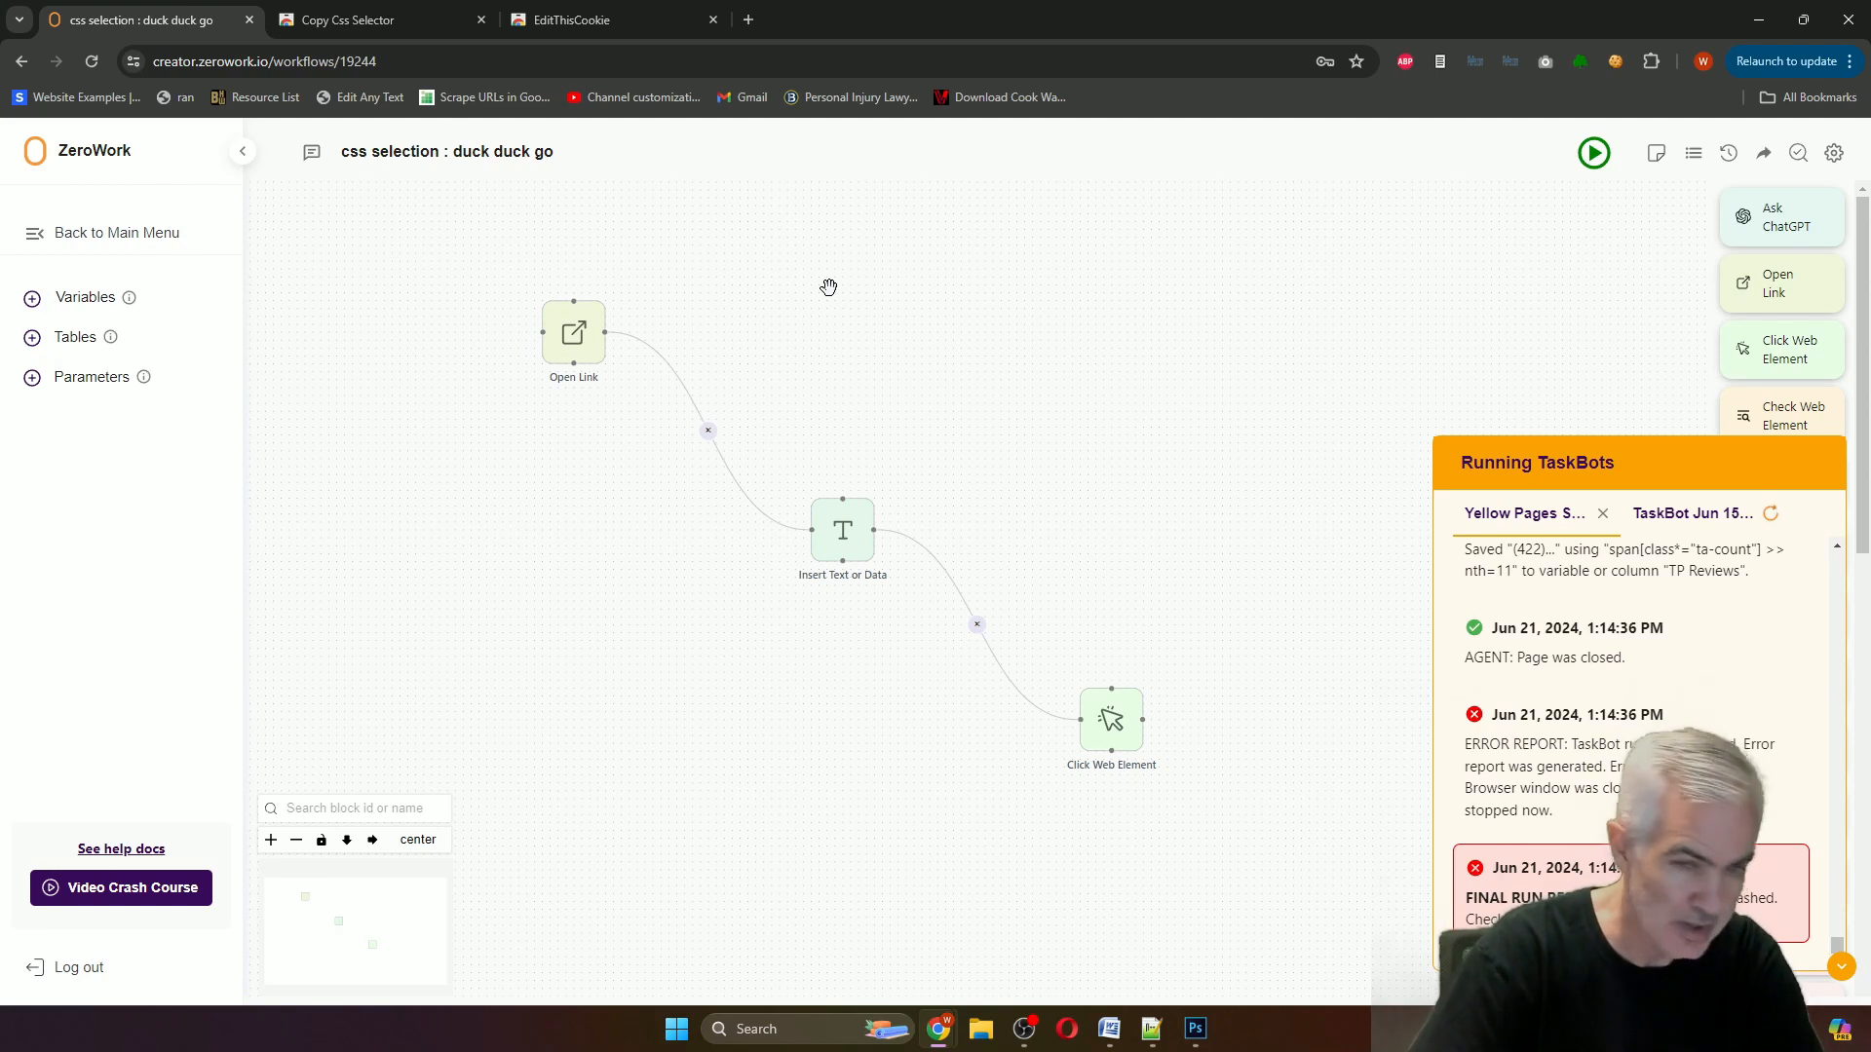
pyautogui.moveTo(1002, 559)
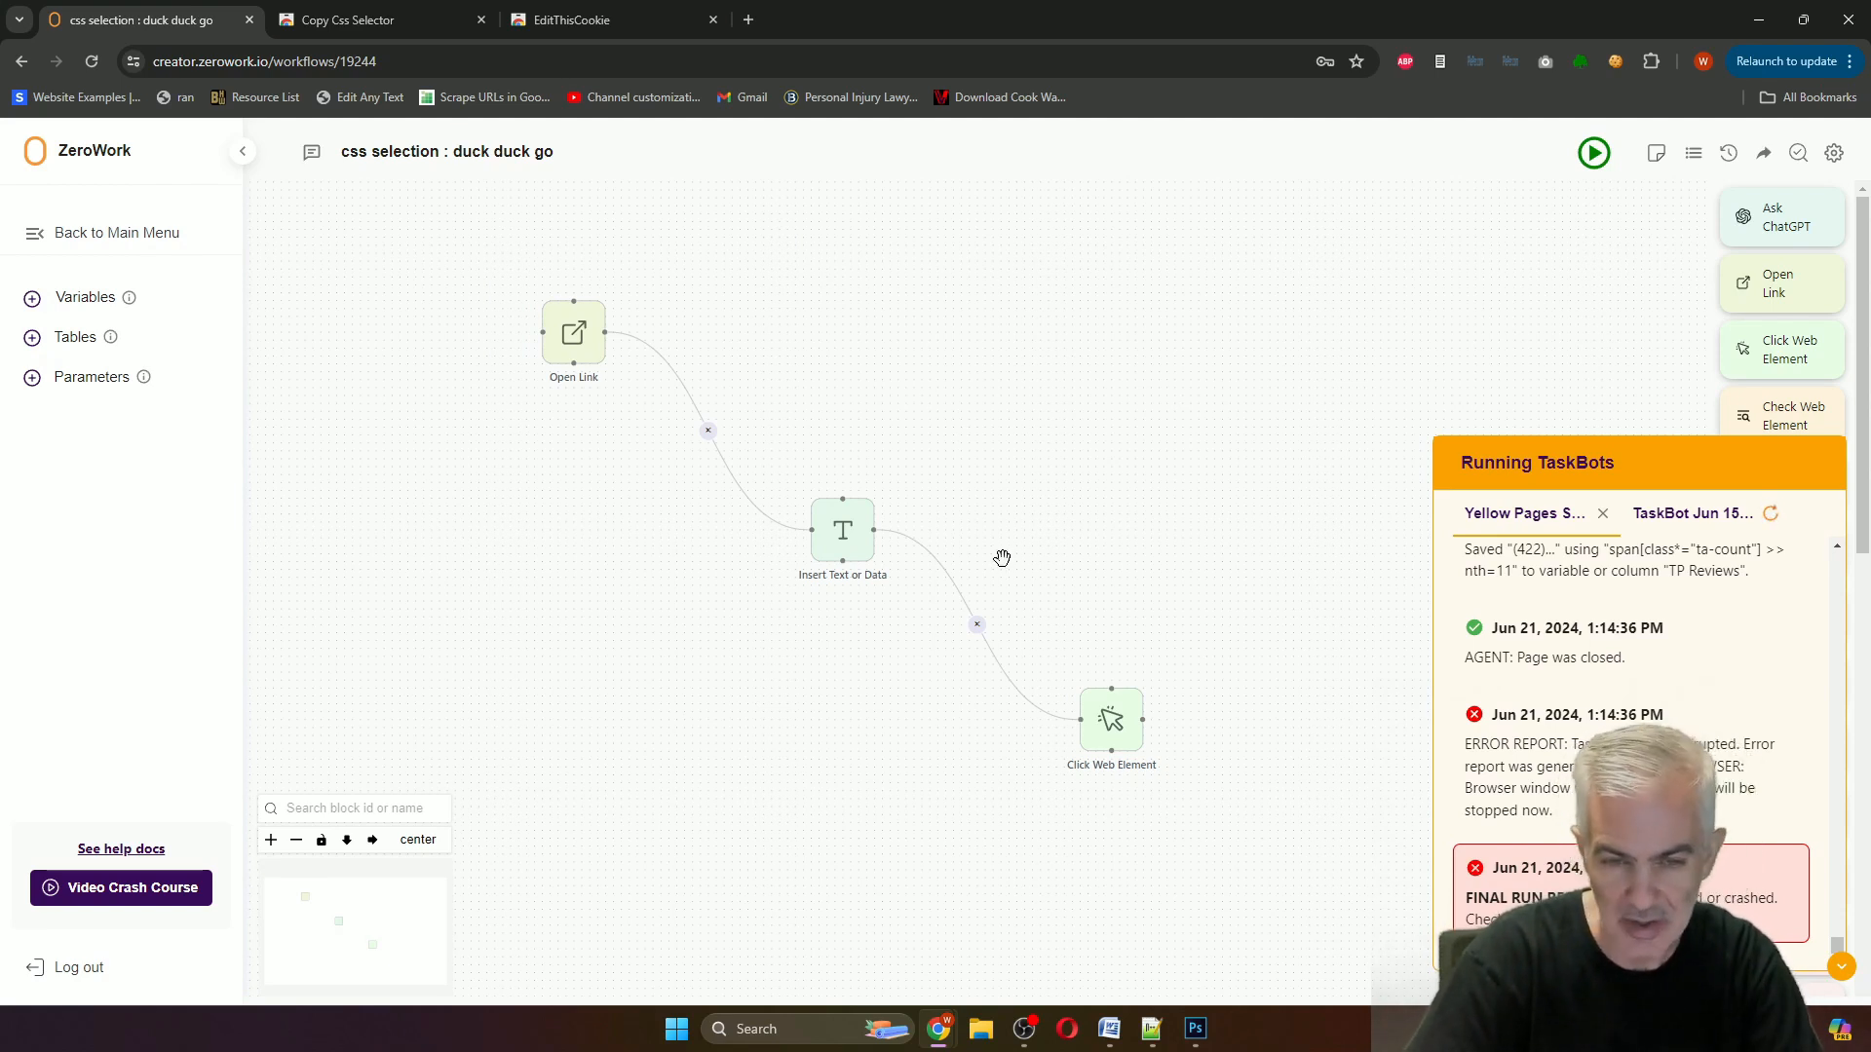
pyautogui.moveTo(996, 562)
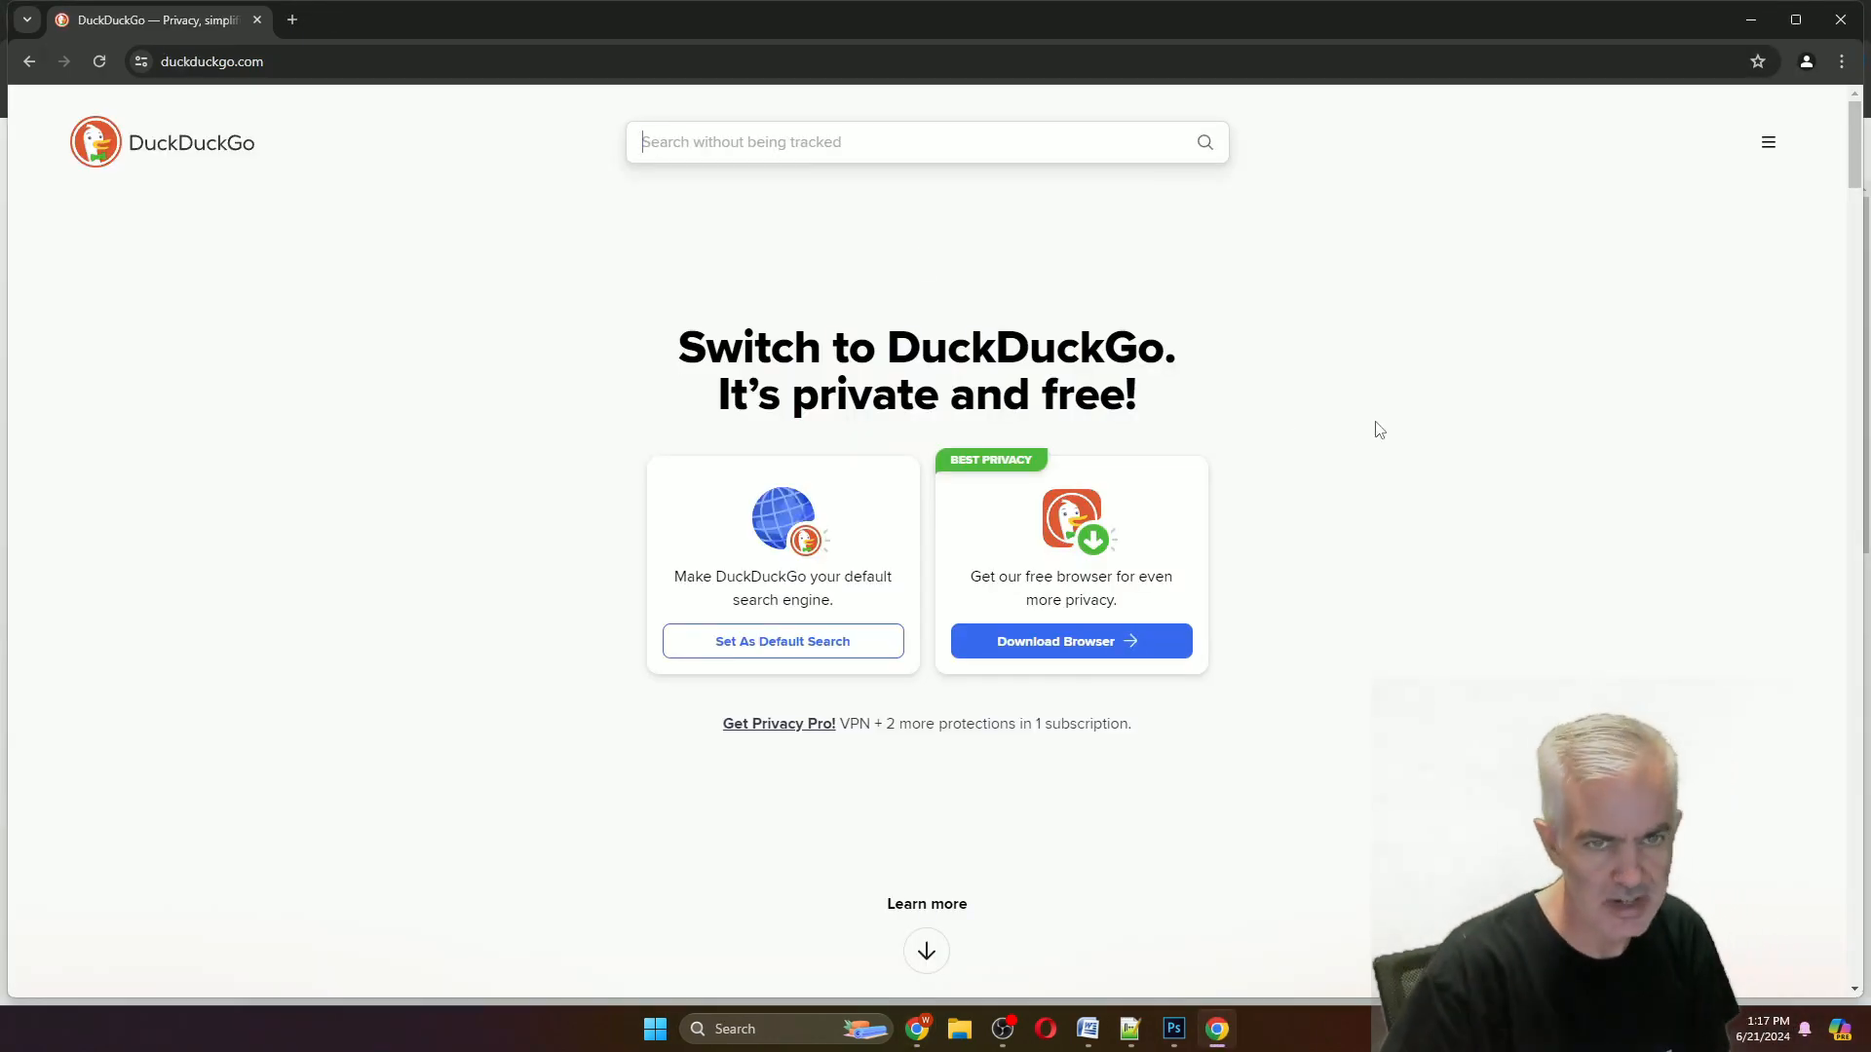
# Let the bot fill 'data recovery' into DuckDuckGo and finish its run successfully.
pyautogui.write('data r')
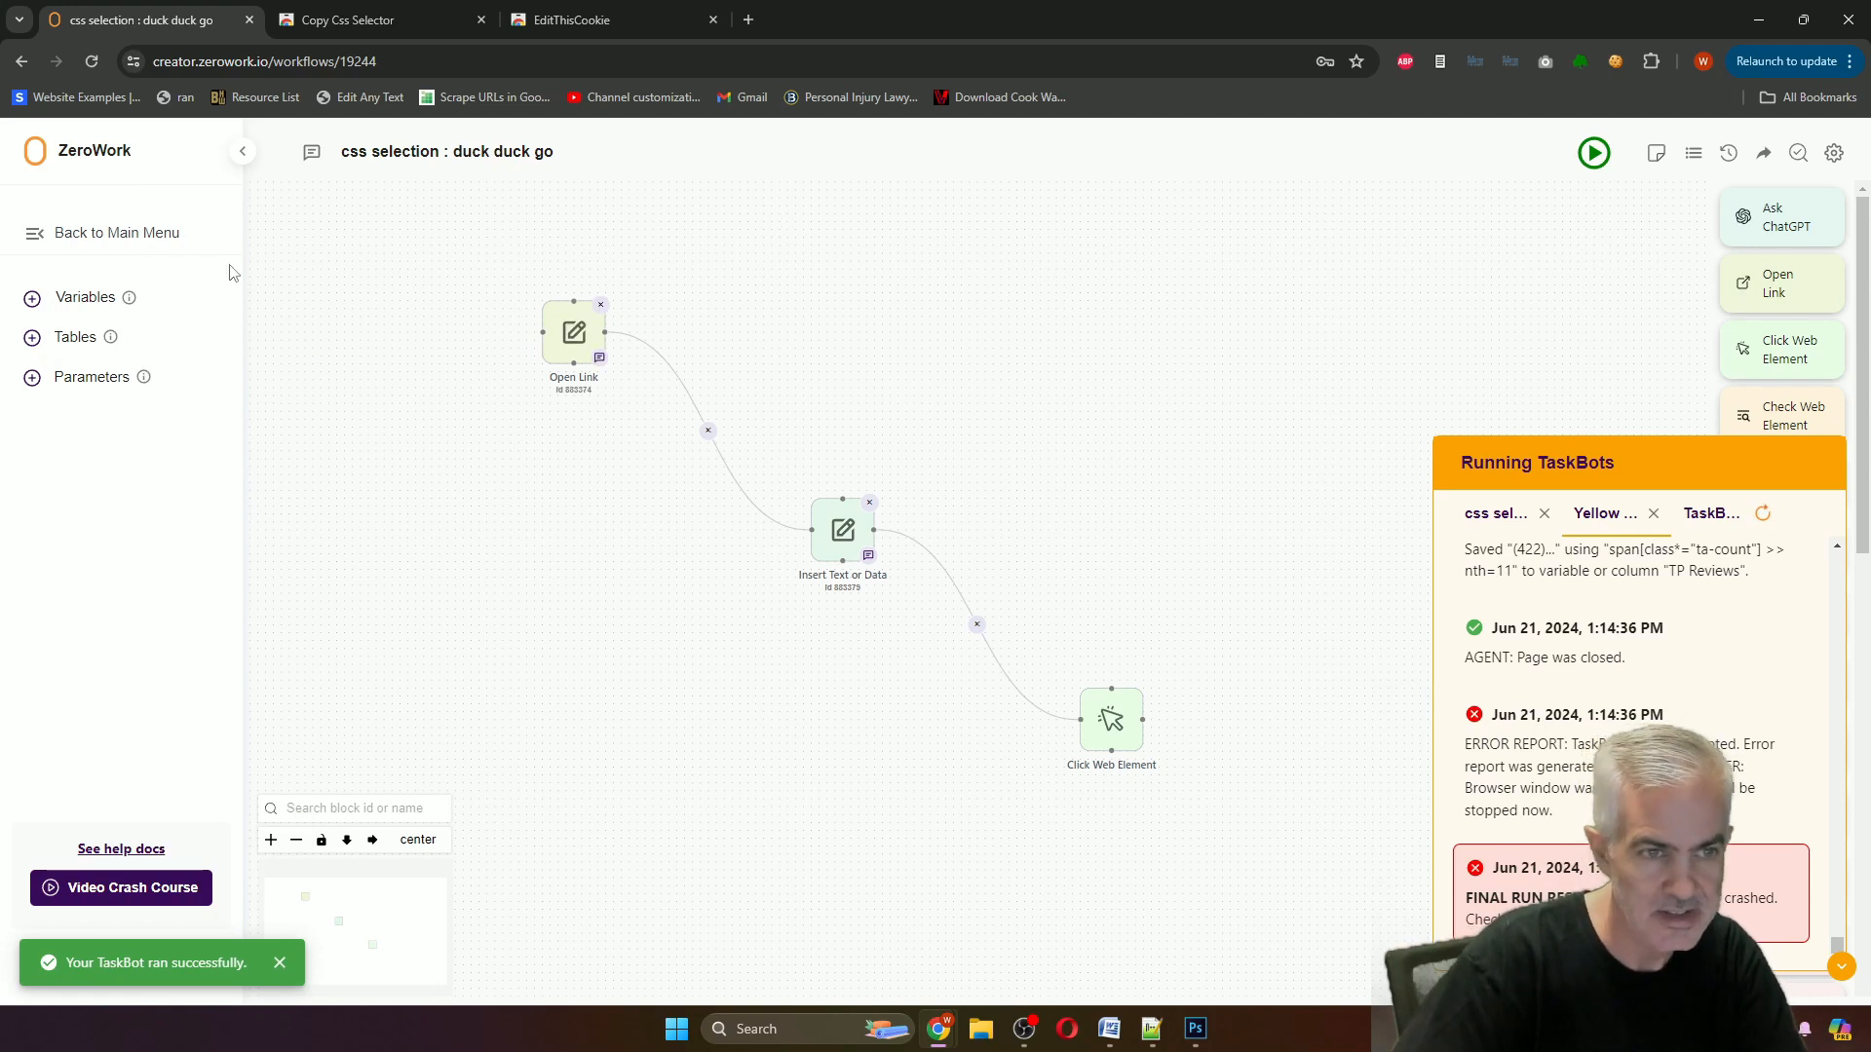
# Open the 'cookie steal' TaskBot and confirm its Open Link block points to linkedin.com.
pyautogui.click(117, 232)
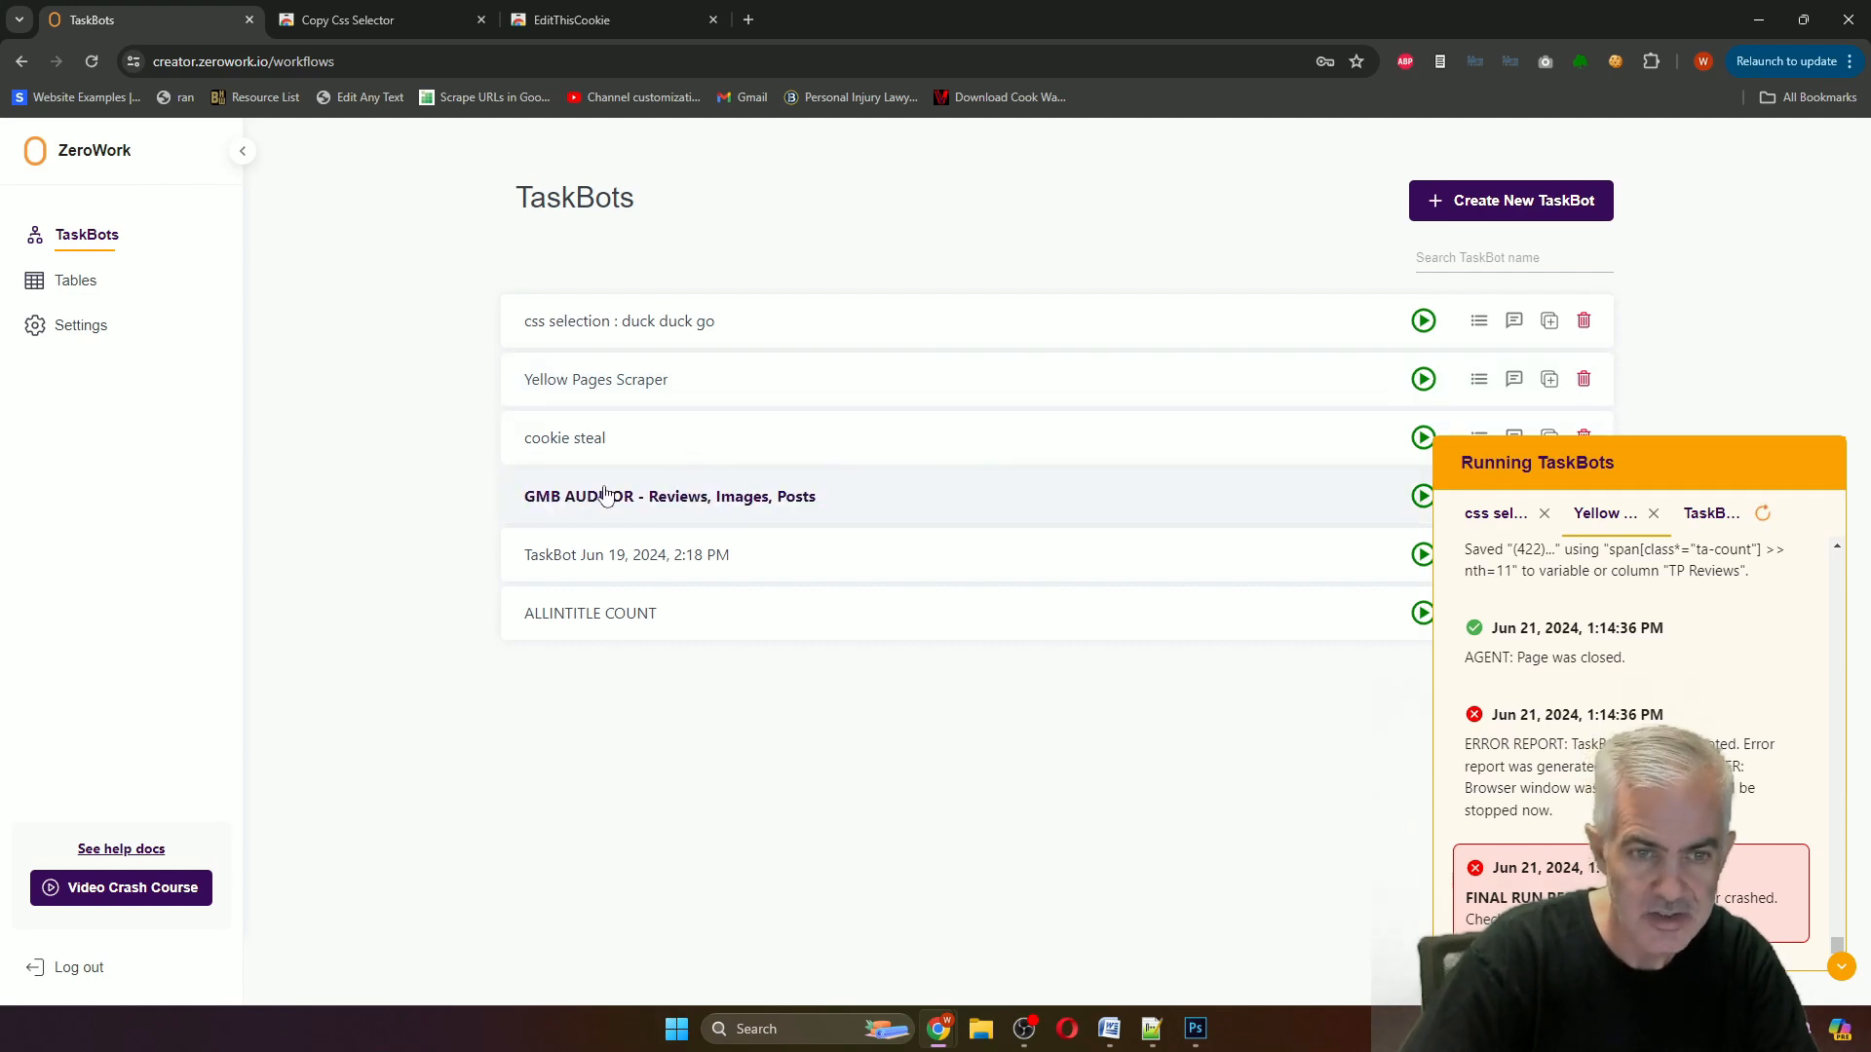
pyautogui.click(565, 438)
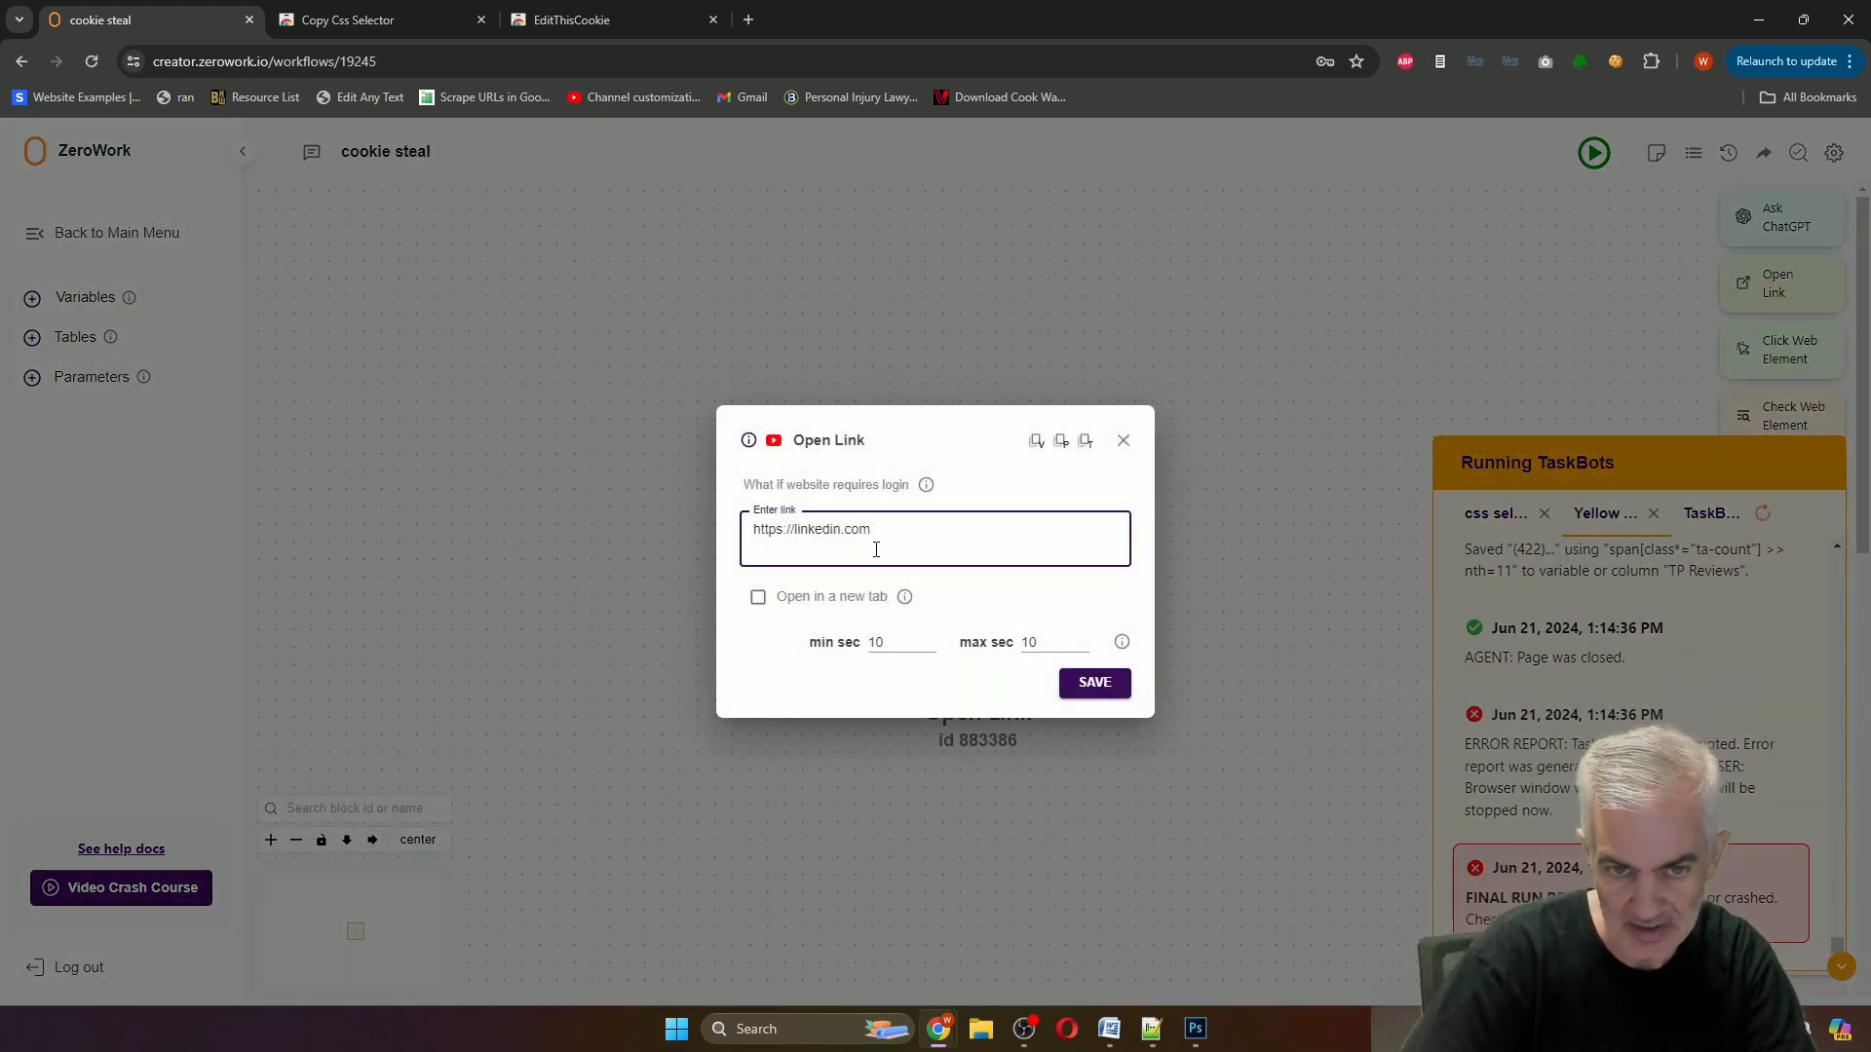
pyautogui.click(1123, 440)
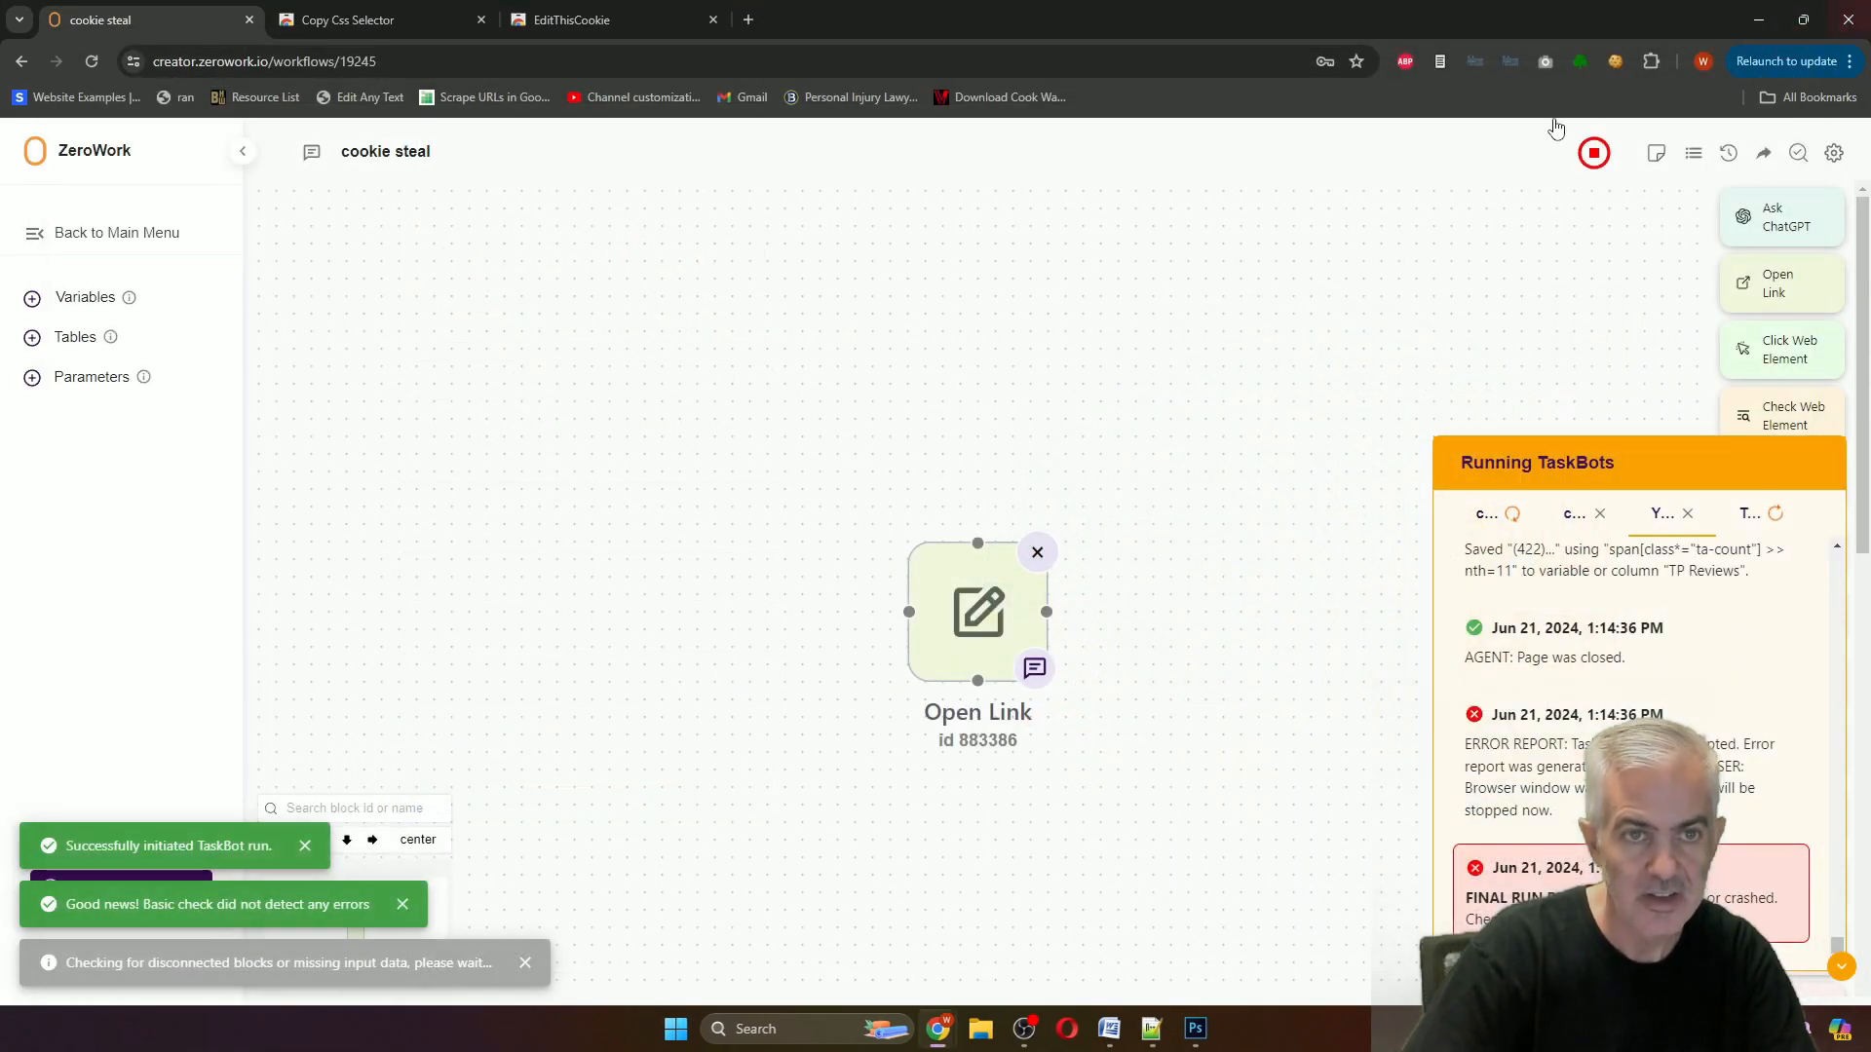
# Load linkedin.com in a fresh Chrome tab.
pyautogui.click(749, 19)
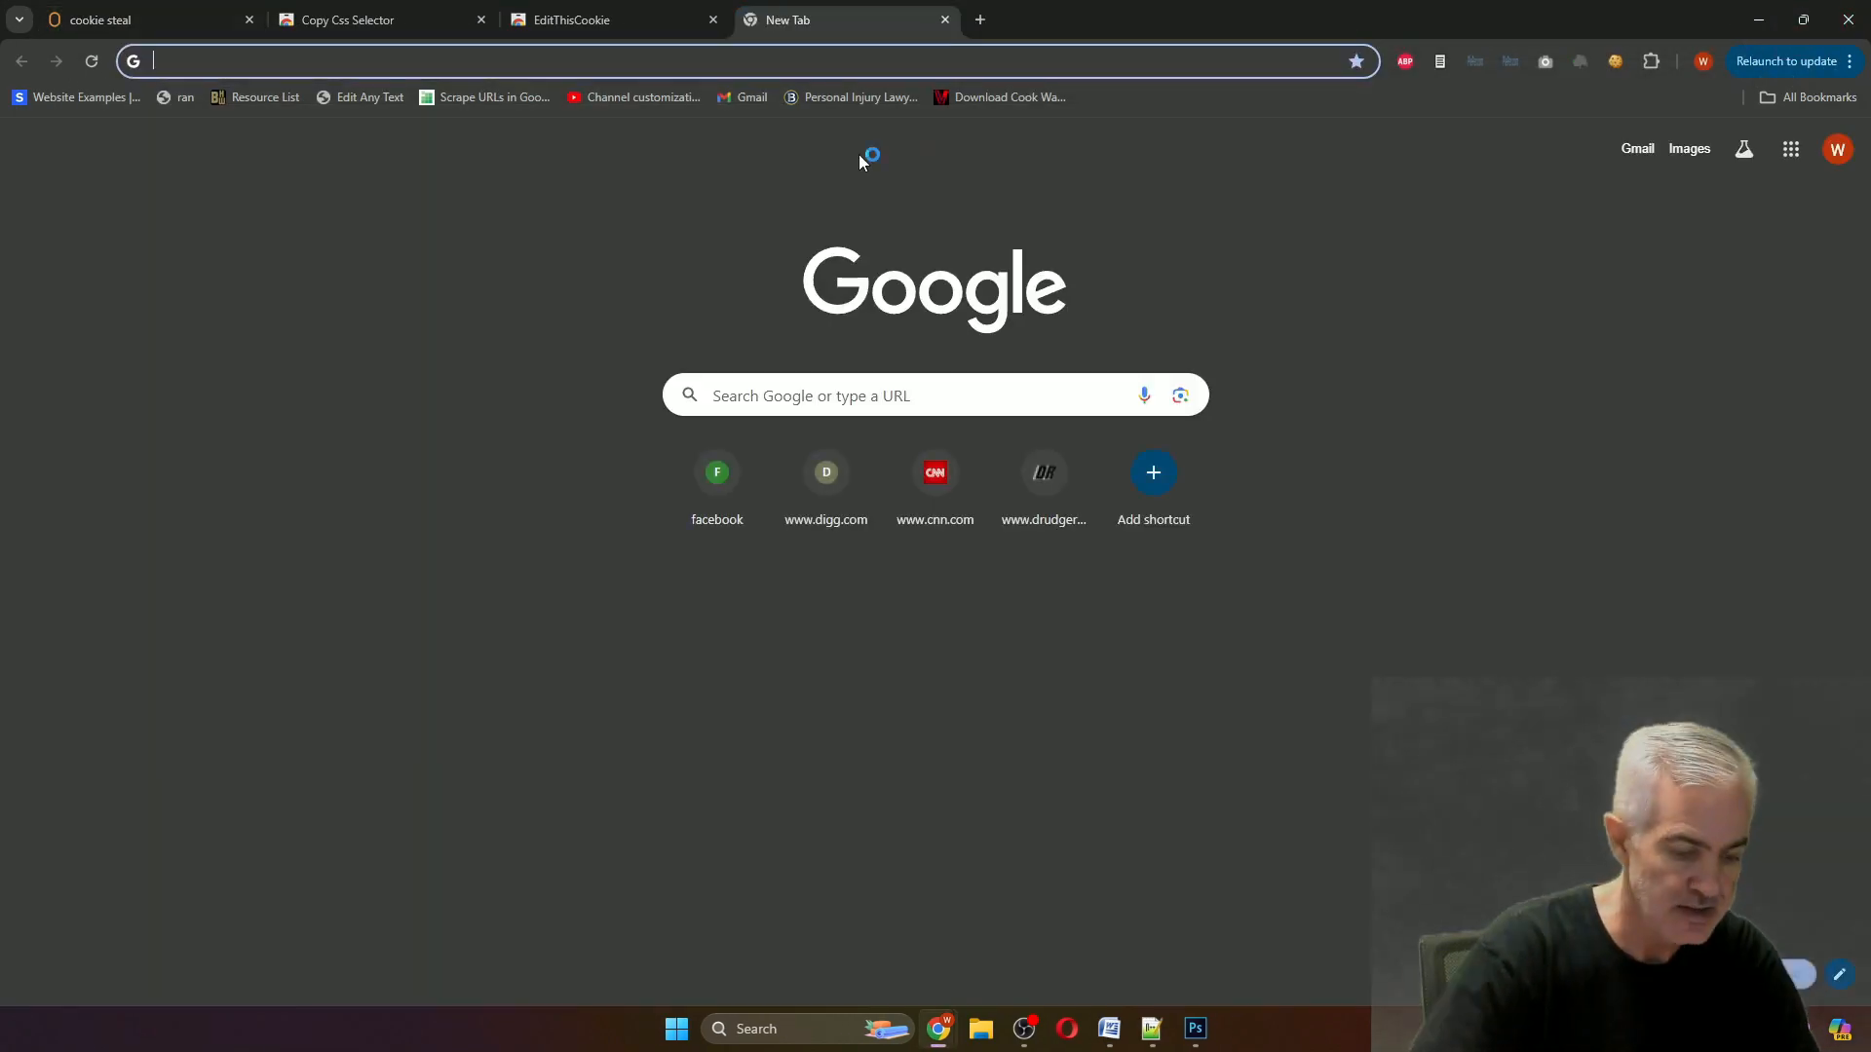
pyautogui.write('linkedin.com')
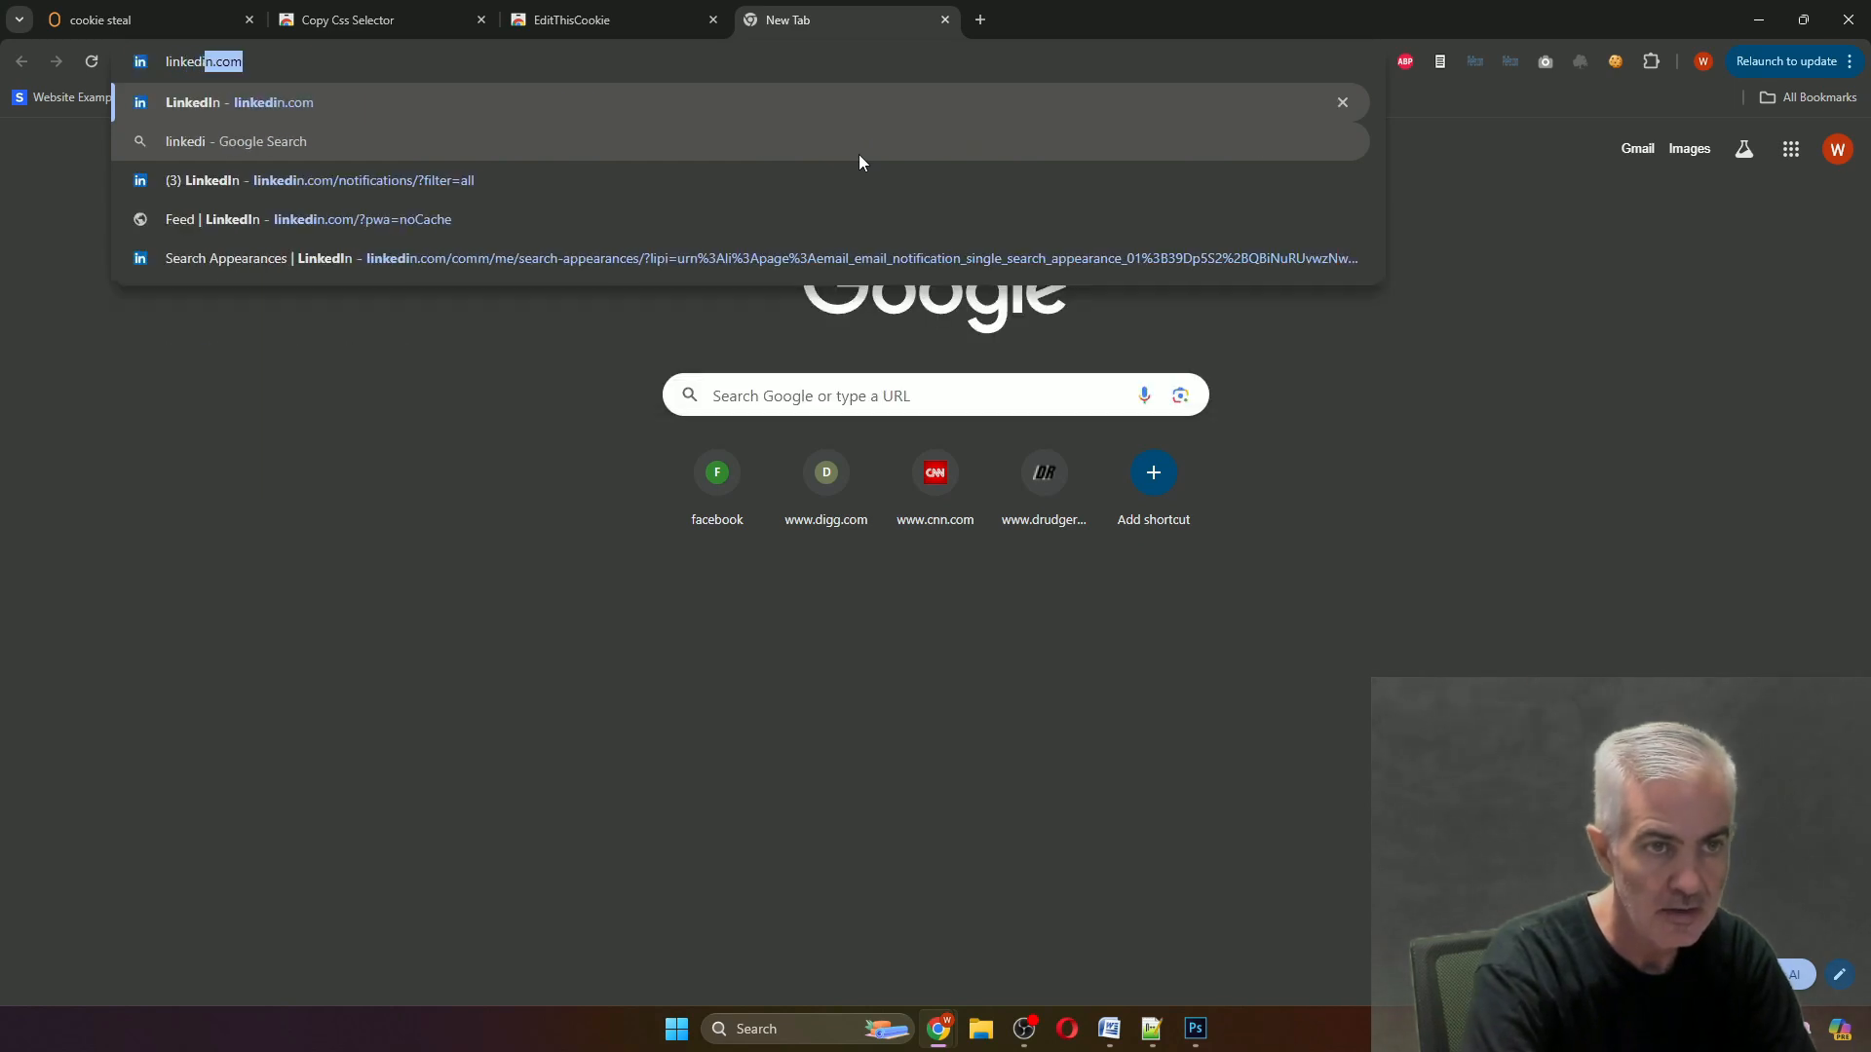
pyautogui.press('Enter')
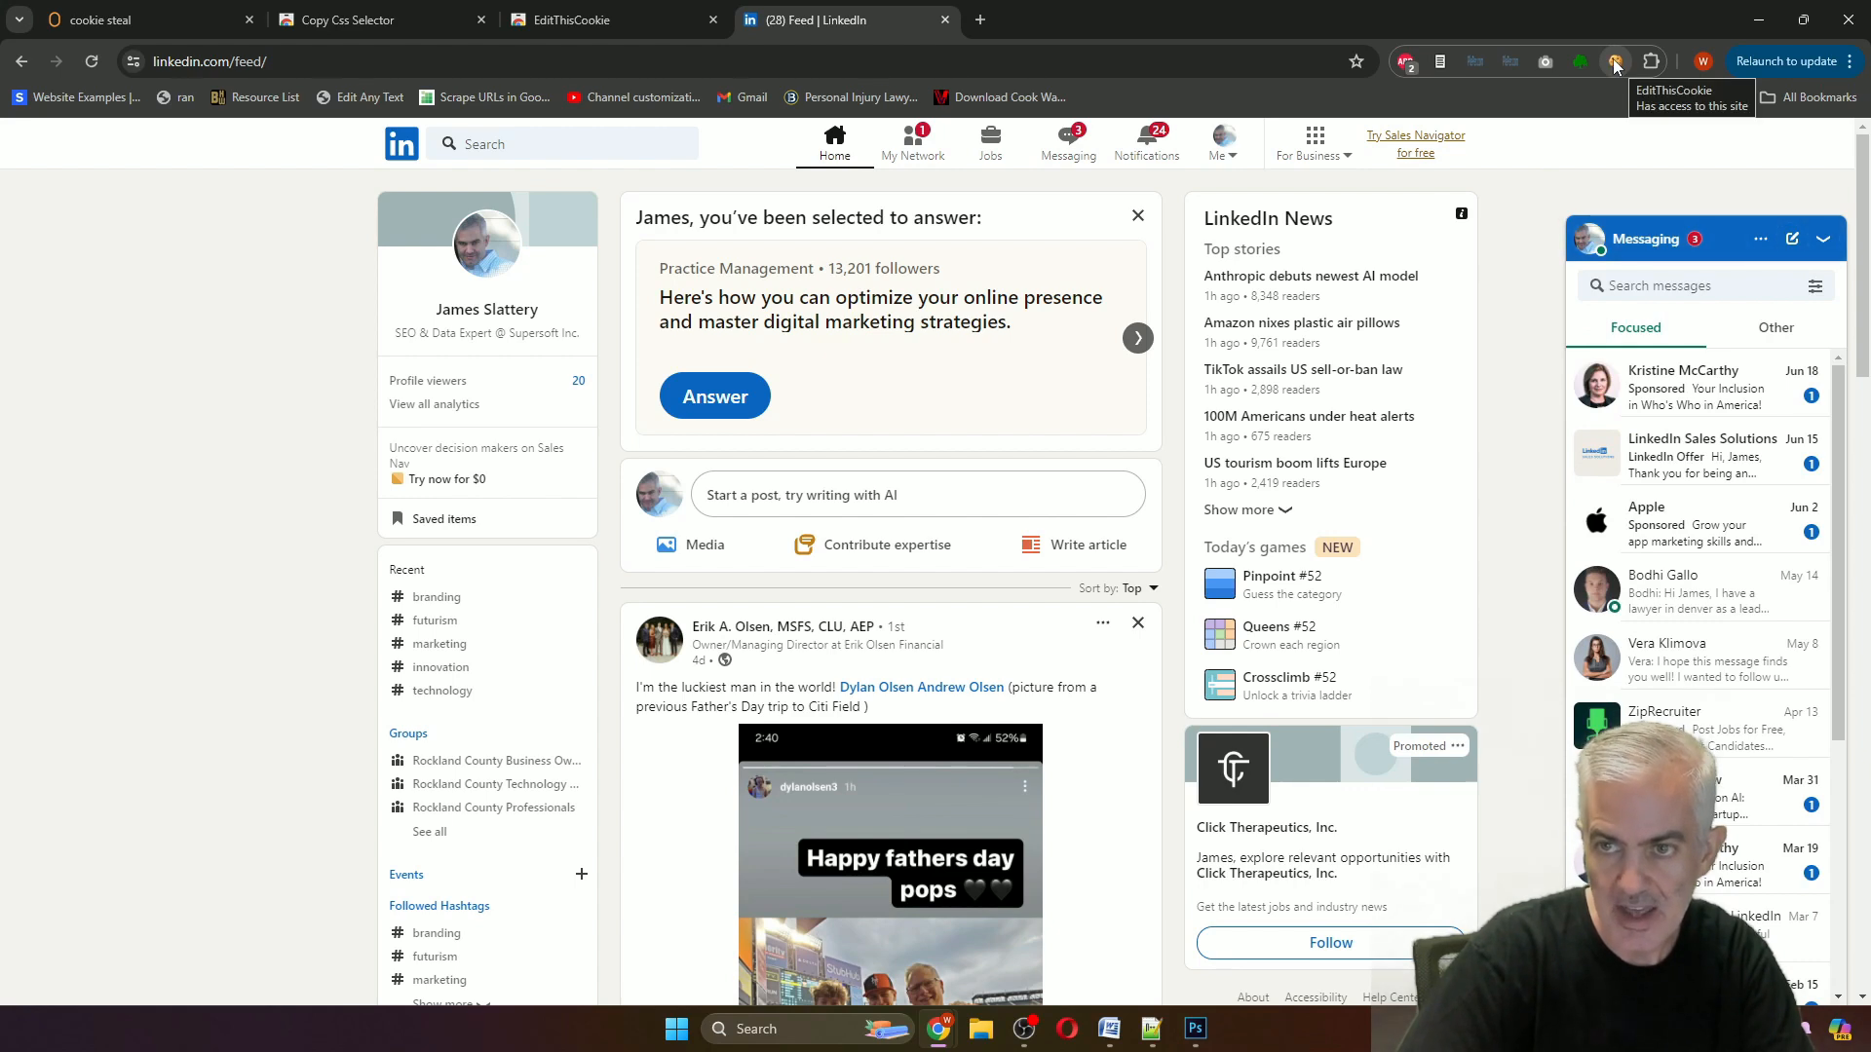
# Visit the EditThisCookie extension page and come back to the LinkedIn feed.
pyautogui.click(585, 19)
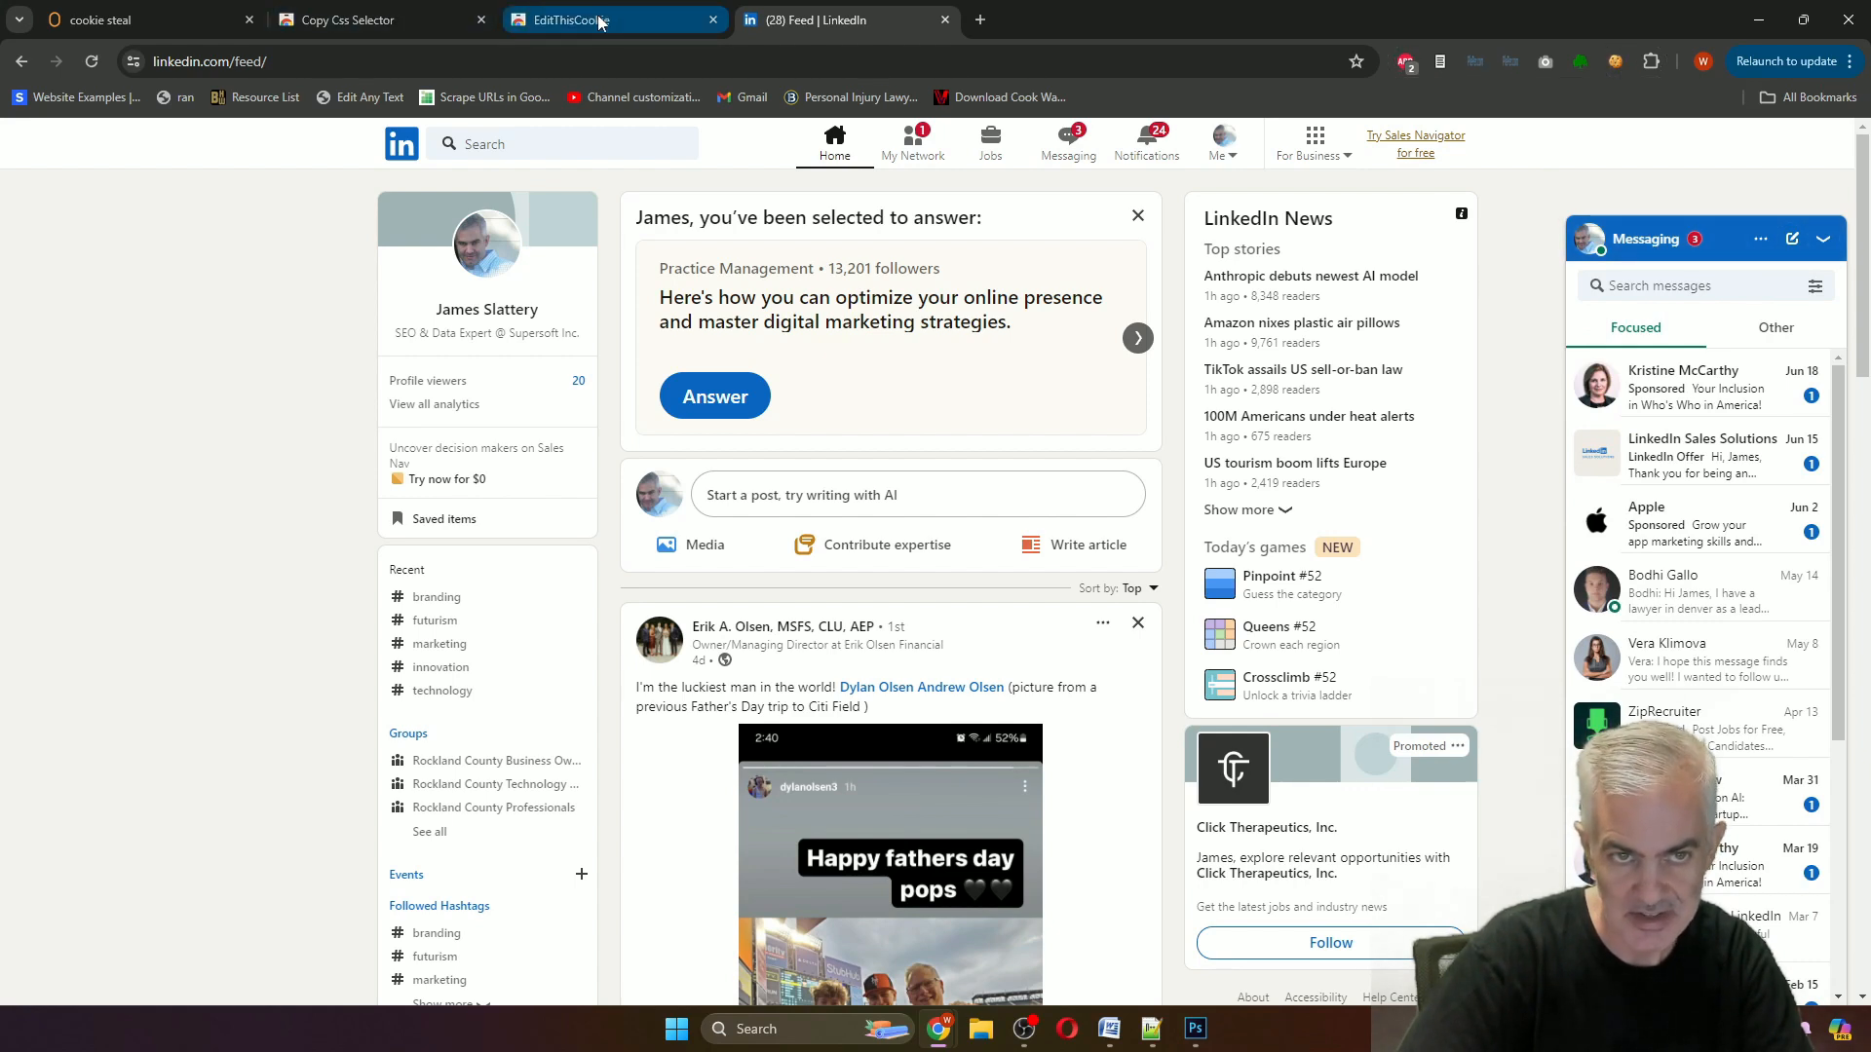
pyautogui.click(585, 19)
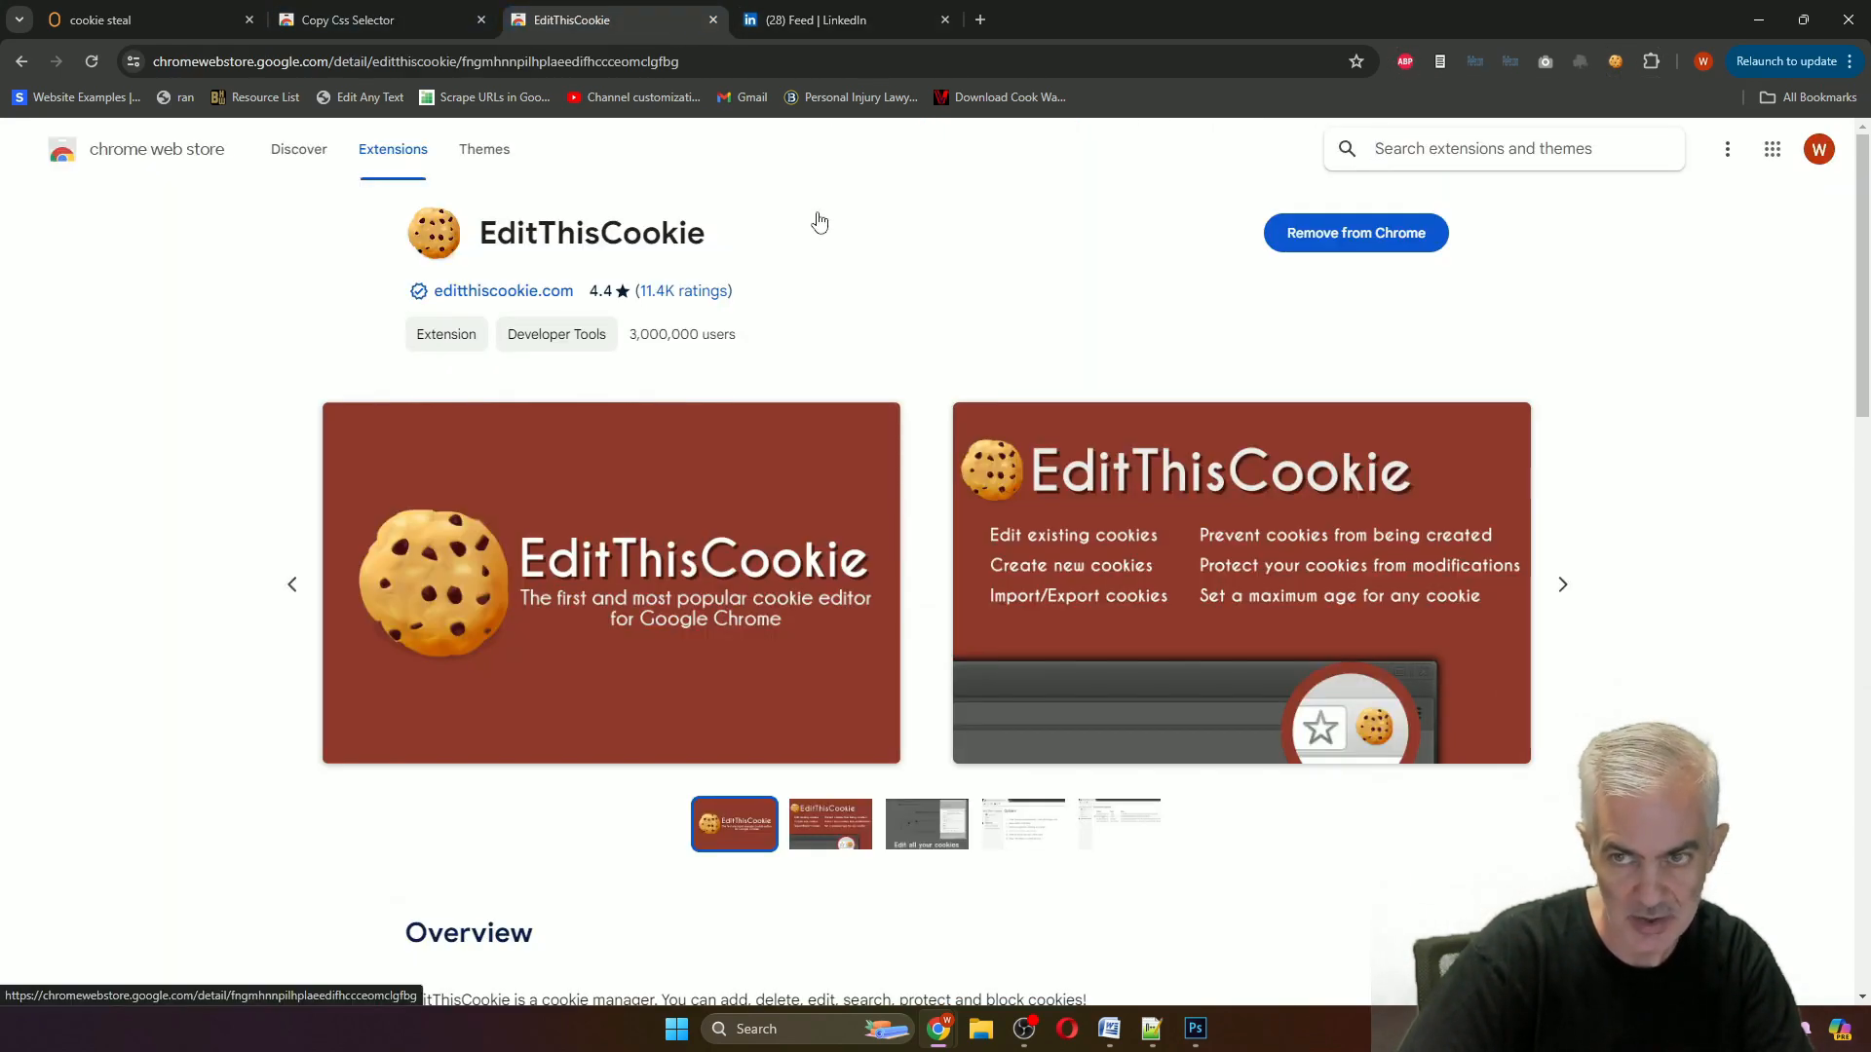
pyautogui.click(816, 19)
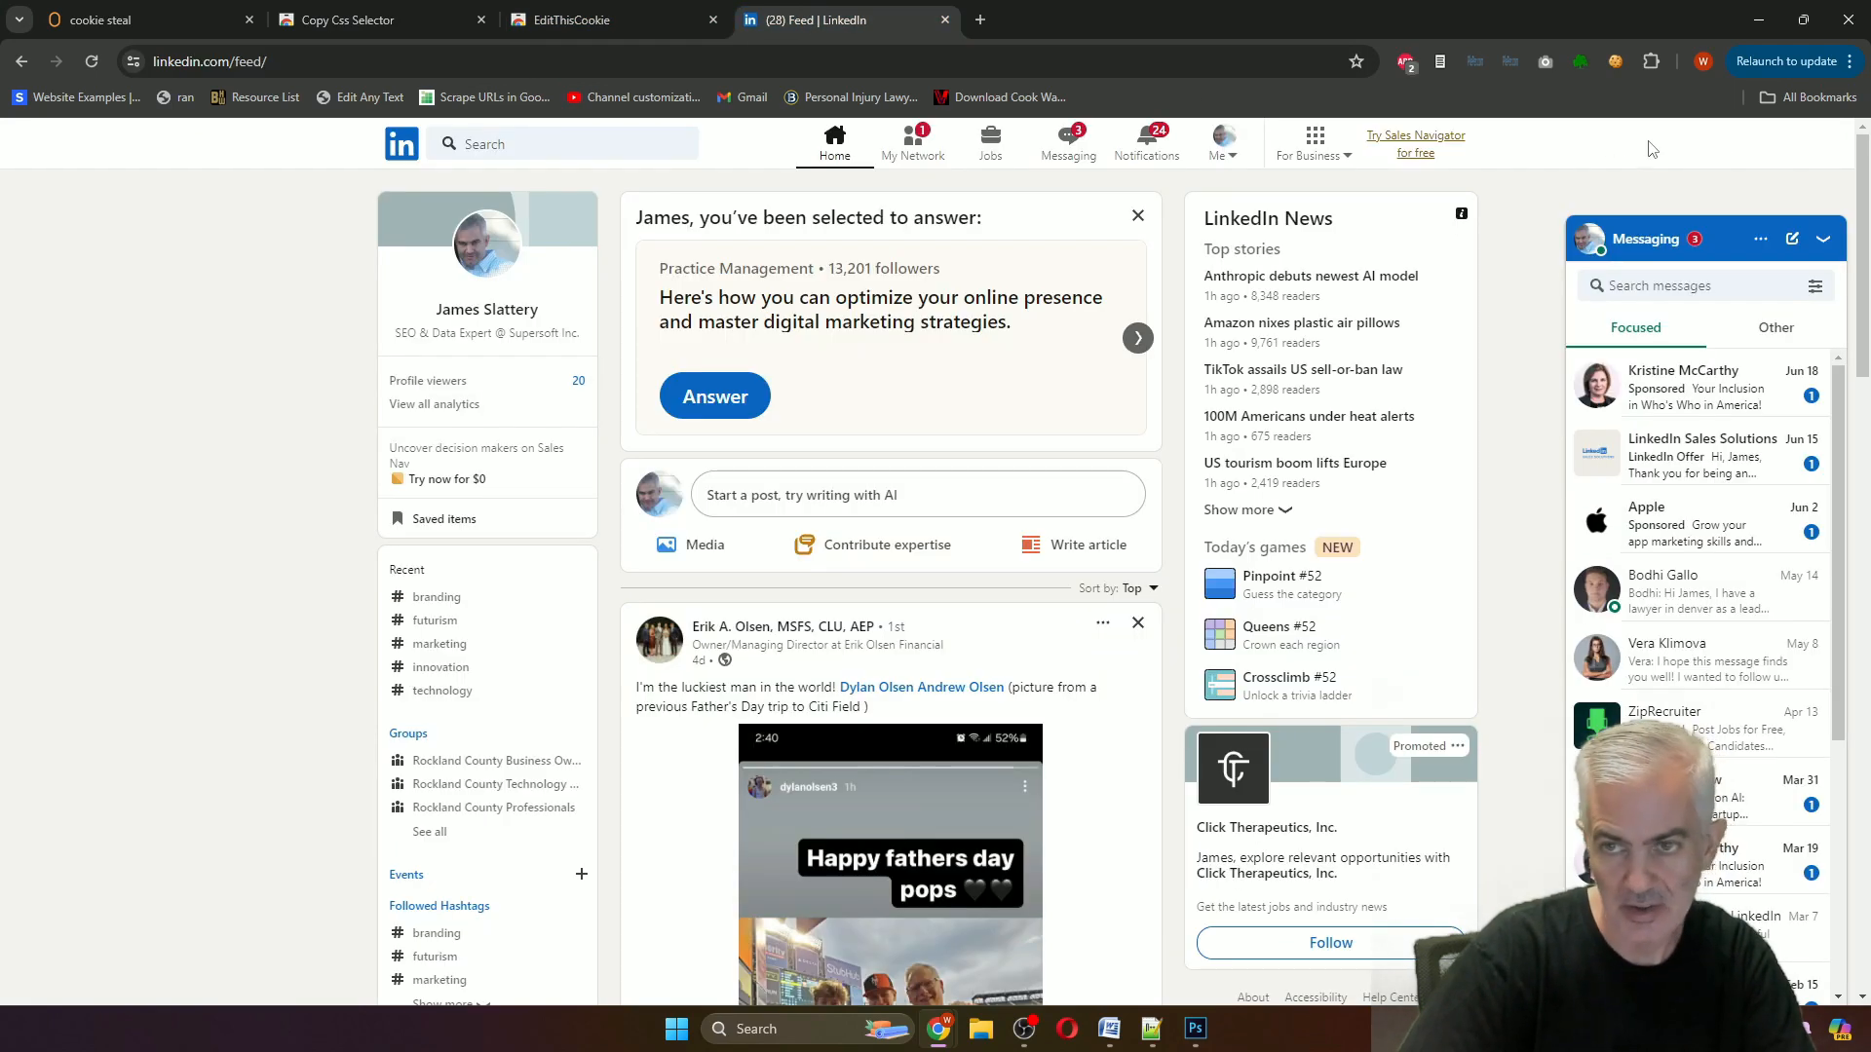
# Show LinkedIn's cookies in EditThisCookie and export them all.
pyautogui.click(1613, 61)
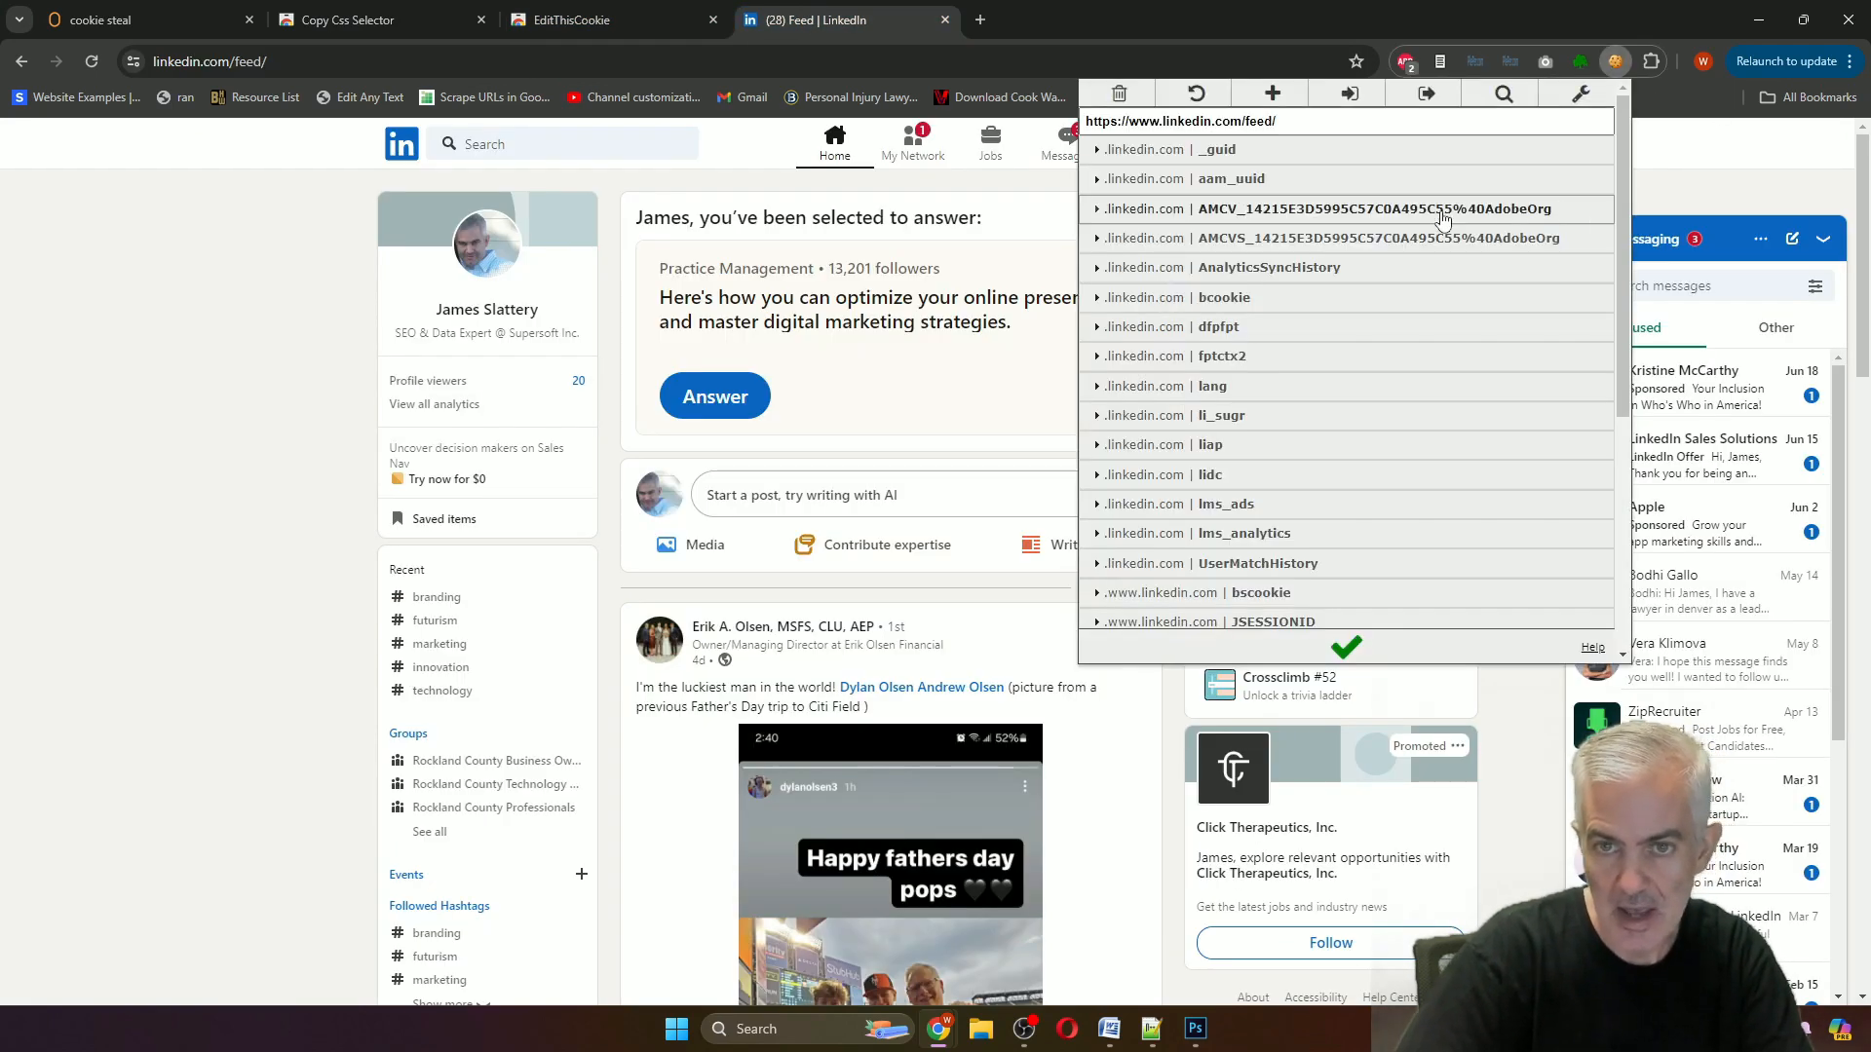
pyautogui.moveTo(1425, 94)
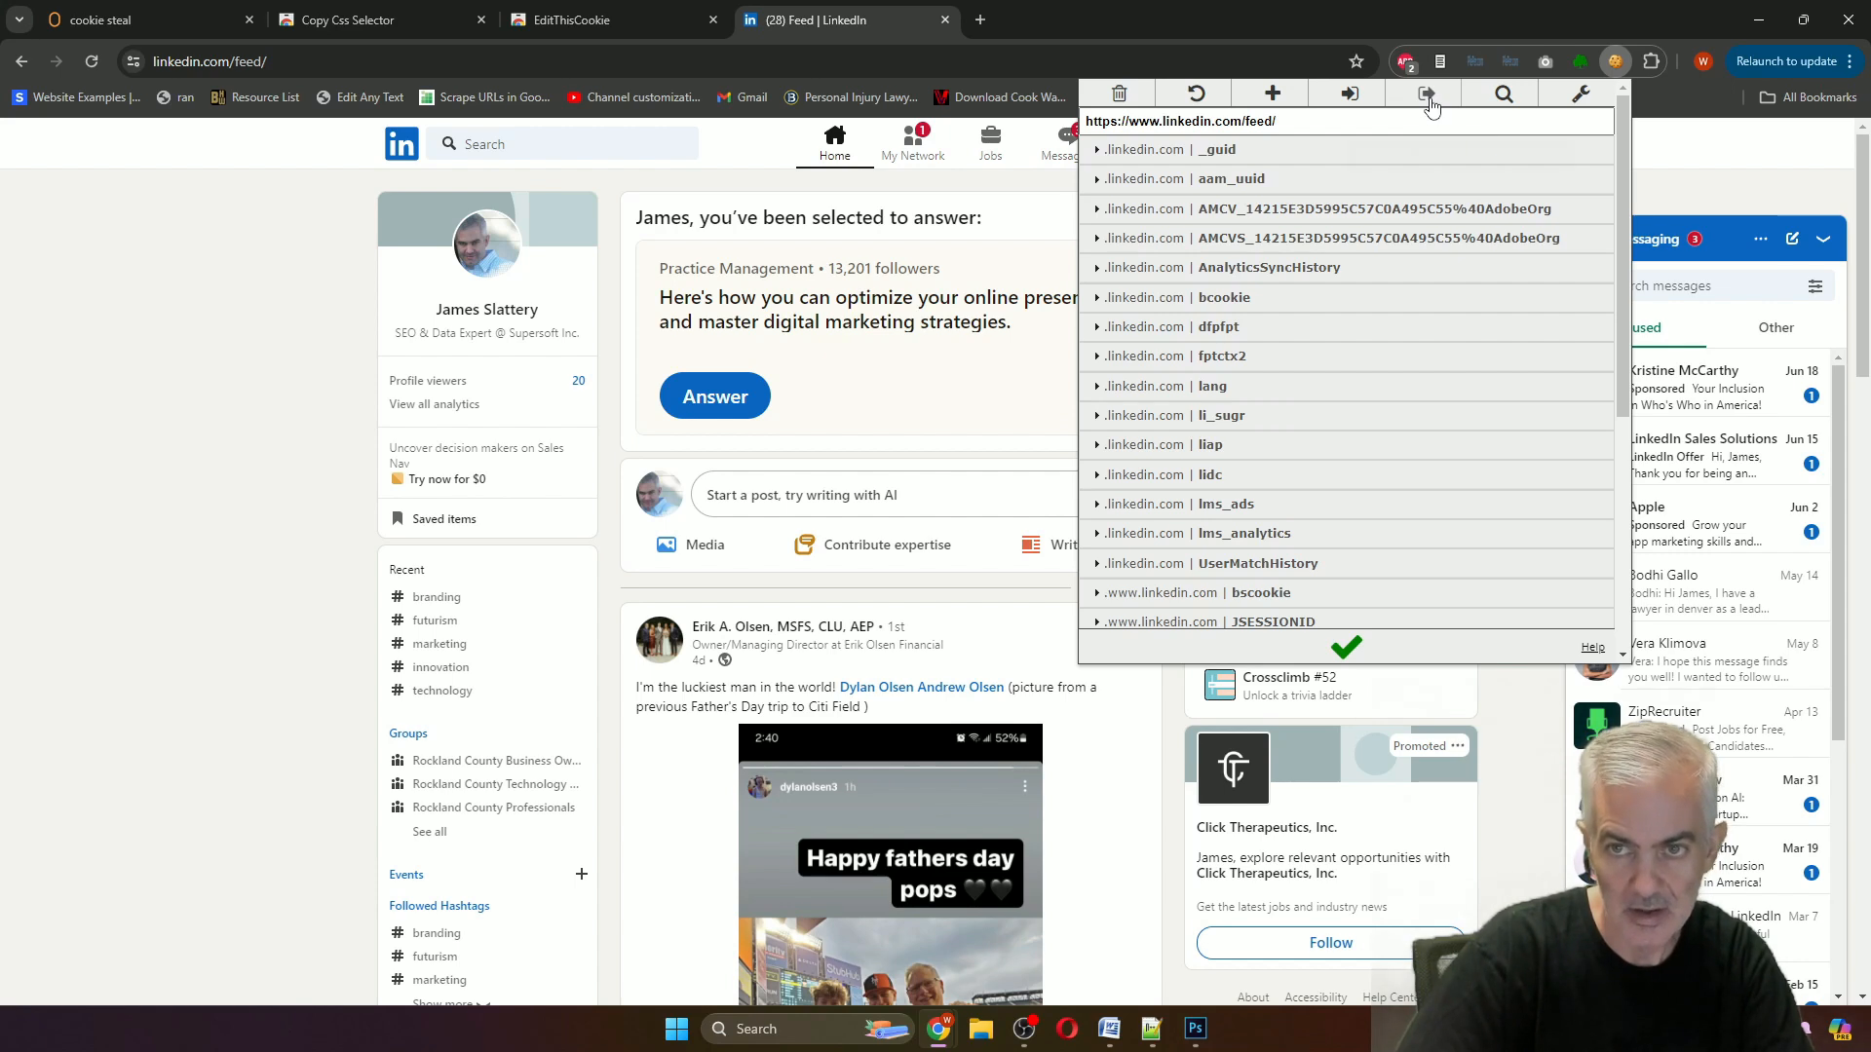
pyautogui.click(1425, 94)
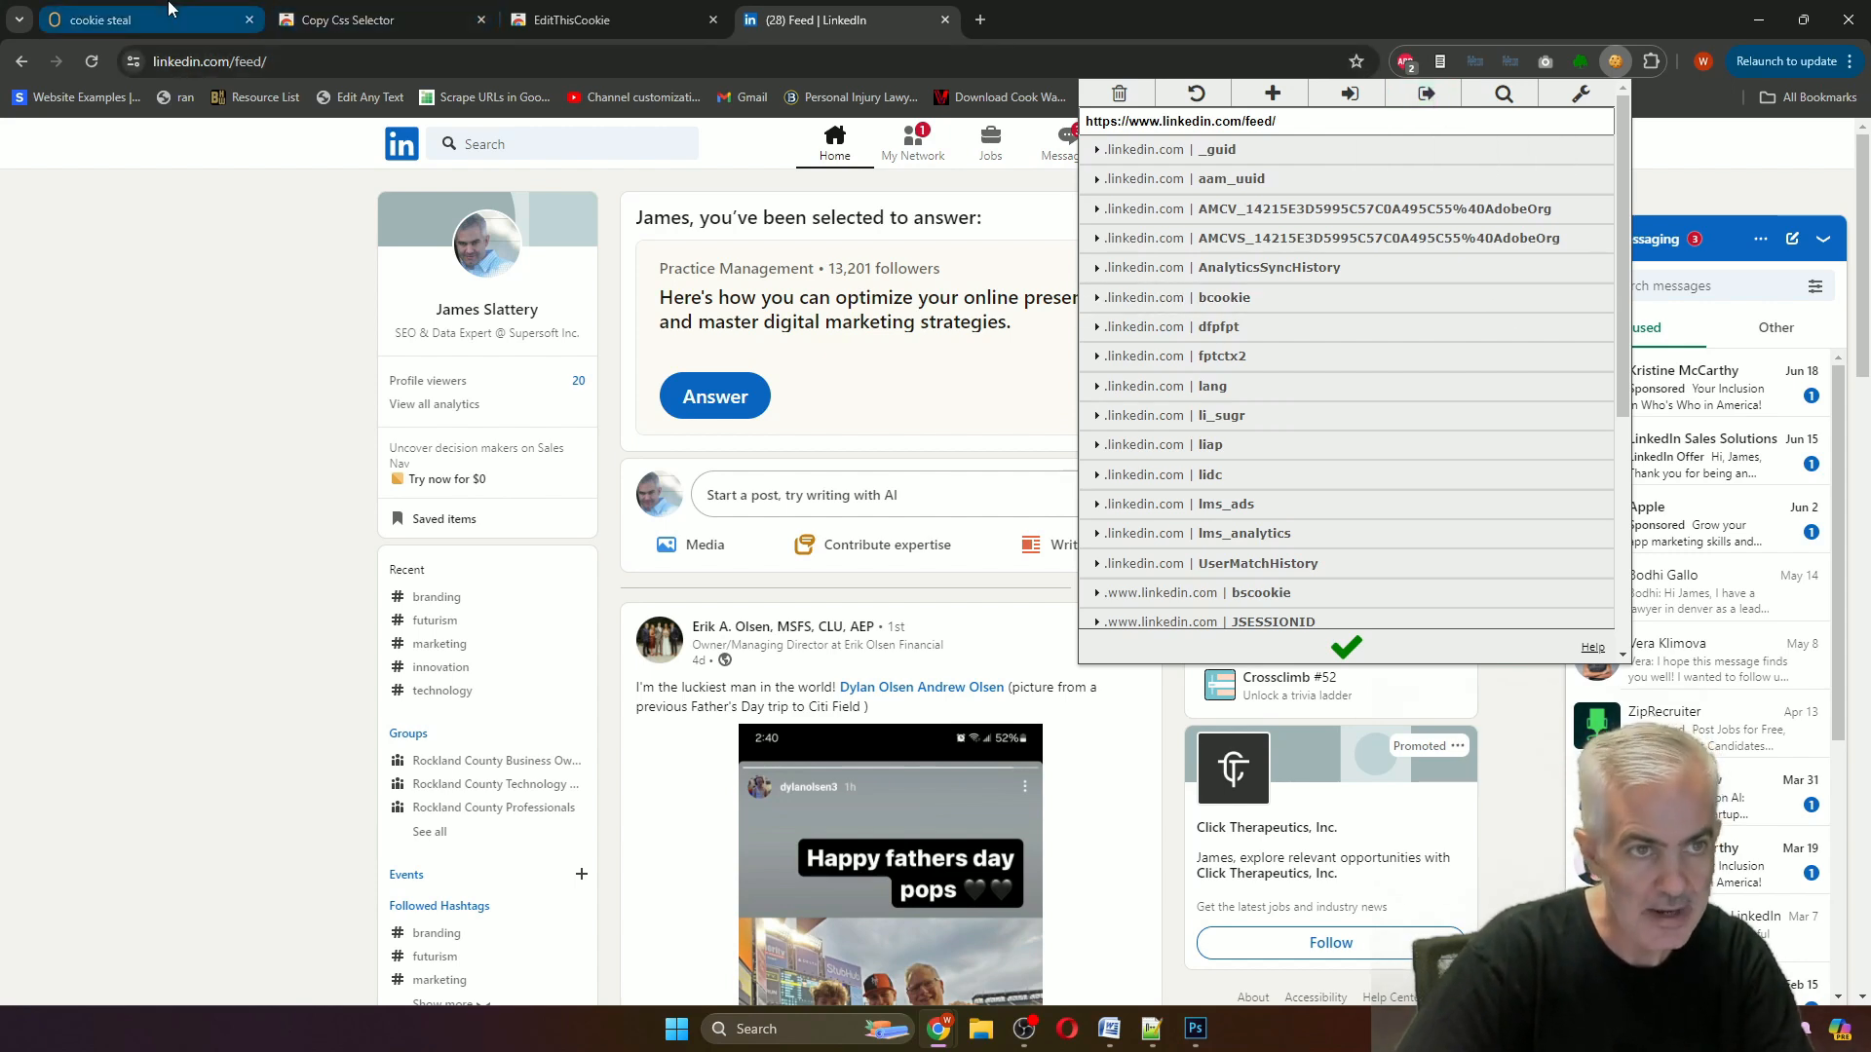
# Paste the exported LinkedIn cookies into the cookie steal TaskBot settings and save.
pyautogui.click(119, 20)
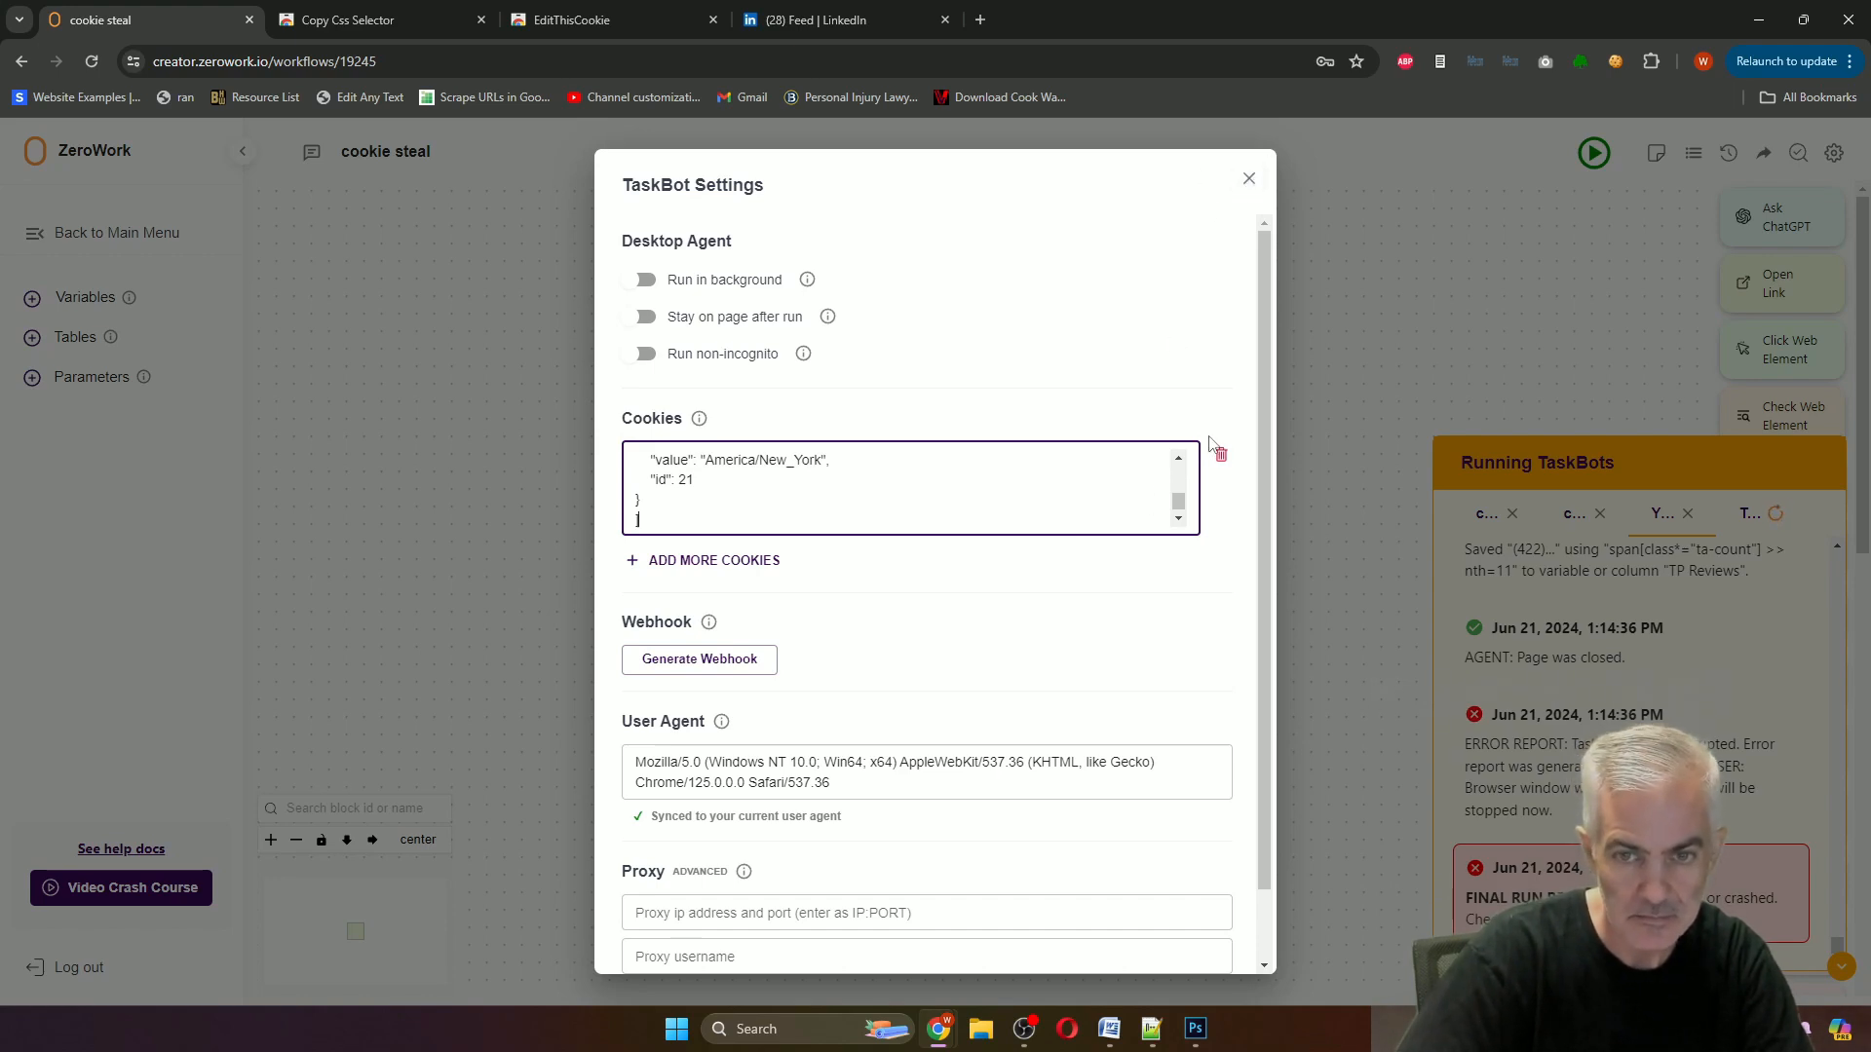
pyautogui.click(1247, 179)
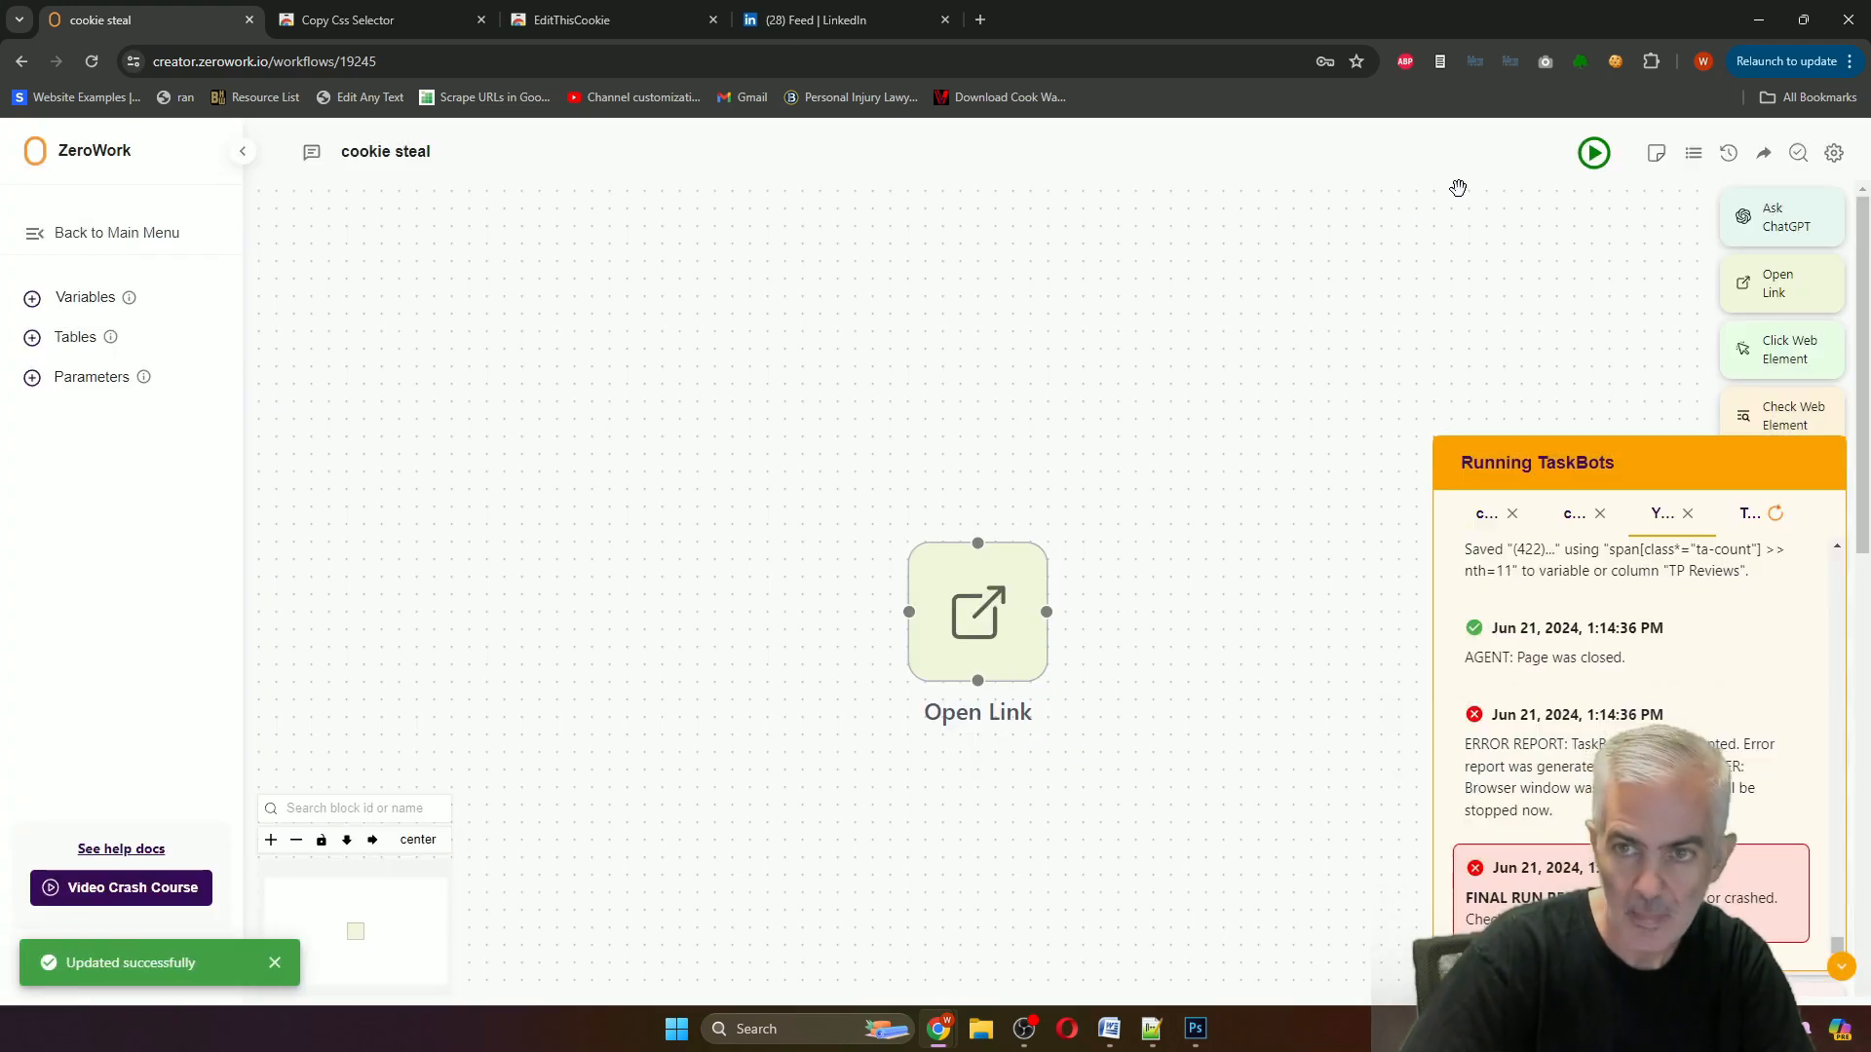
pyautogui.moveTo(1594, 152)
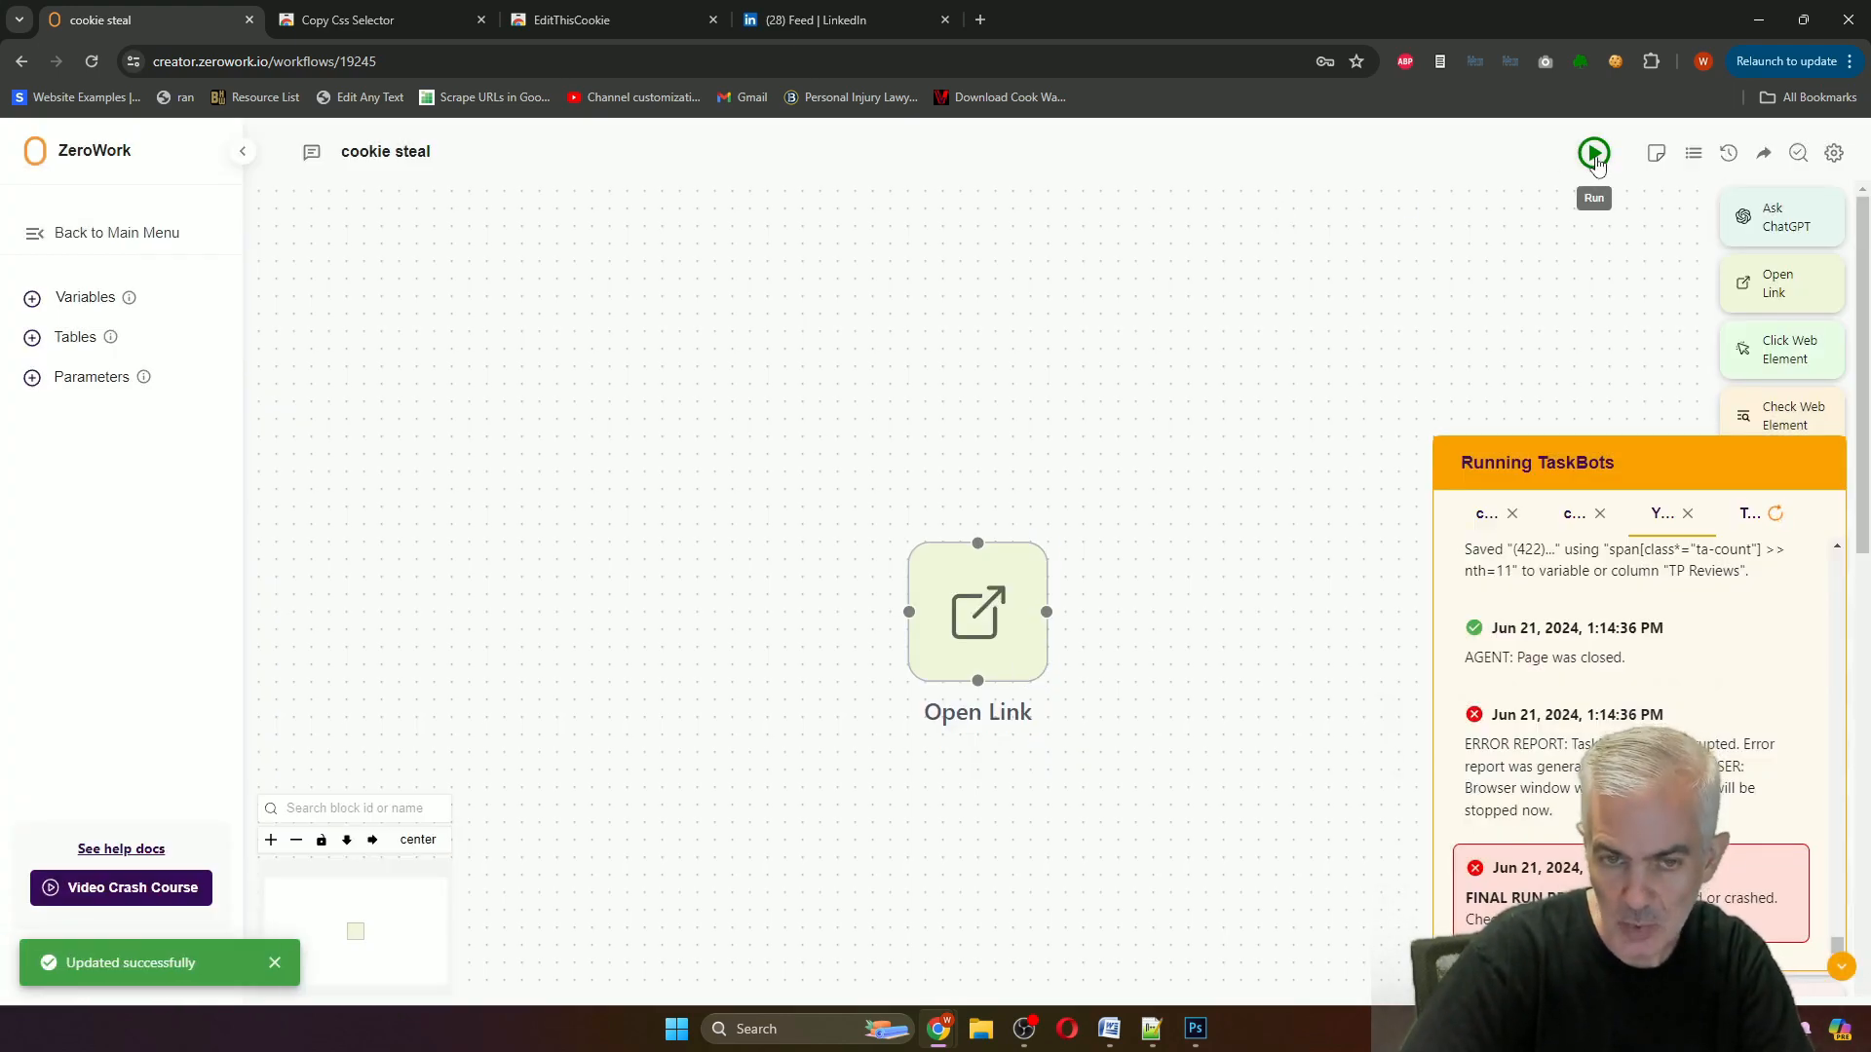
# Run the cookie steal TaskBot again now that it carries the LinkedIn cookies.
pyautogui.click(1592, 152)
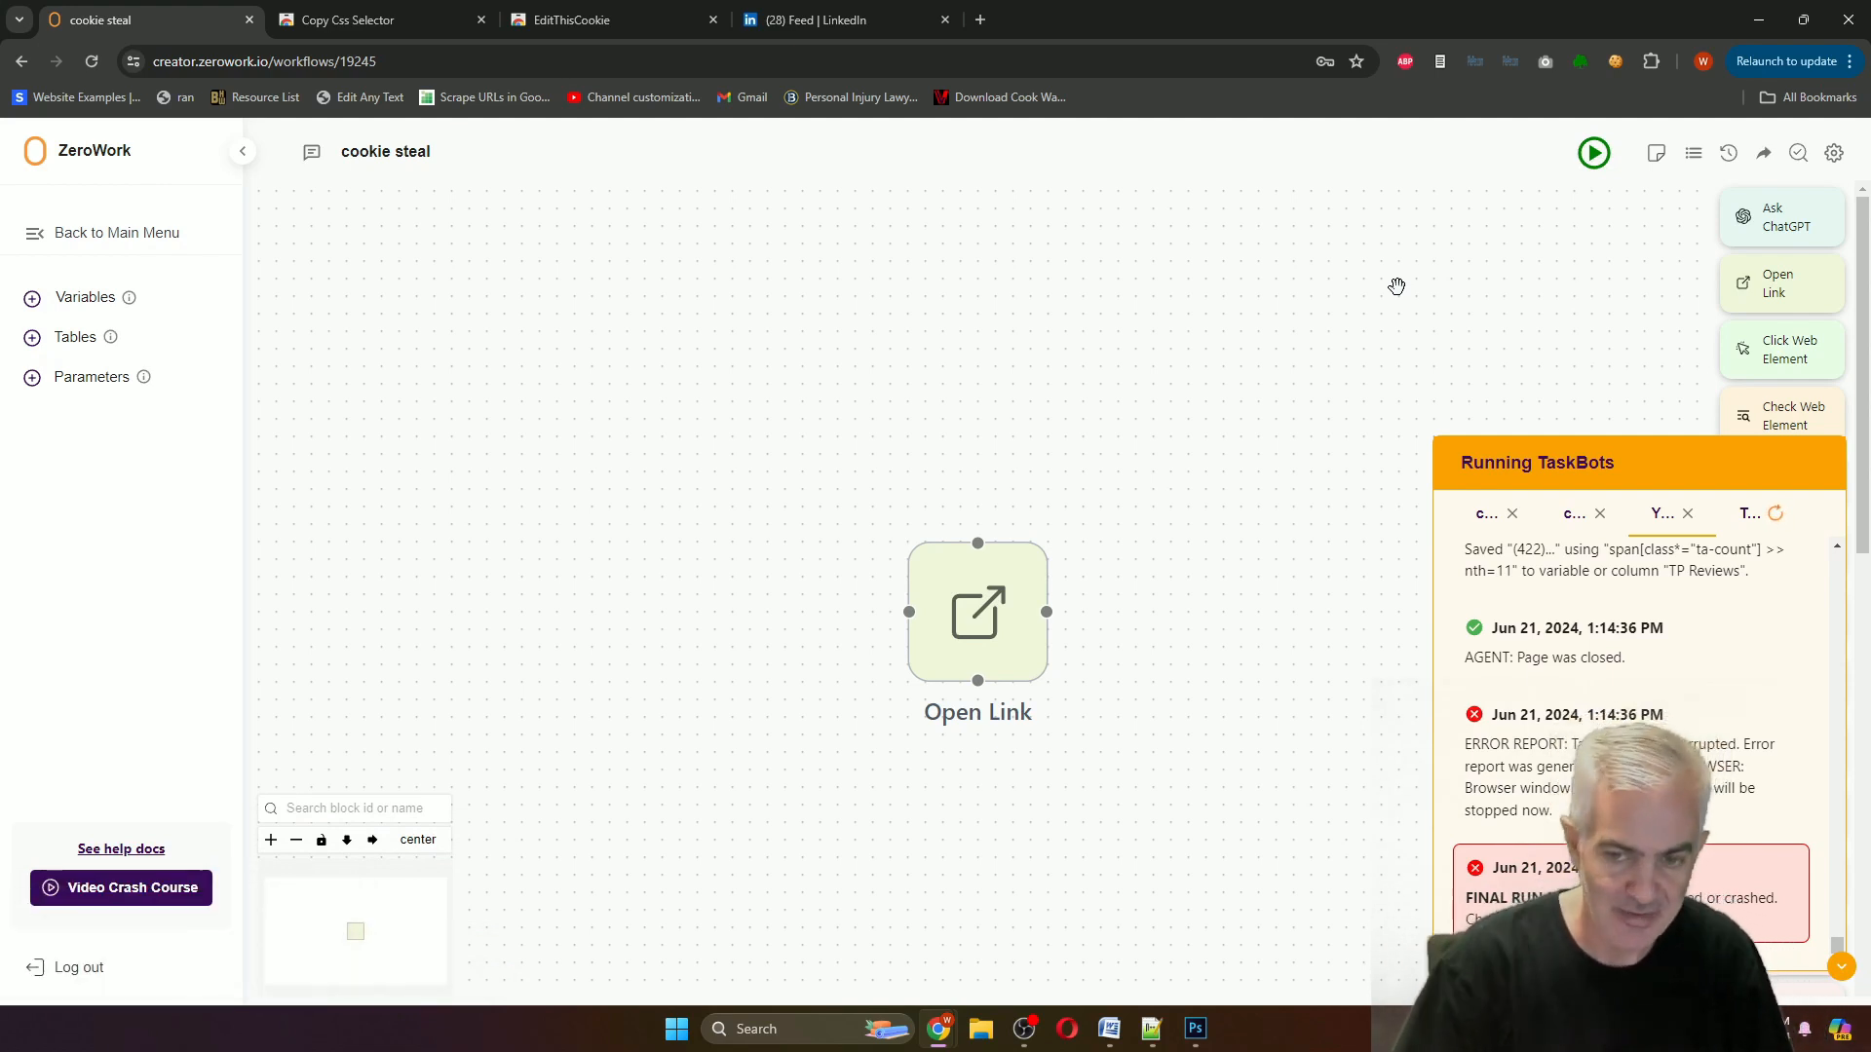
pyautogui.moveTo(1179, 320)
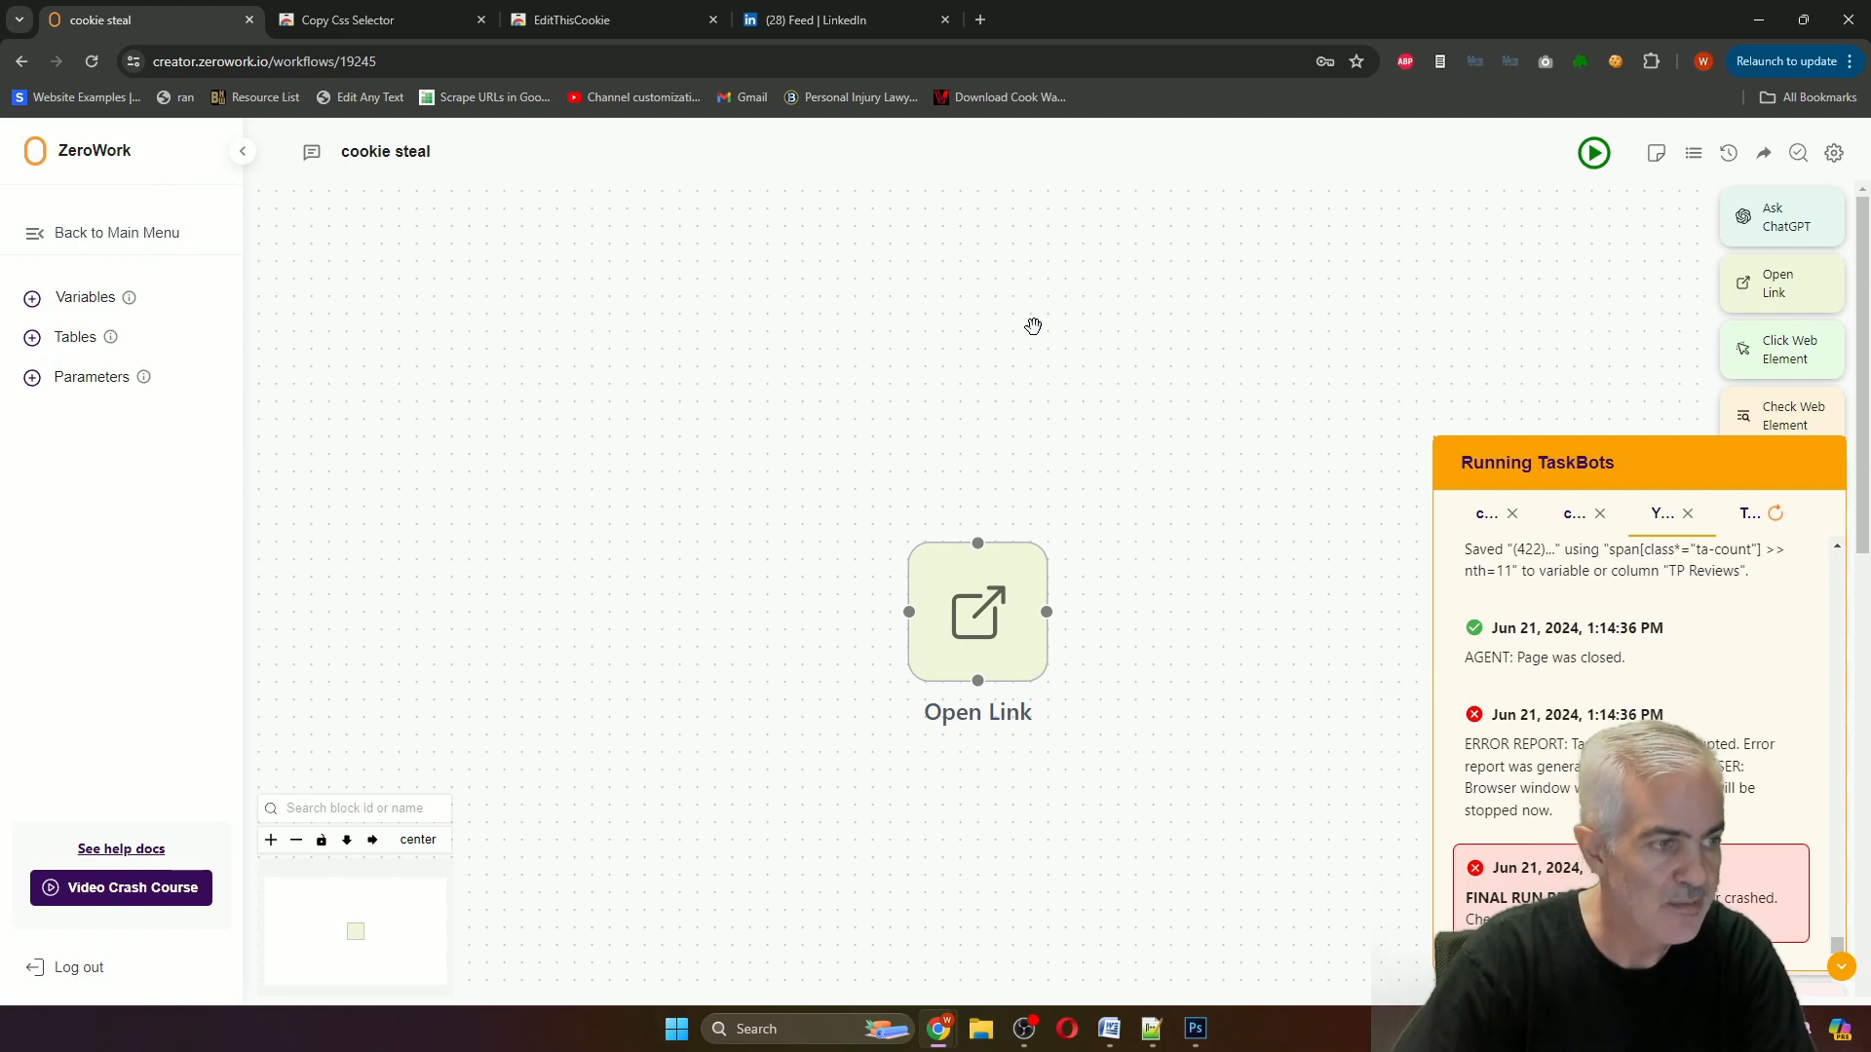
pyautogui.moveTo(1046, 317)
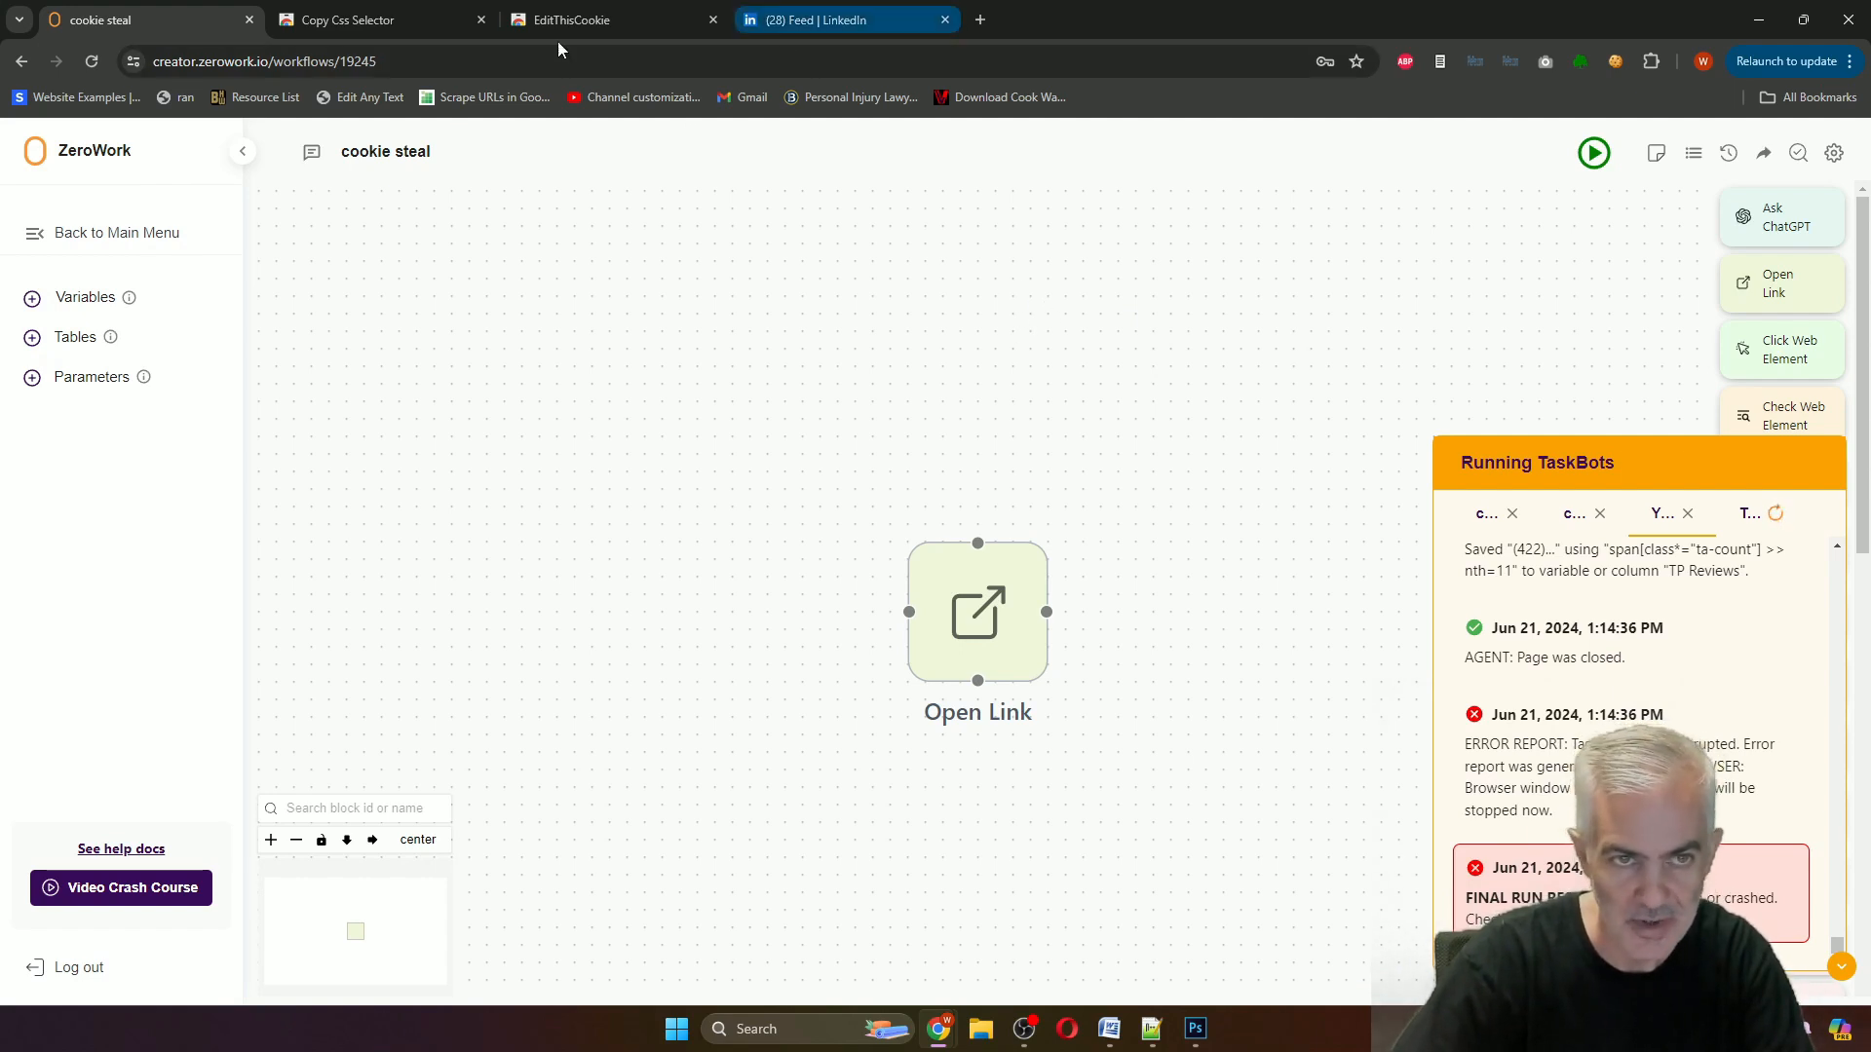
pyautogui.click(585, 19)
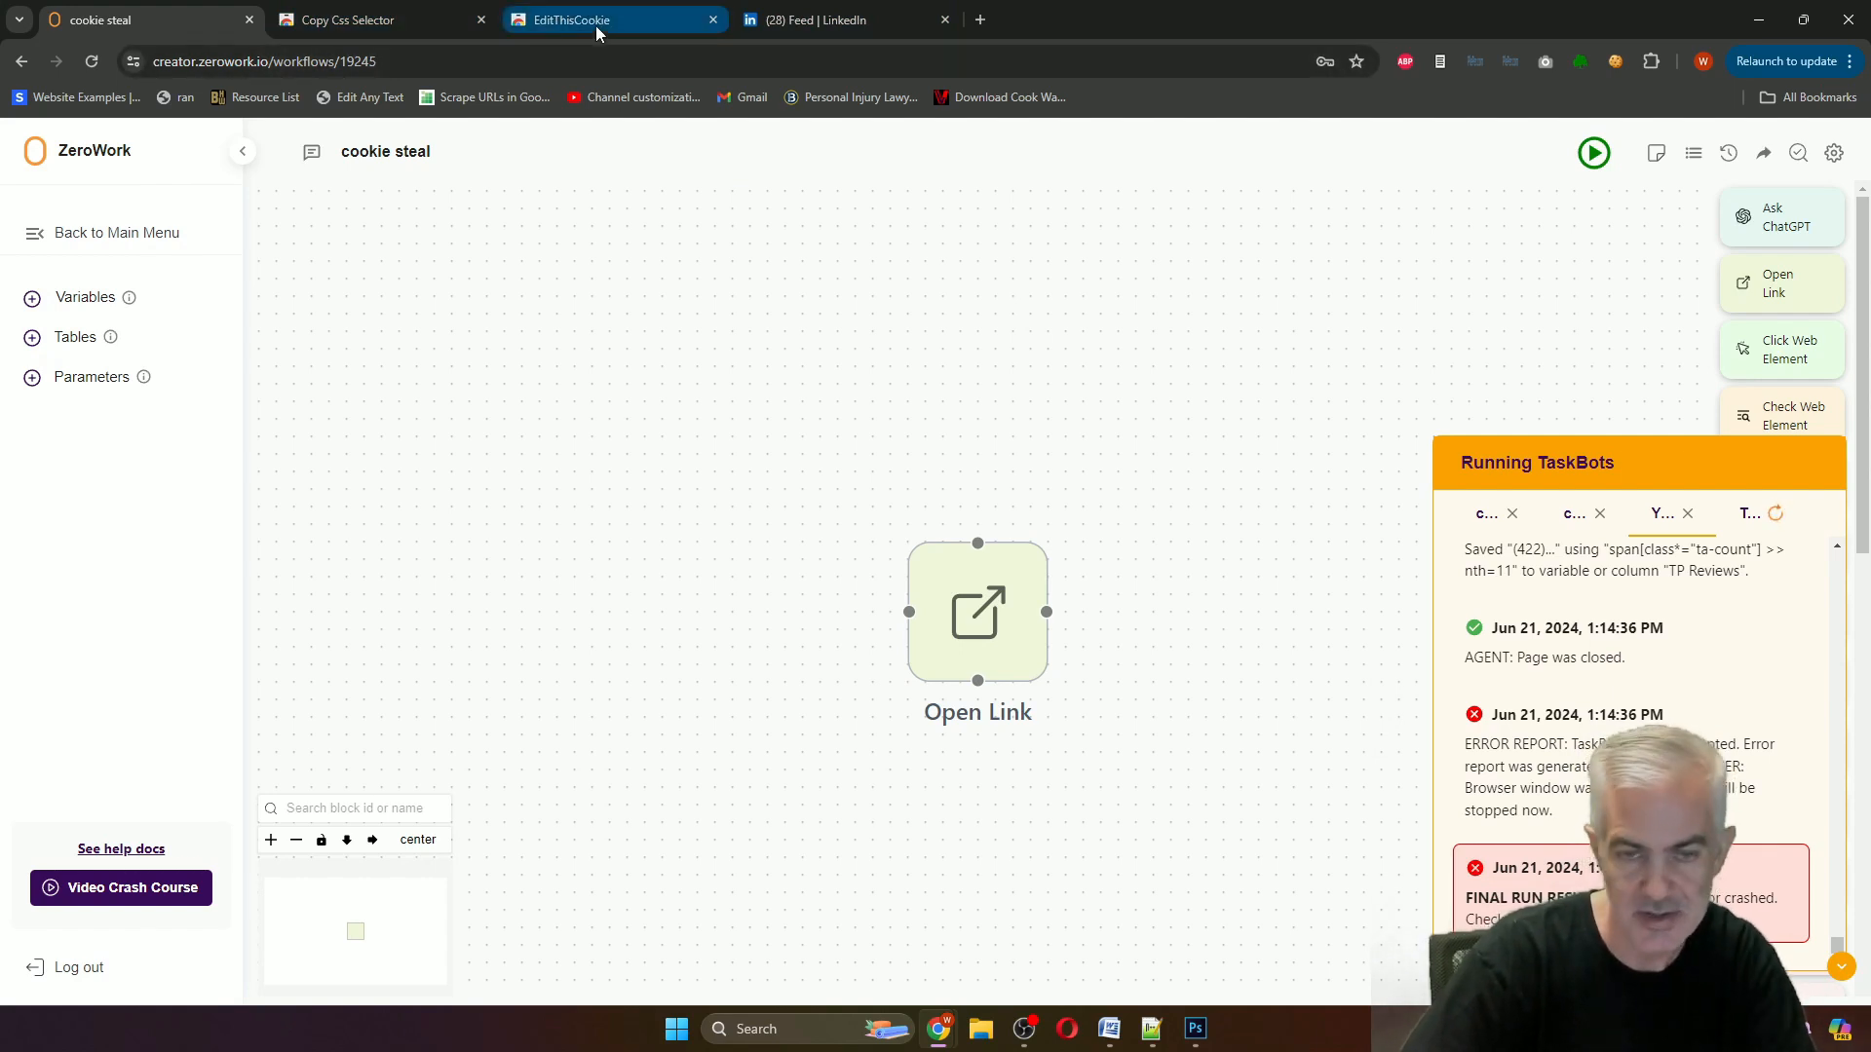
pyautogui.moveTo(614, 20)
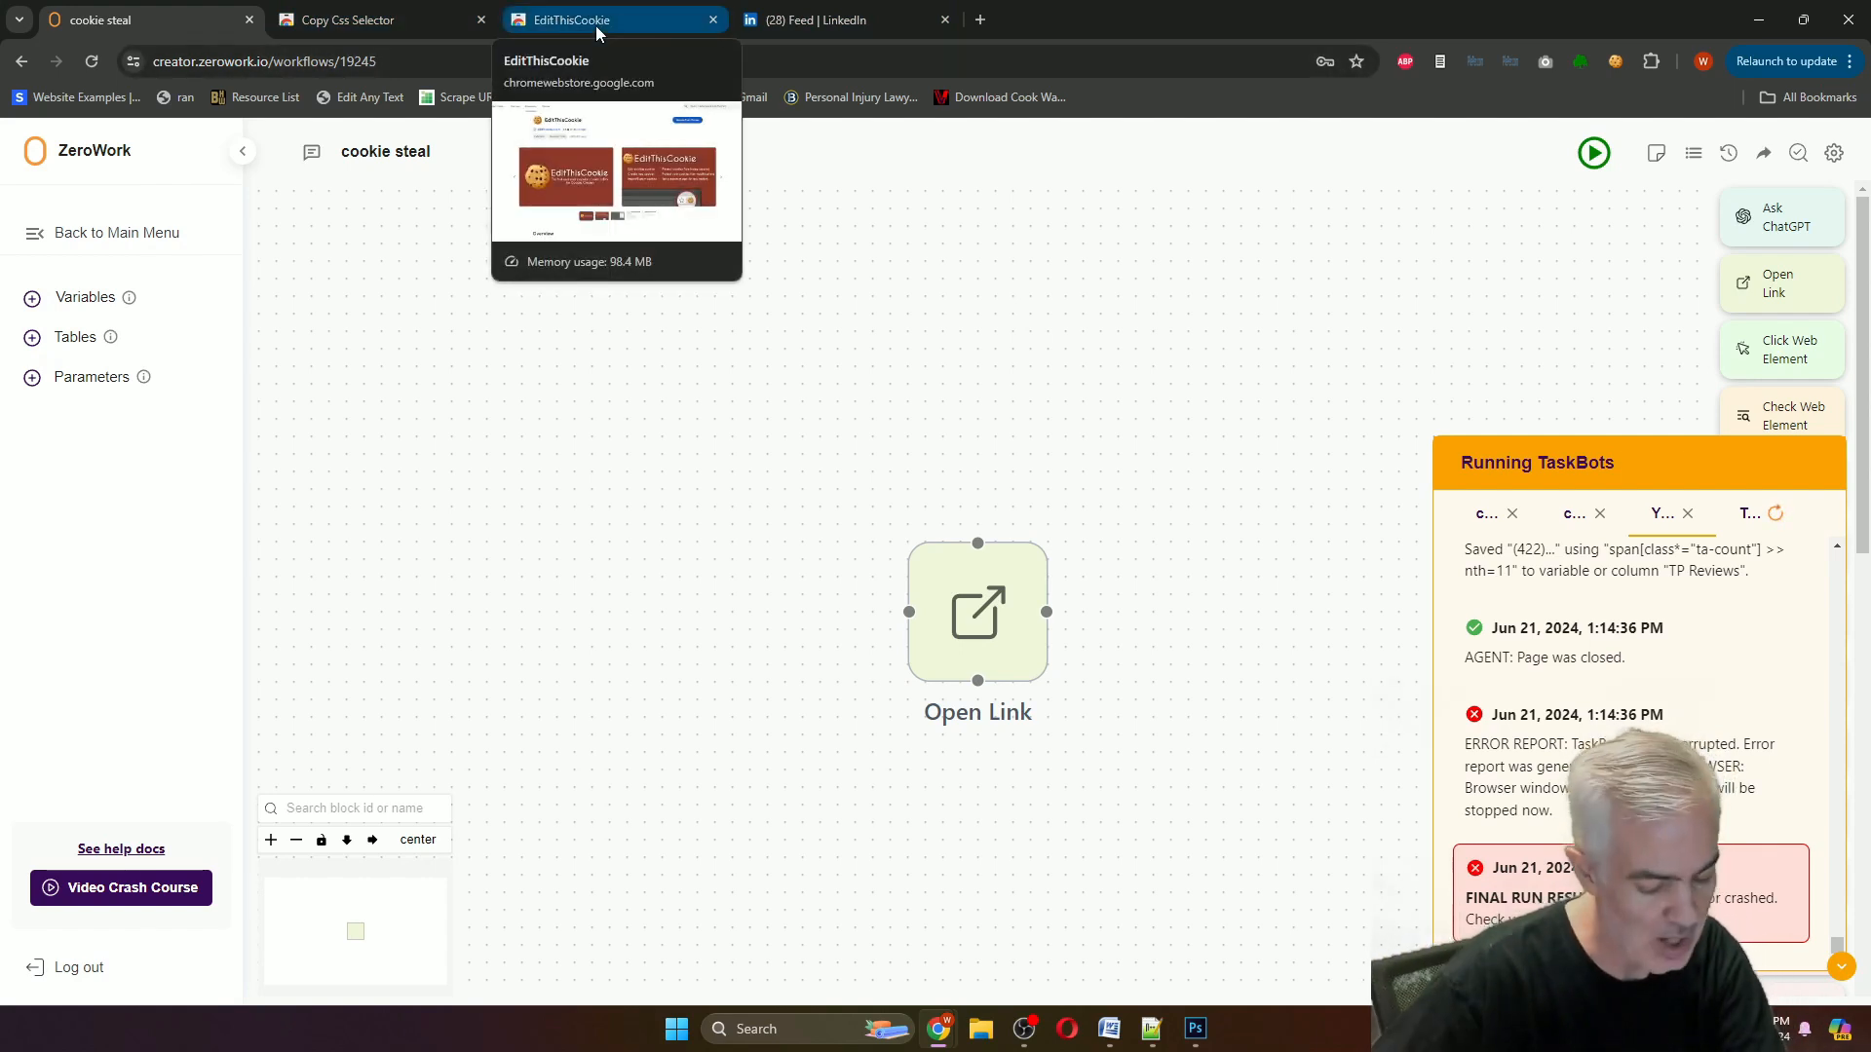